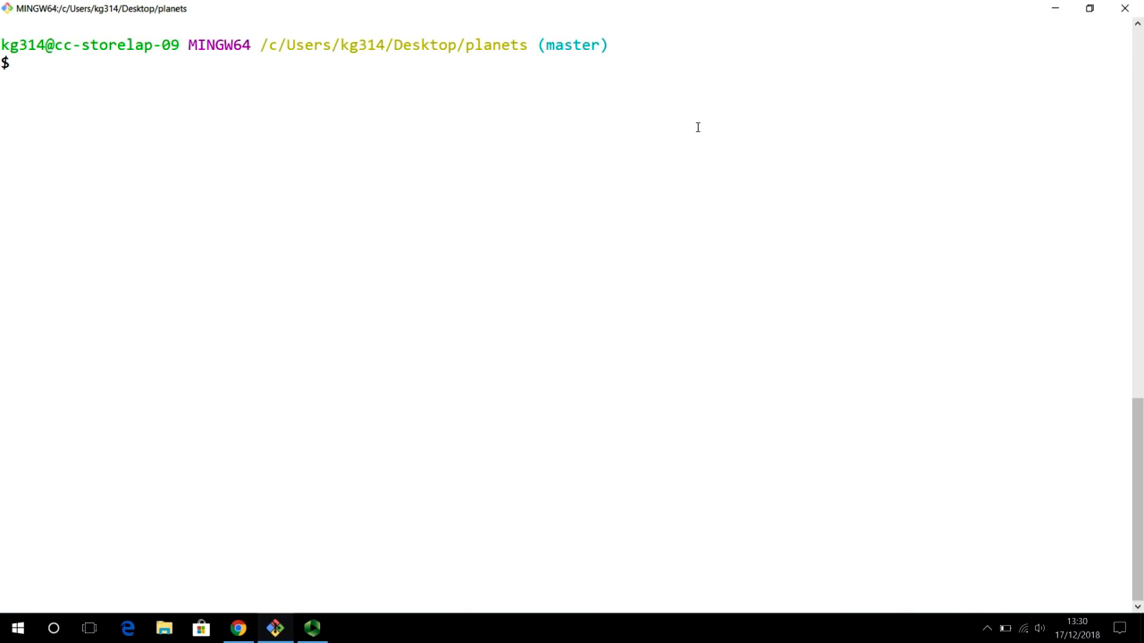
{"action": "mouse_move", "coordinate": [332, 188]}
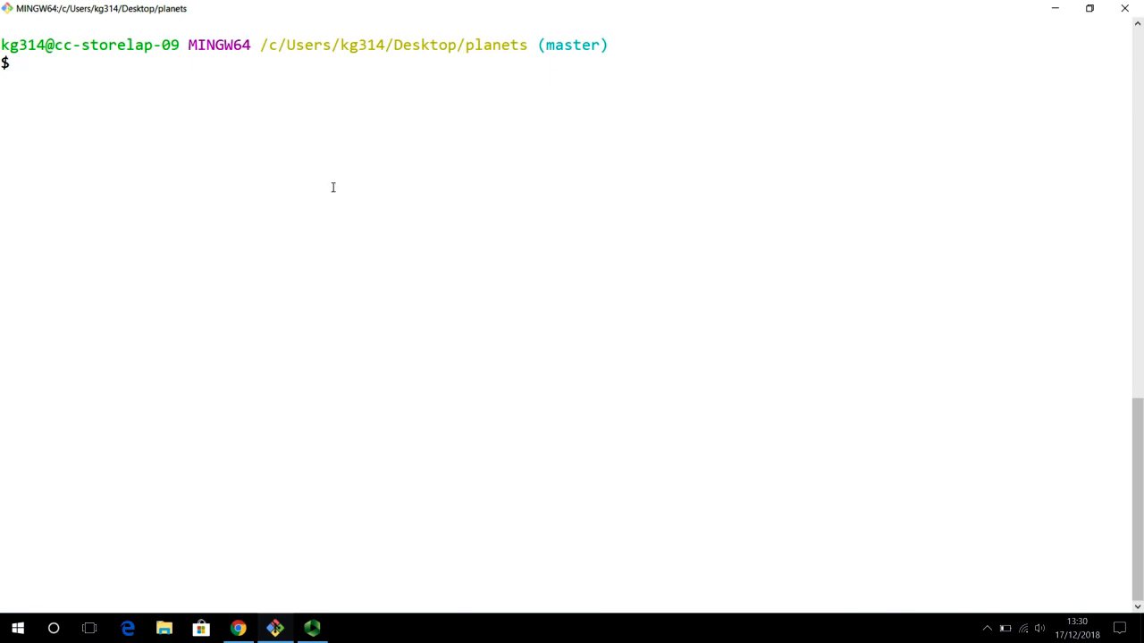
{"action": "mouse_move", "coordinate": [290, 366]}
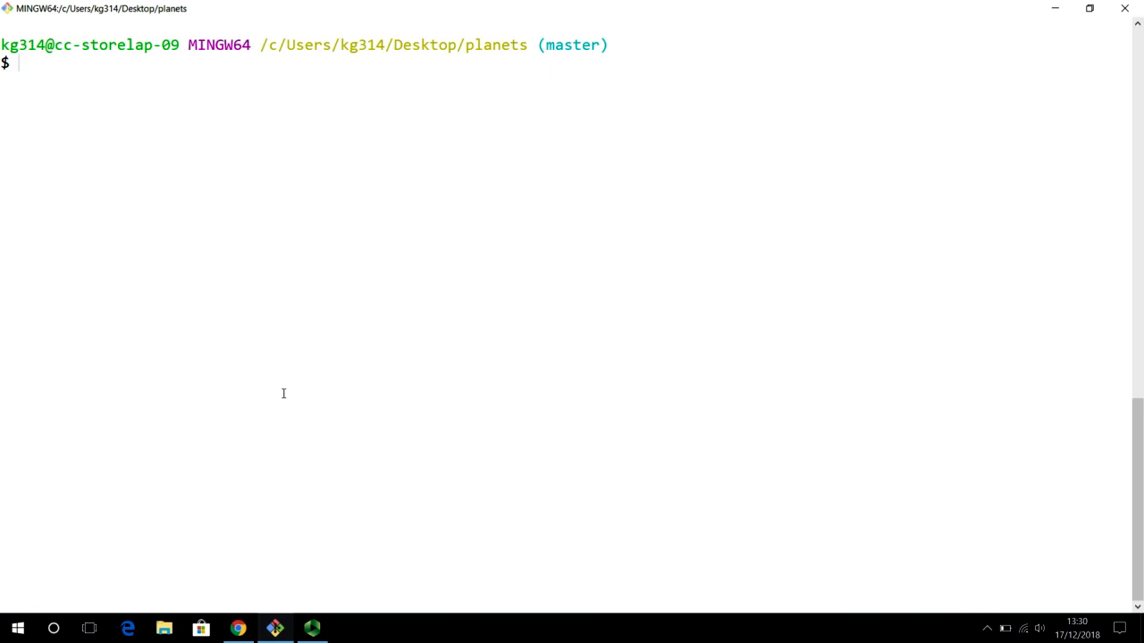
- Confirm the working directory is planets with pwd and list its contents, showing only moons
{"action": "left_click", "coordinate": [238, 629]}
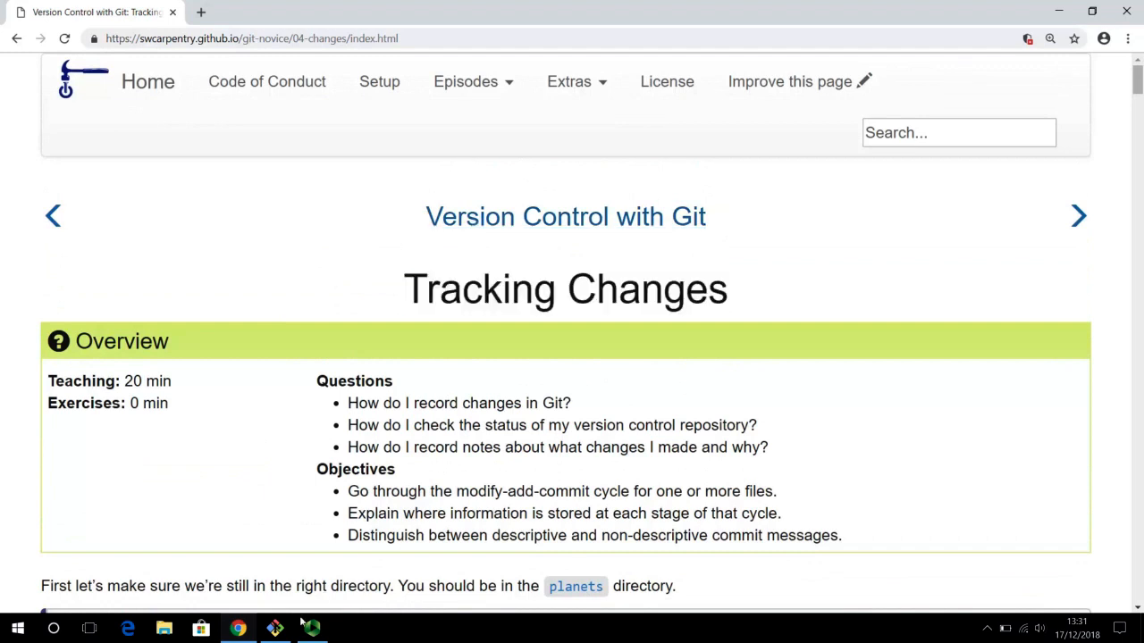
{"action": "left_click", "coordinate": [275, 629]}
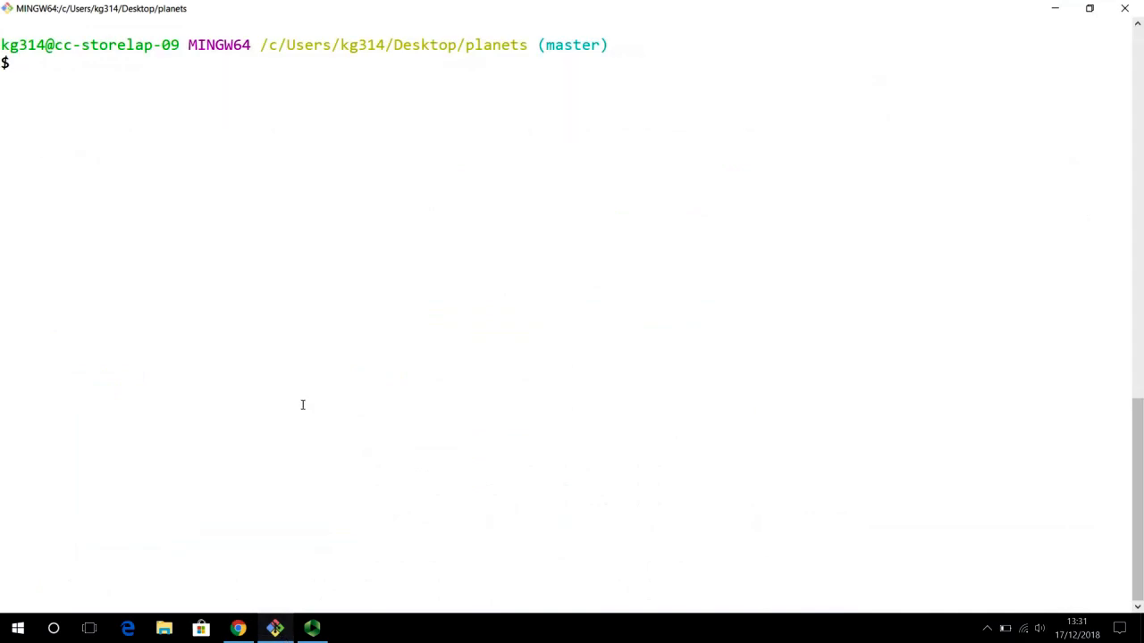
{"action": "type", "text": "pwd"}
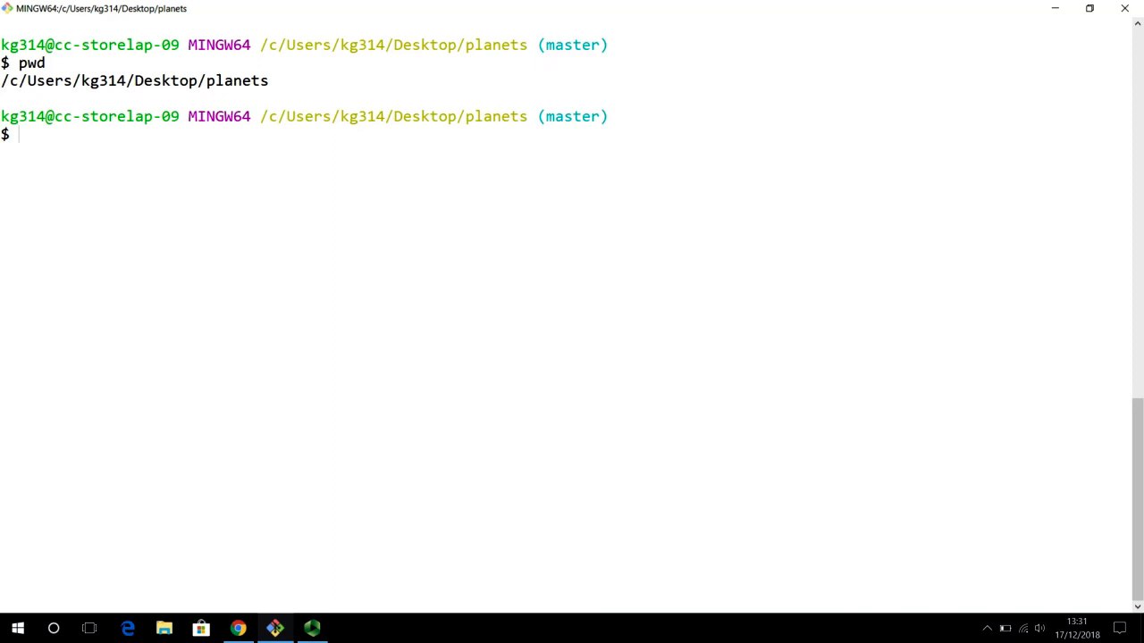
{"action": "type", "text": "ll"}
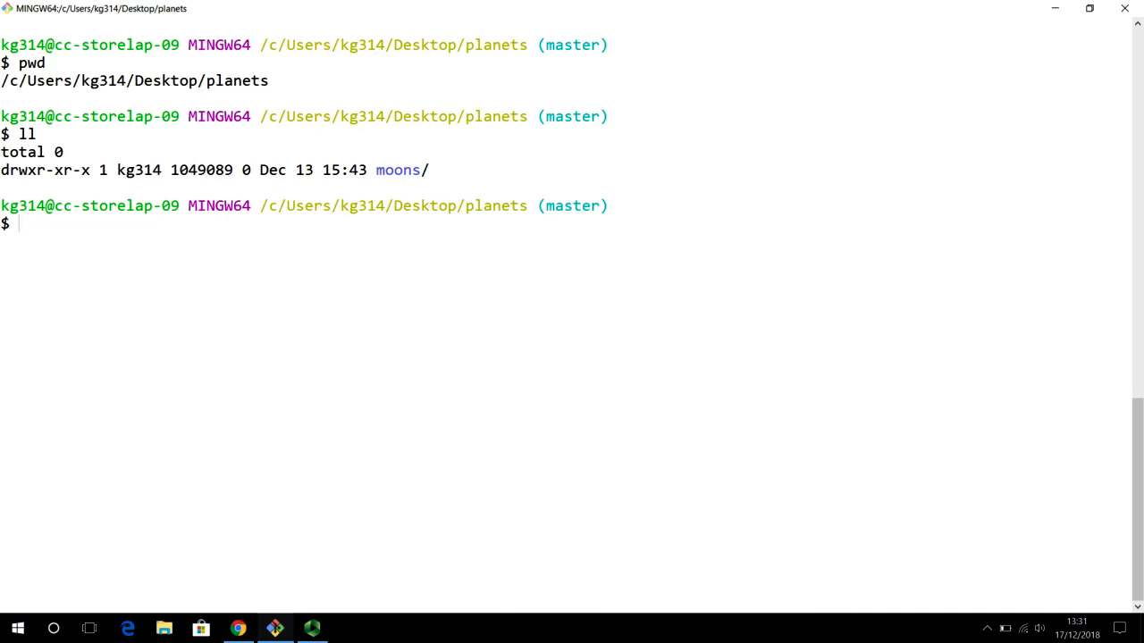
- Start a cd .. command and discard it without changing directory
{"action": "type", "text": "cd"}
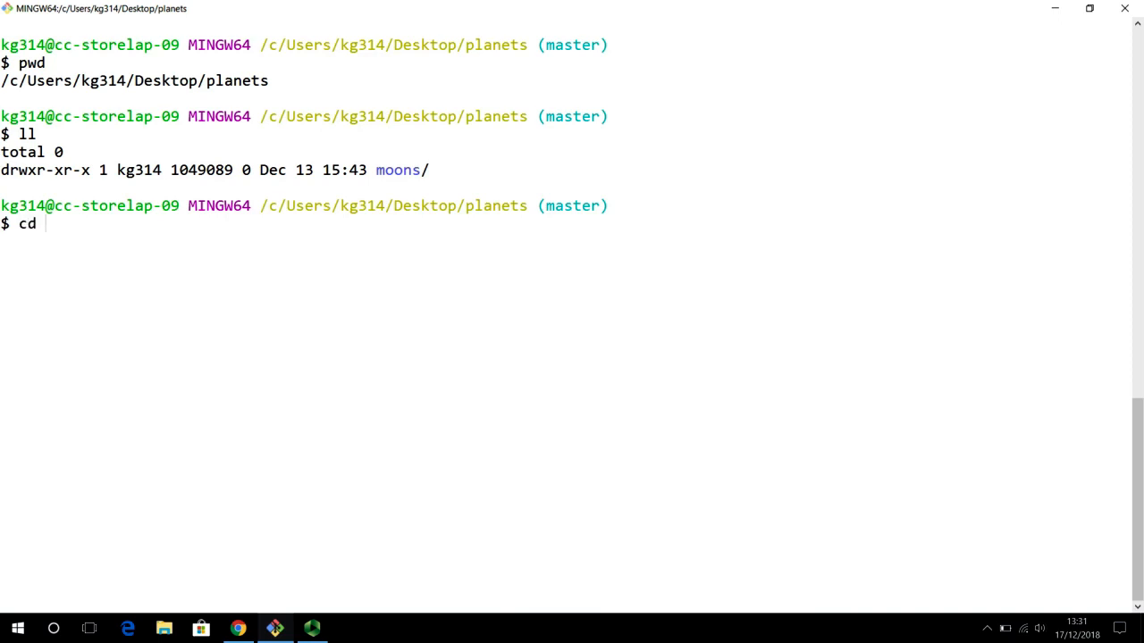
{"action": "type", "text": ".."}
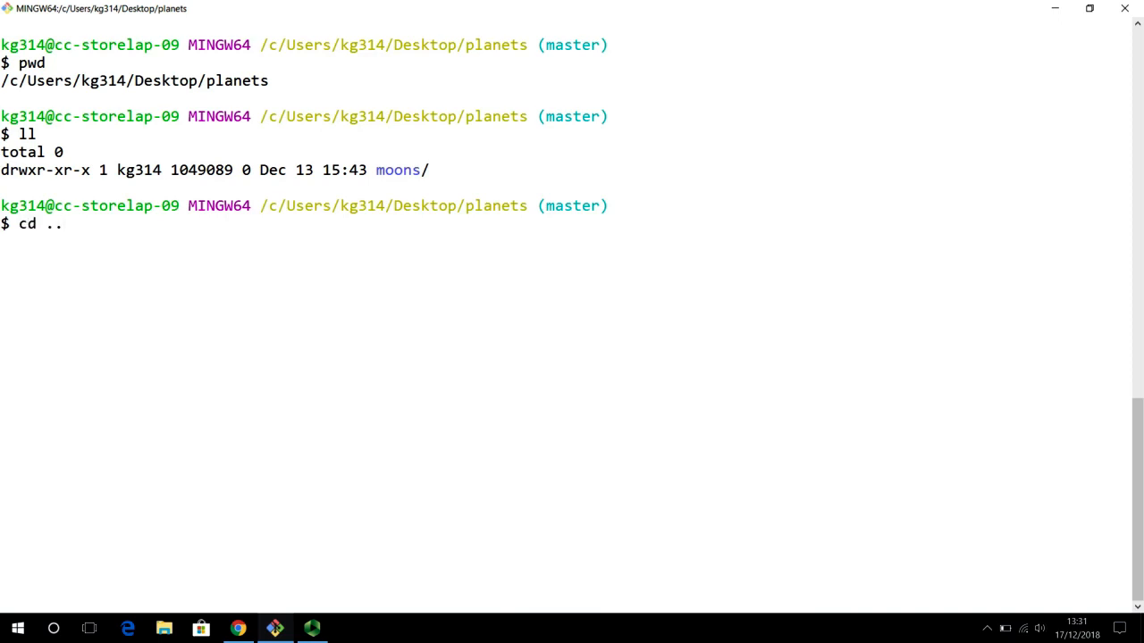
{"action": "key", "text": "Enter"}
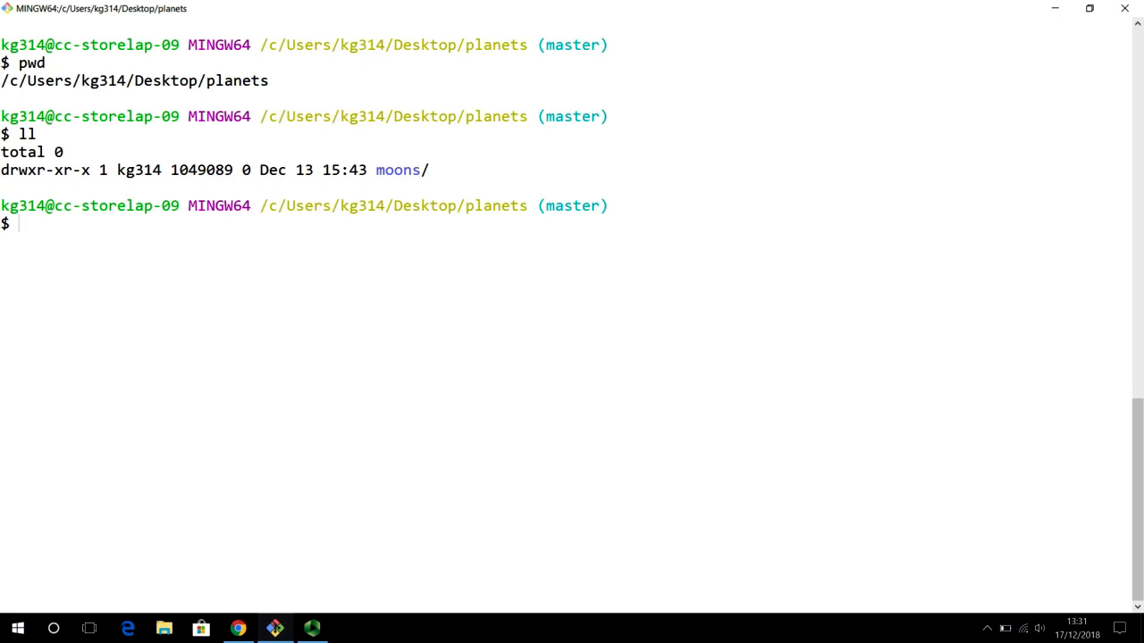
{"action": "type", "text": "n"}
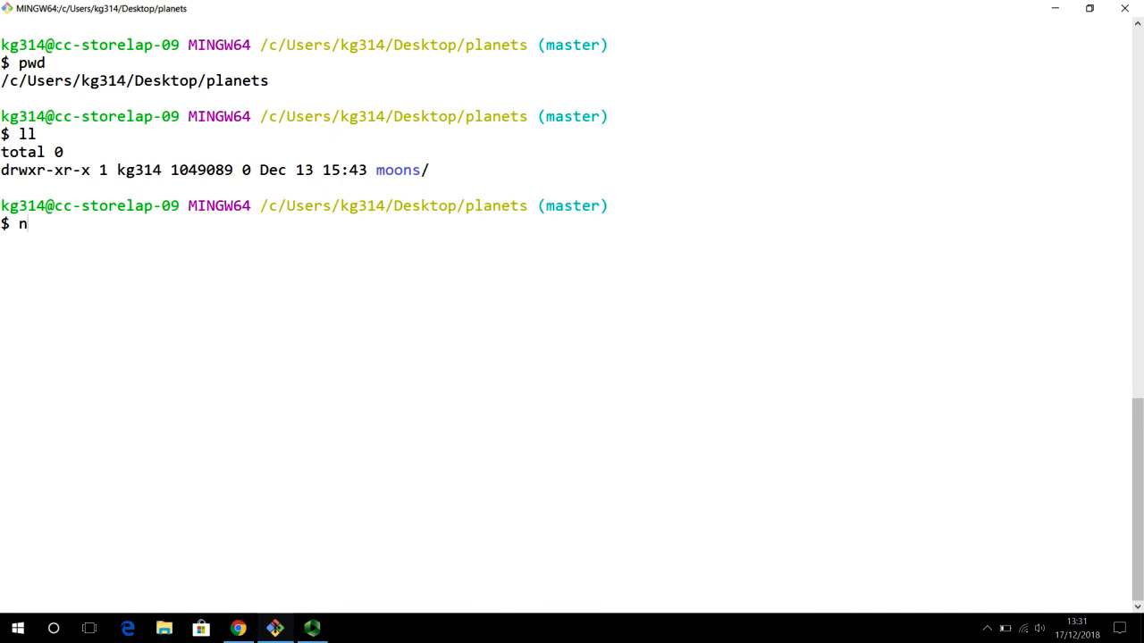
{"action": "type", "text": "ano"}
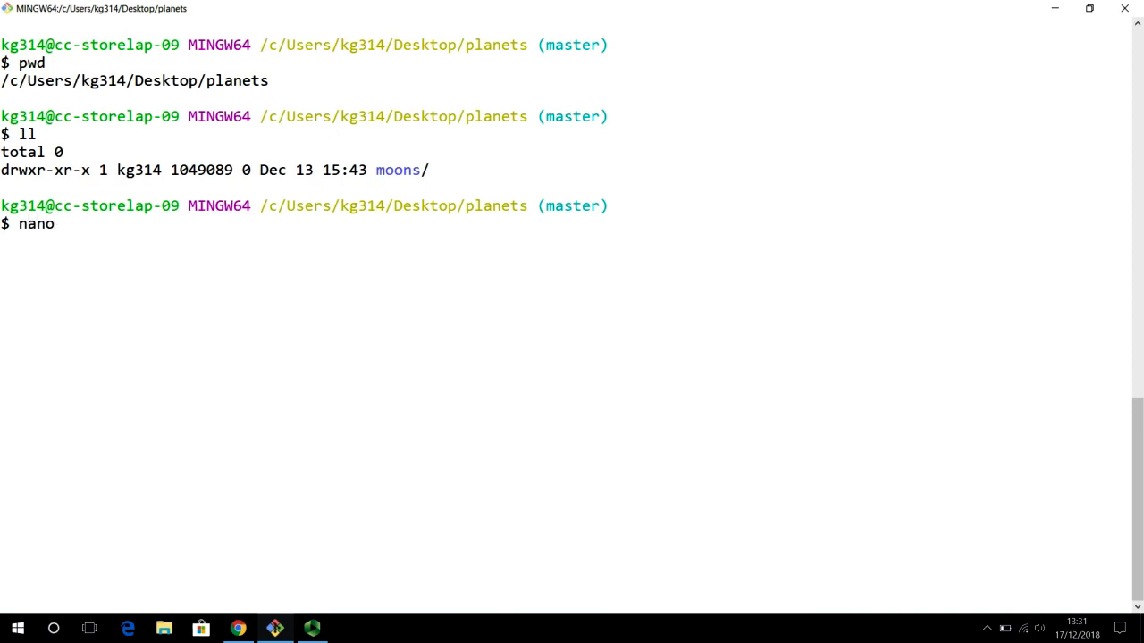
{"action": "type", "text": "mars"}
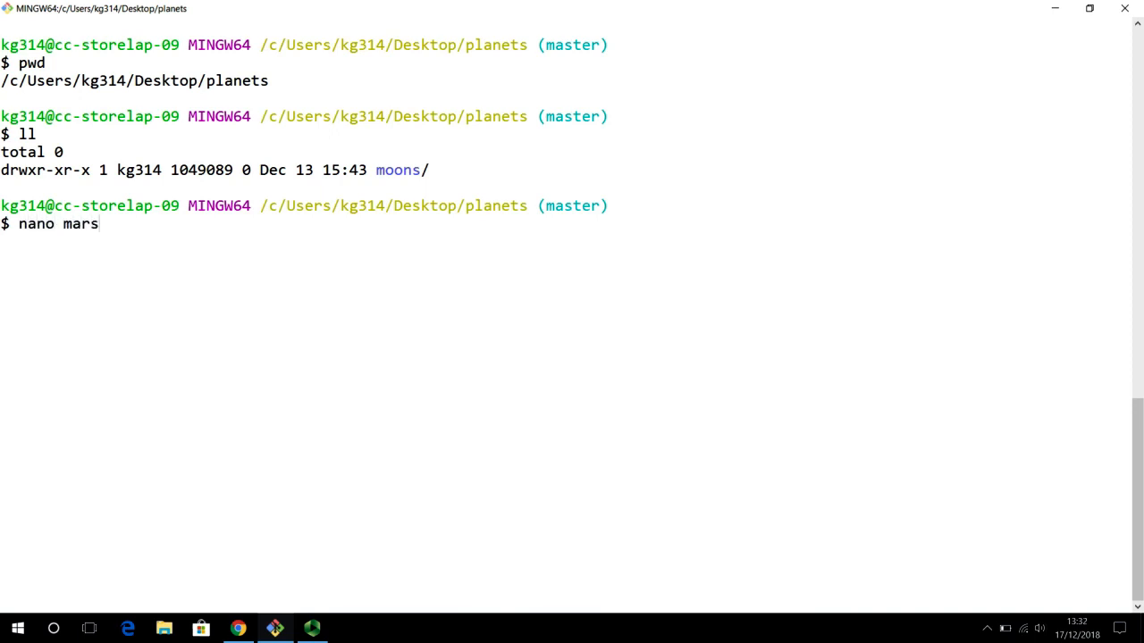
{"action": "type", "text": ".tx"}
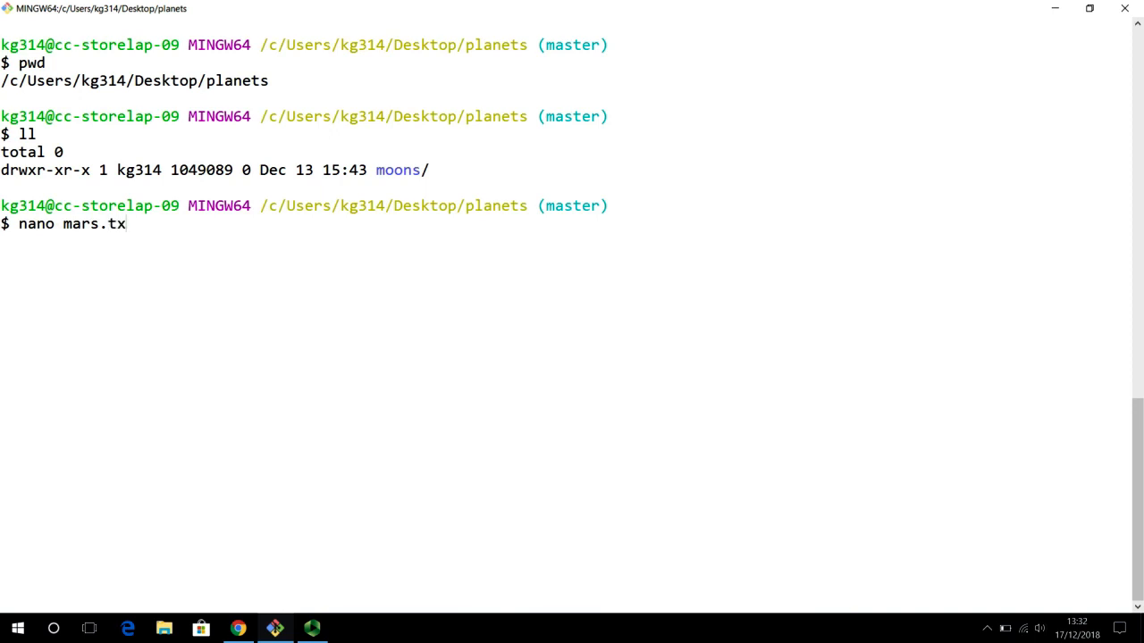
{"action": "type", "text": "t"}
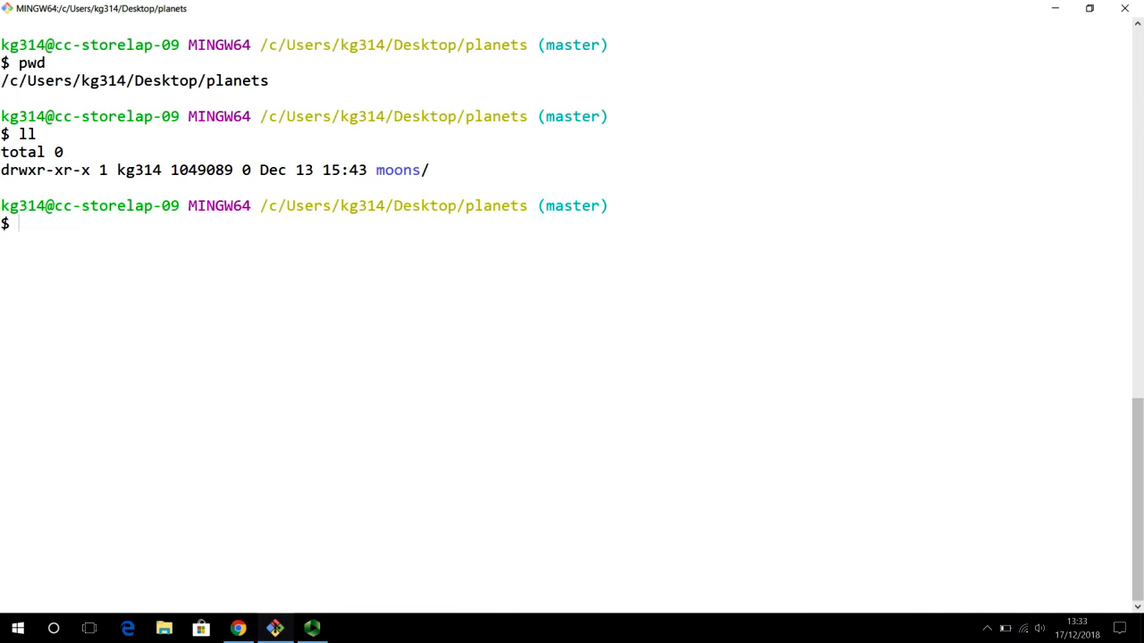
- List the full Git configuration with git config --list, then leave the desktop showing
{"action": "type", "text": "git config --list"}
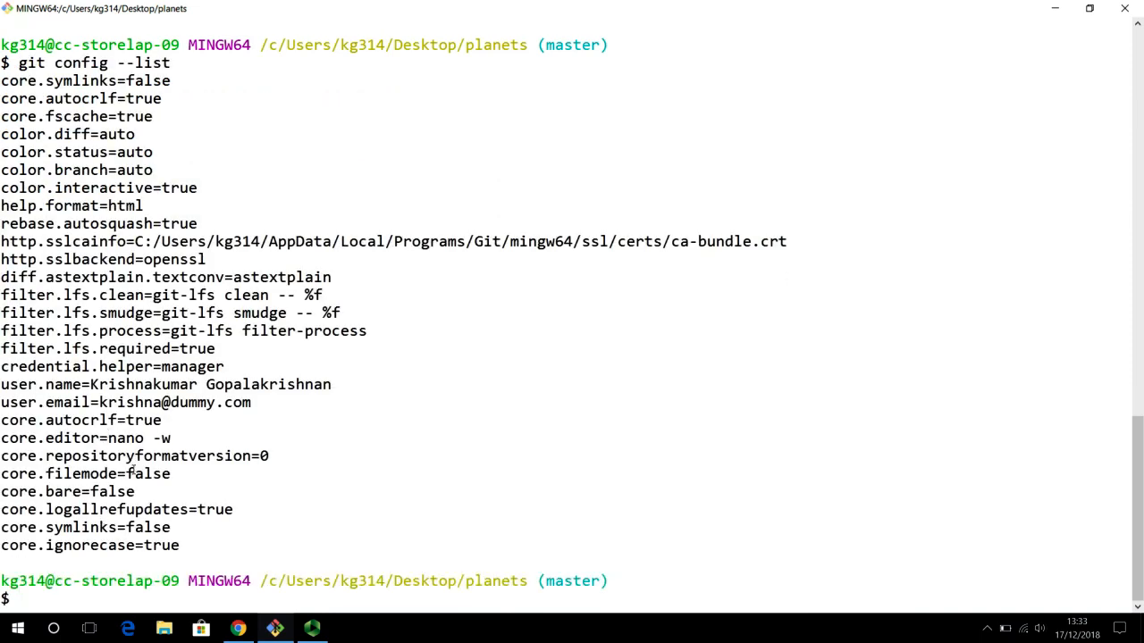
{"action": "double_click", "coordinate": [71, 438]}
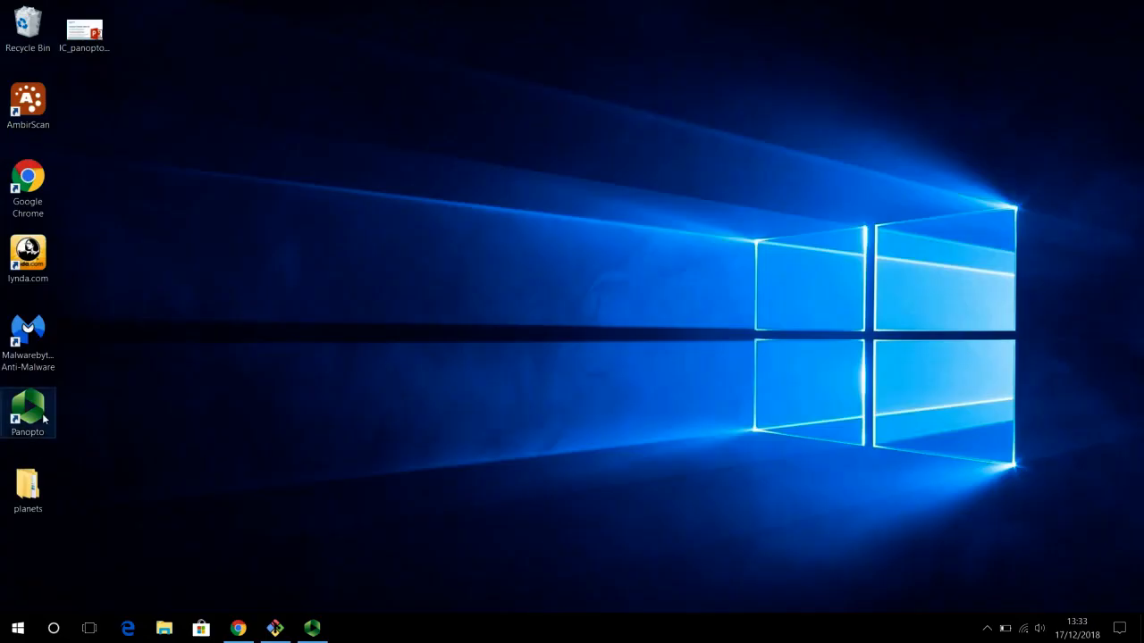
- Create a new empty text document named mars inside the planets folder
{"action": "double_click", "coordinate": [28, 483]}
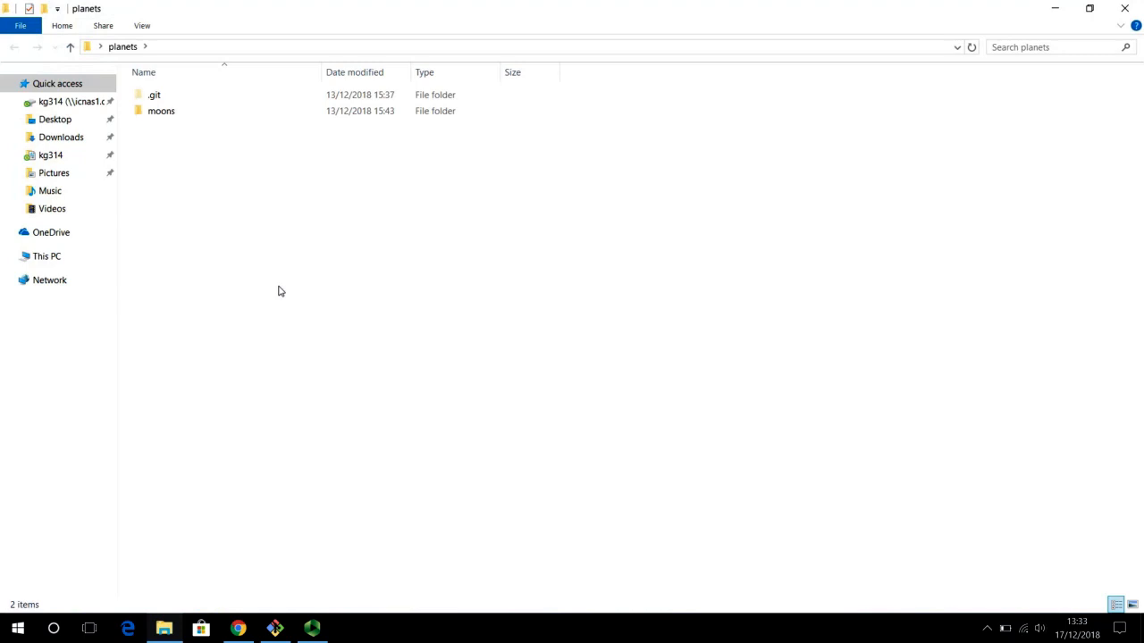
{"action": "left_click", "coordinate": [154, 95]}
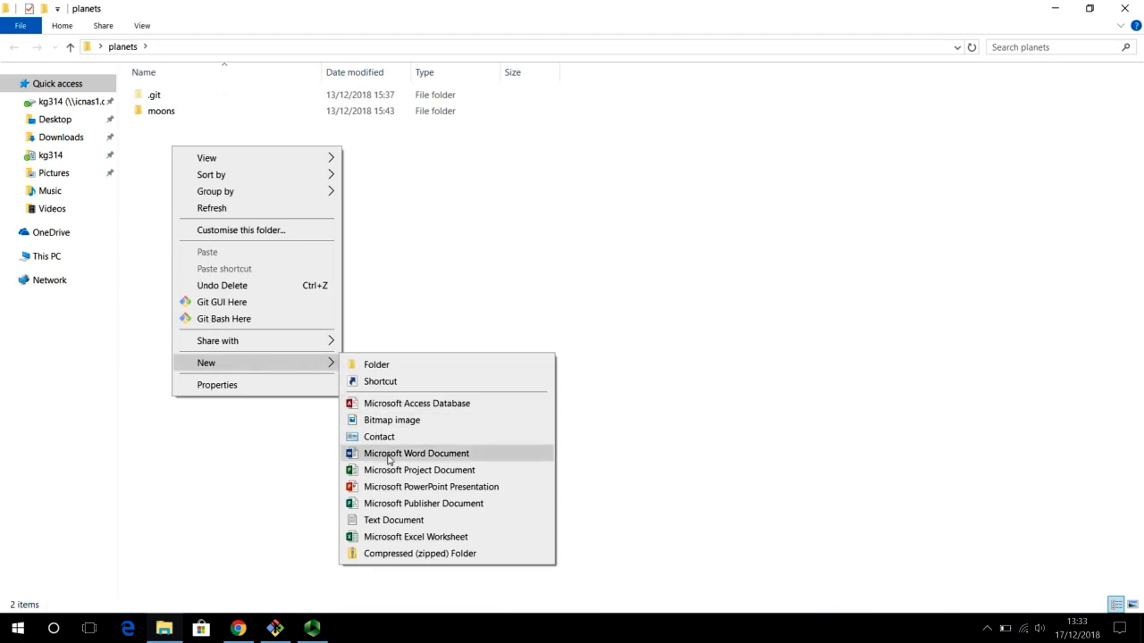
{"action": "left_click", "coordinate": [393, 520]}
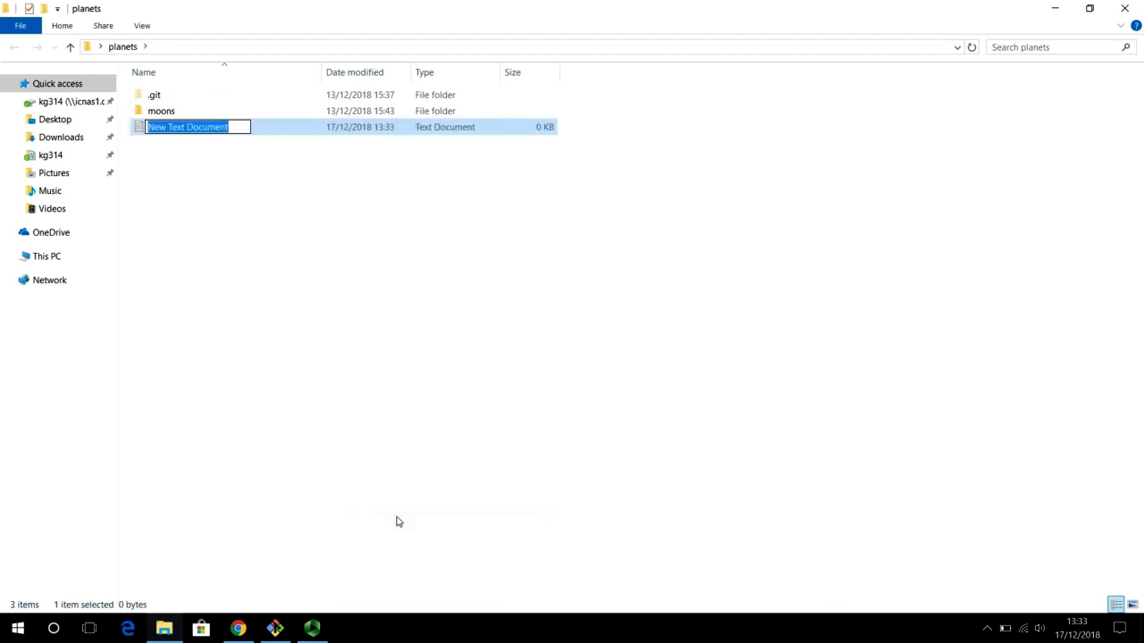
{"action": "key", "text": "ctrl+a"}
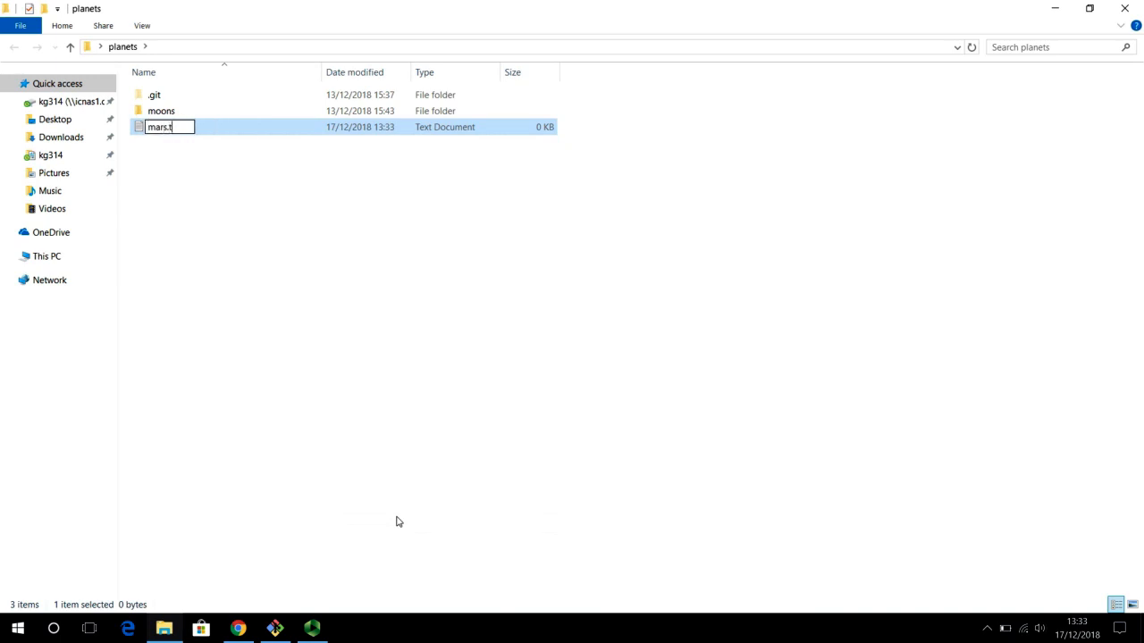
{"action": "key", "text": "enter"}
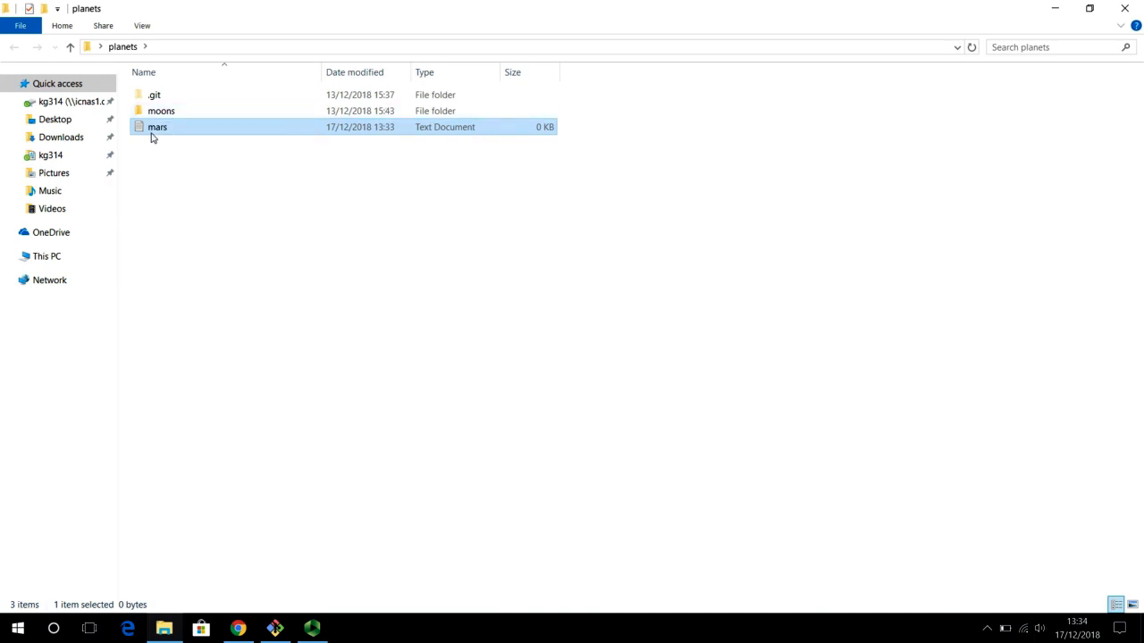
- Check the mars file's properties and close them again
{"action": "right_click", "coordinate": [157, 125]}
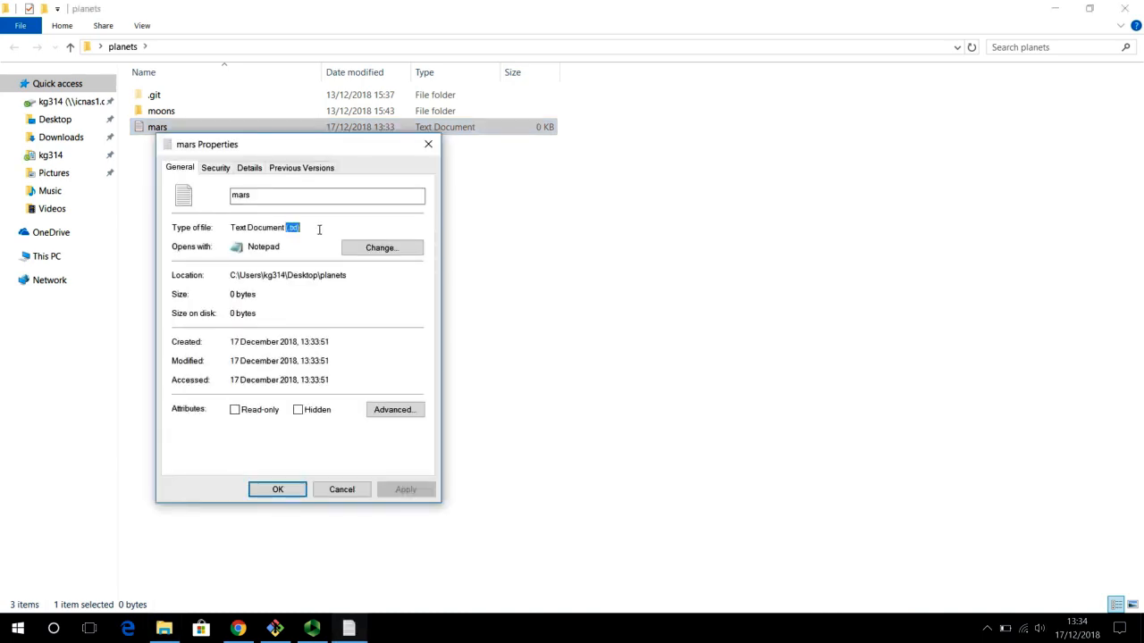
{"action": "left_click", "coordinate": [277, 490]}
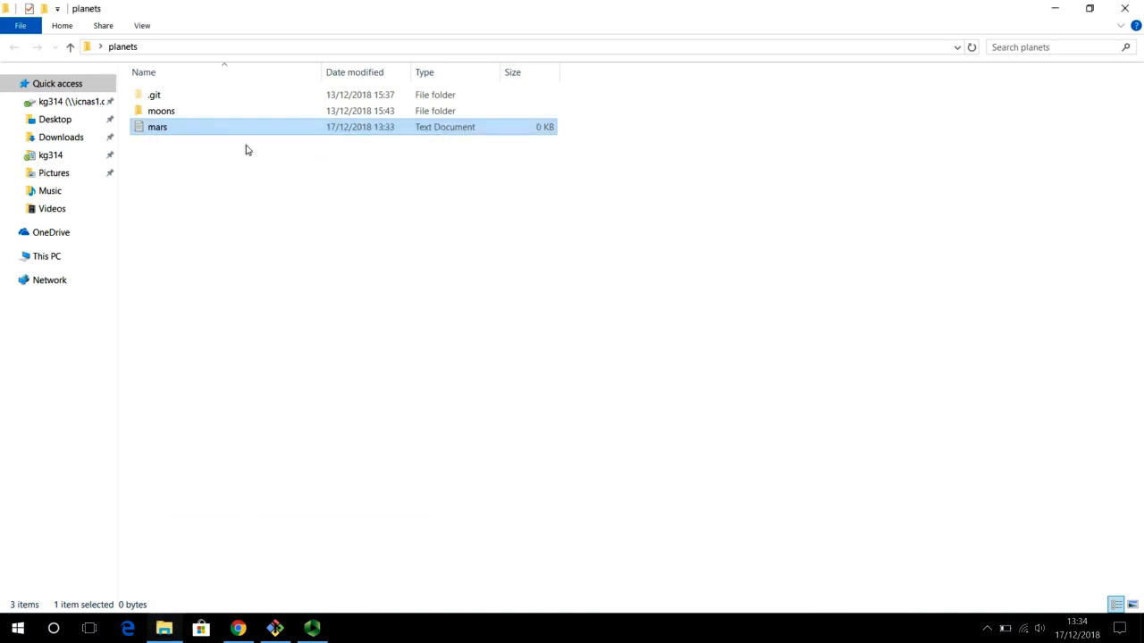
- Write "Cold and dry, but everything is my favourite colour" into mars in Notepad
{"action": "double_click", "coordinate": [157, 126]}
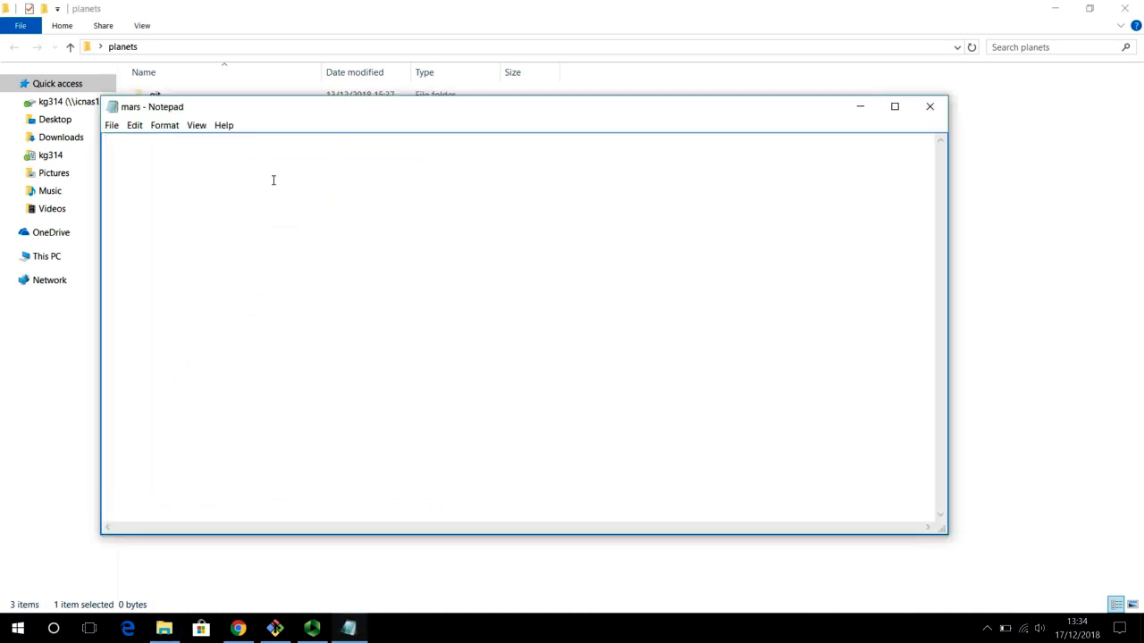
{"action": "type", "text": "Cold a"}
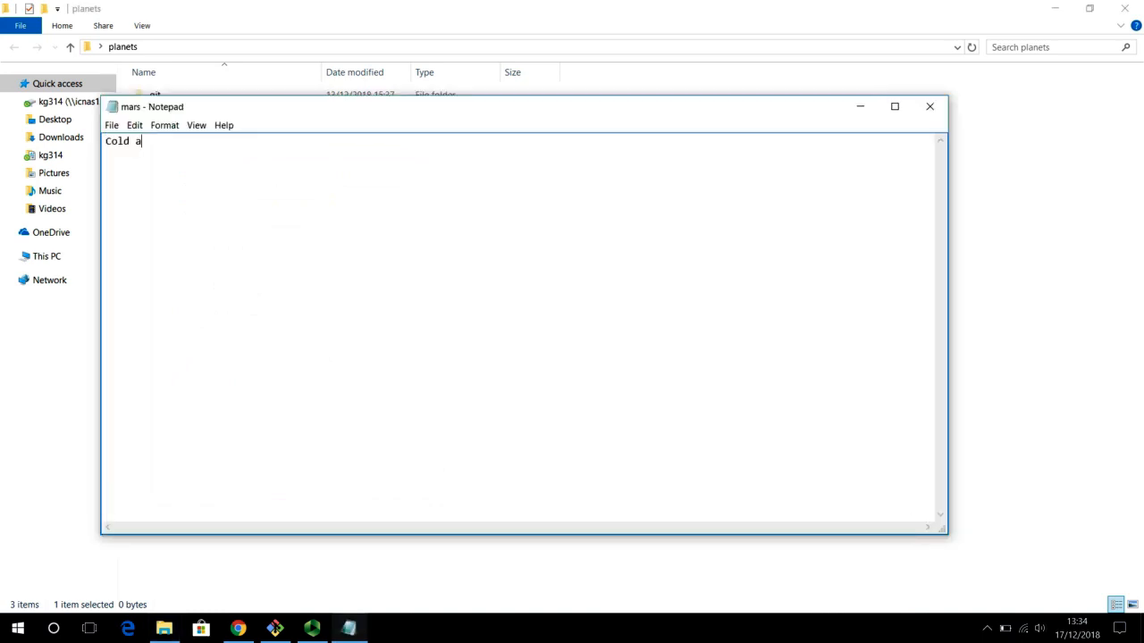
{"action": "type", "text": "nd dry"}
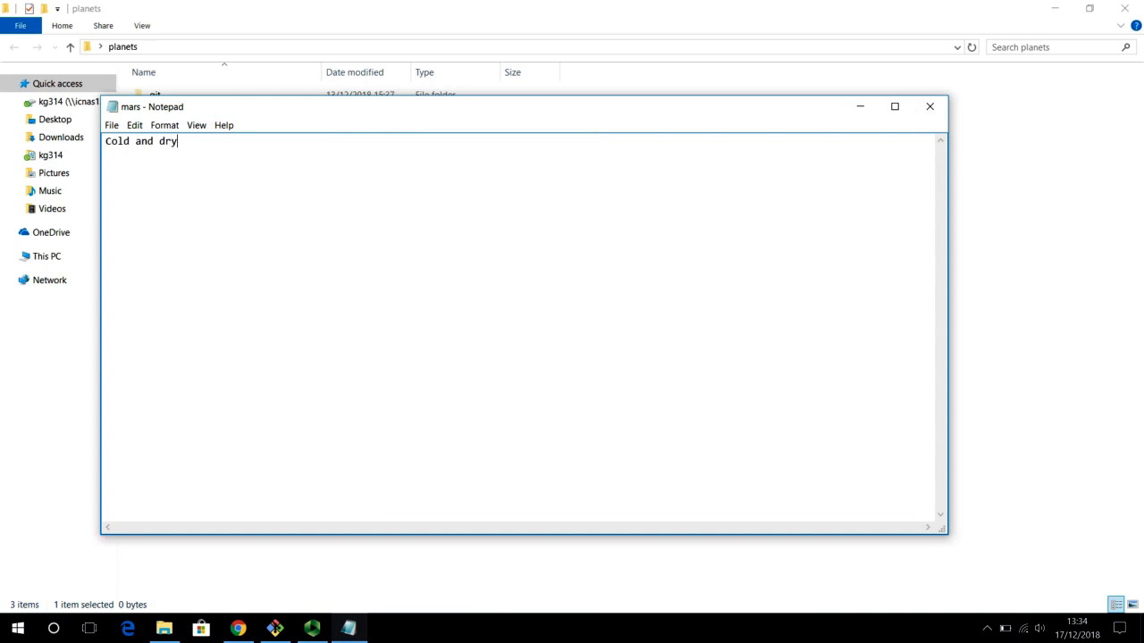
{"action": "type", "text": ","}
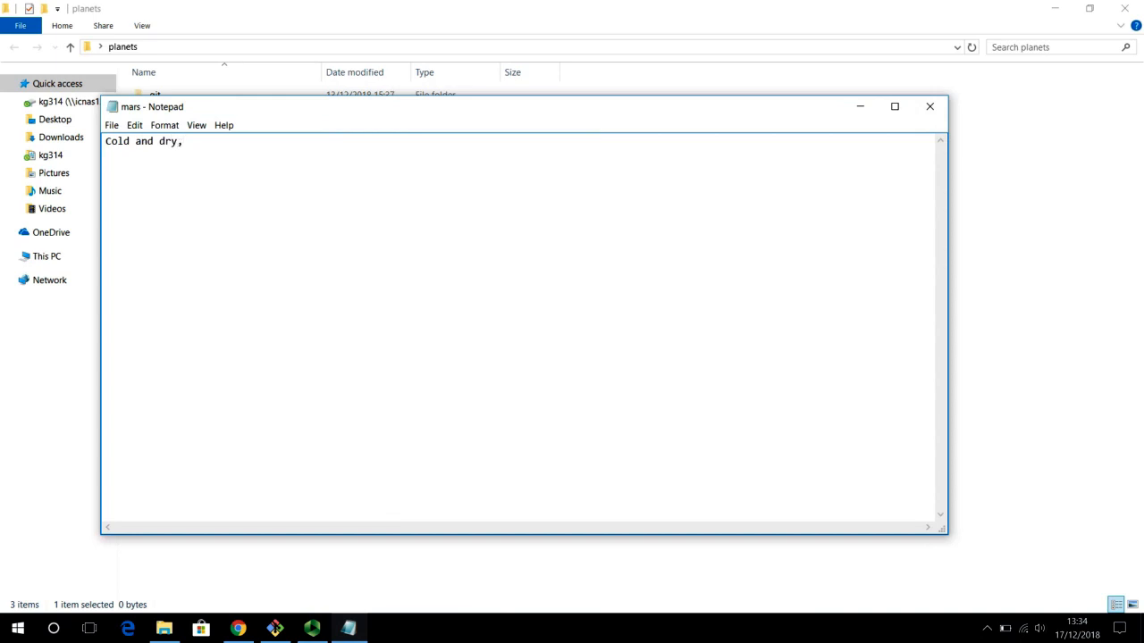
{"action": "type", "text": "but everyth"}
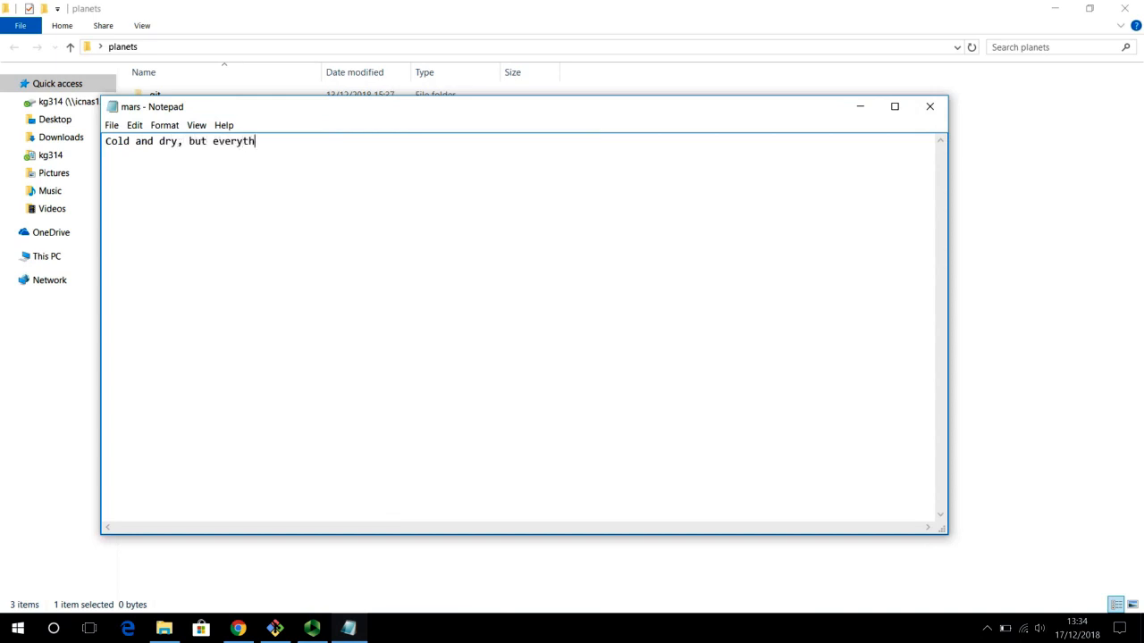
{"action": "type", "text": "ing is my favo"}
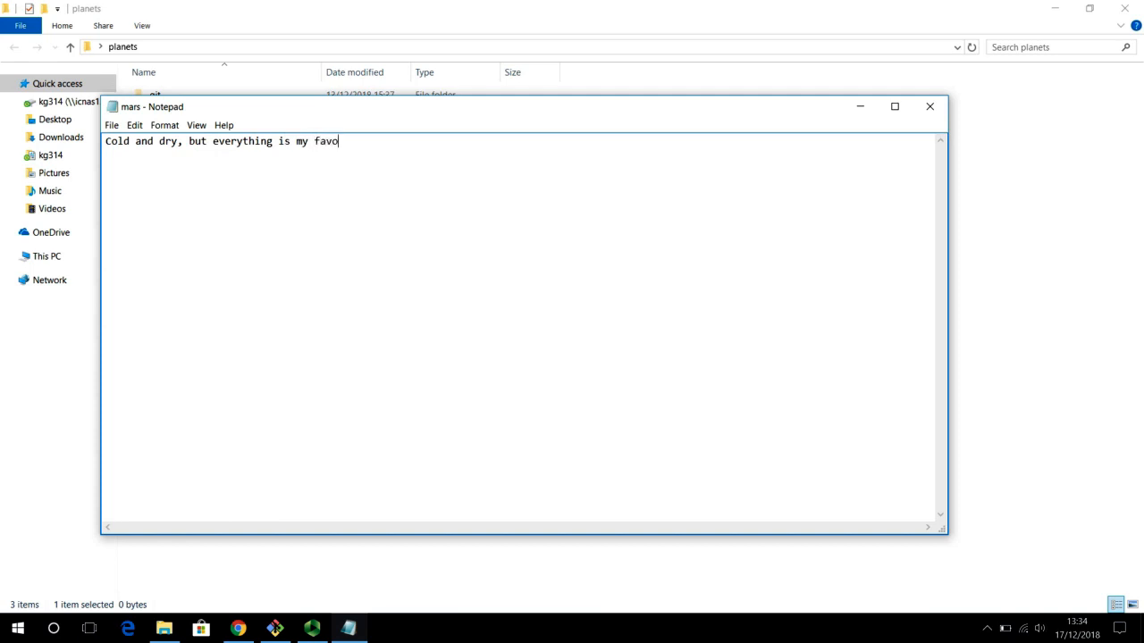
{"action": "type", "text": "urit"}
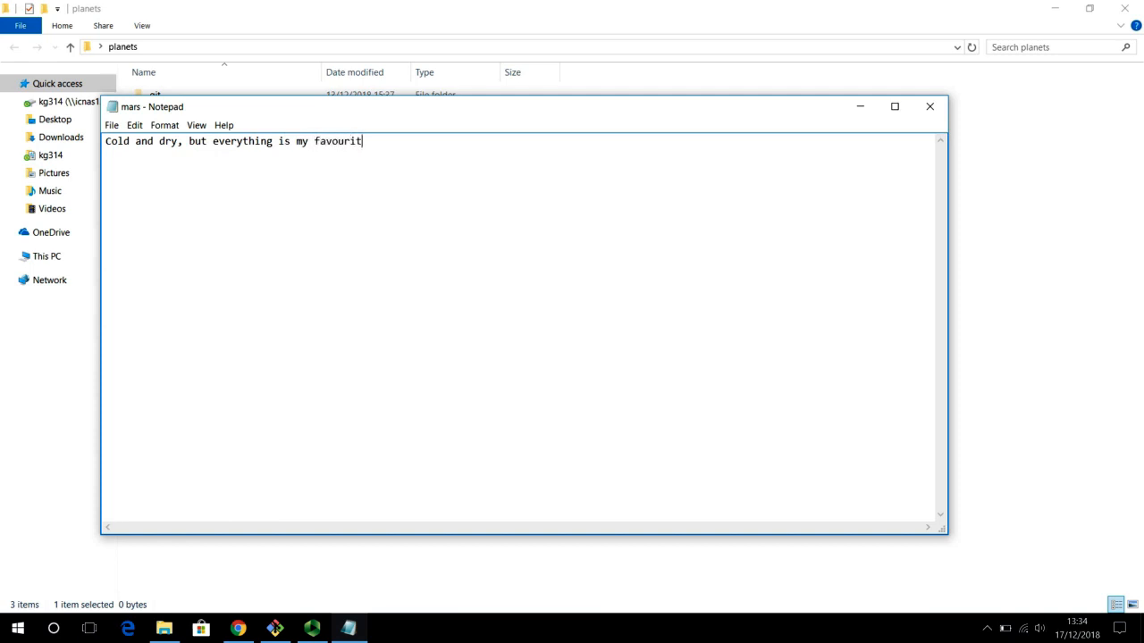
{"action": "type", "text": "ciok"}
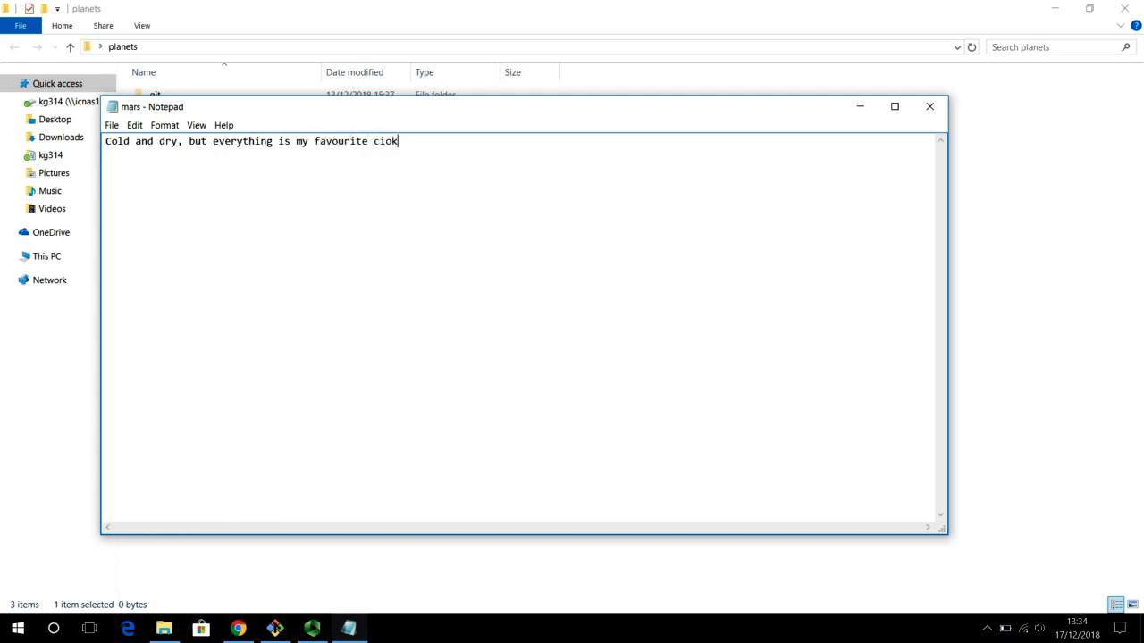
{"action": "type", "text": "colo"}
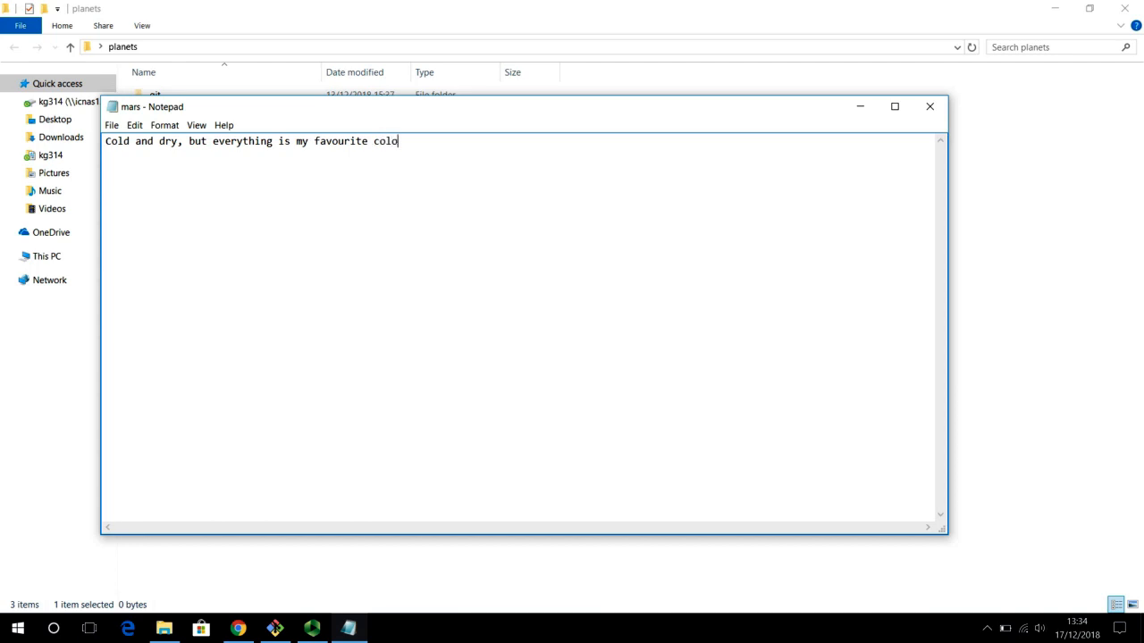
{"action": "type", "text": "ur"}
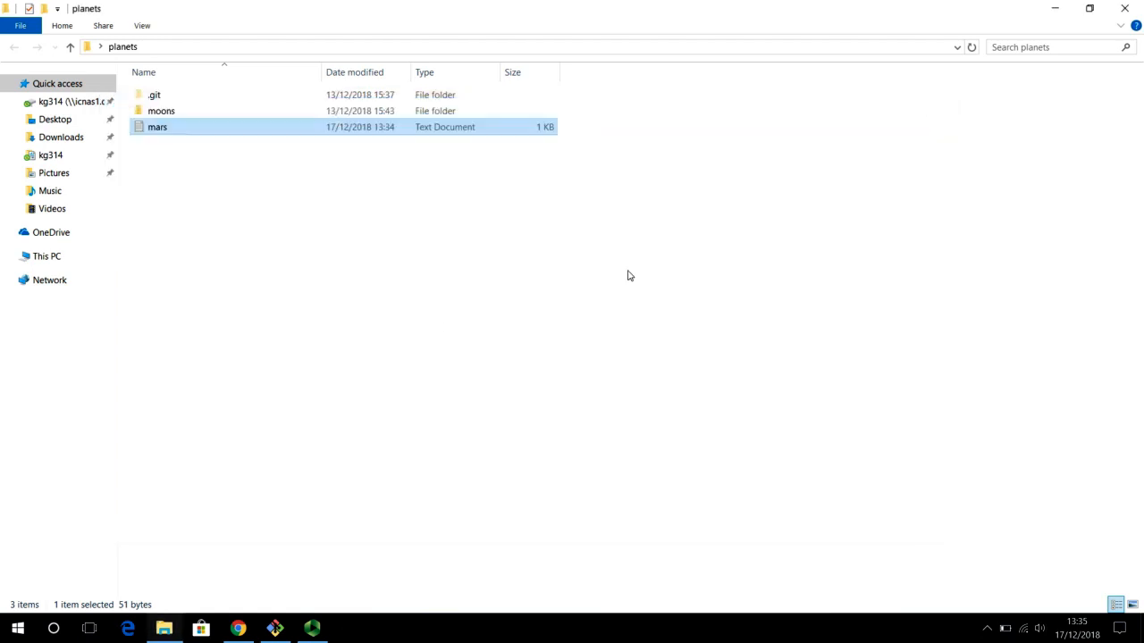
- Read mars in Notepad, delete it from planets, and return to the Git Bash terminal
{"action": "double_click", "coordinate": [158, 126]}
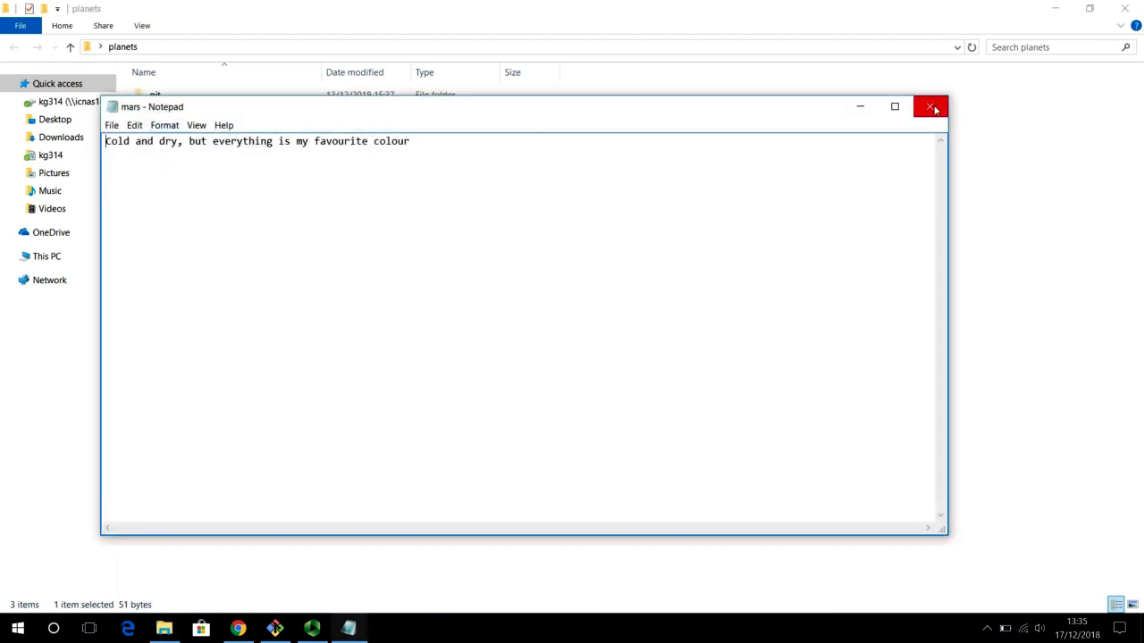
{"action": "left_click", "coordinate": [933, 108]}
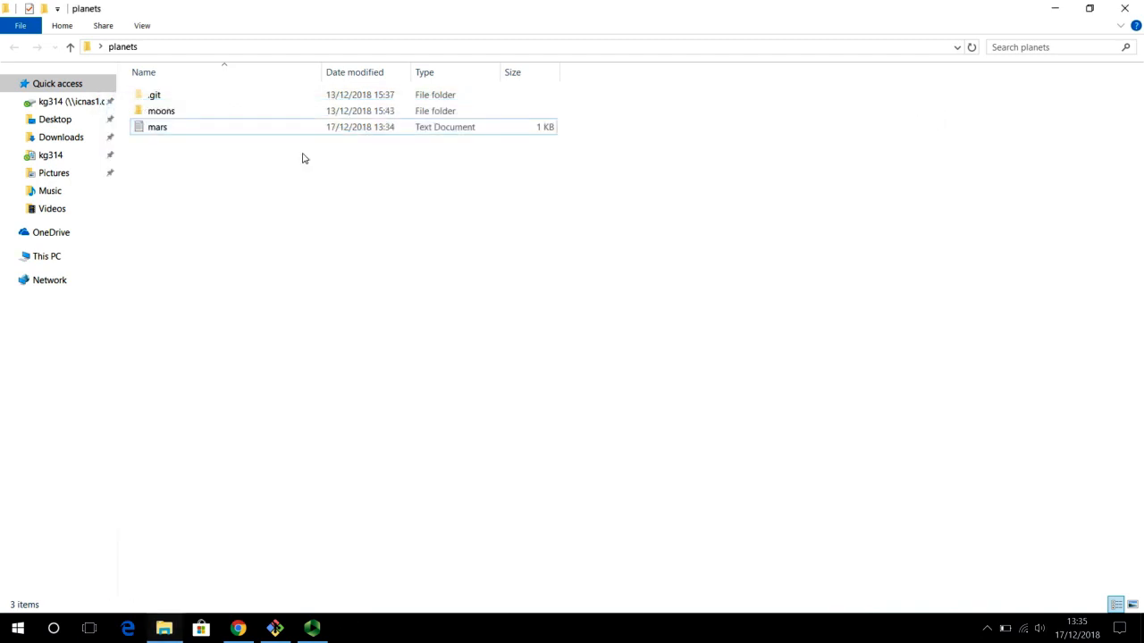
{"action": "left_click", "coordinate": [157, 125]}
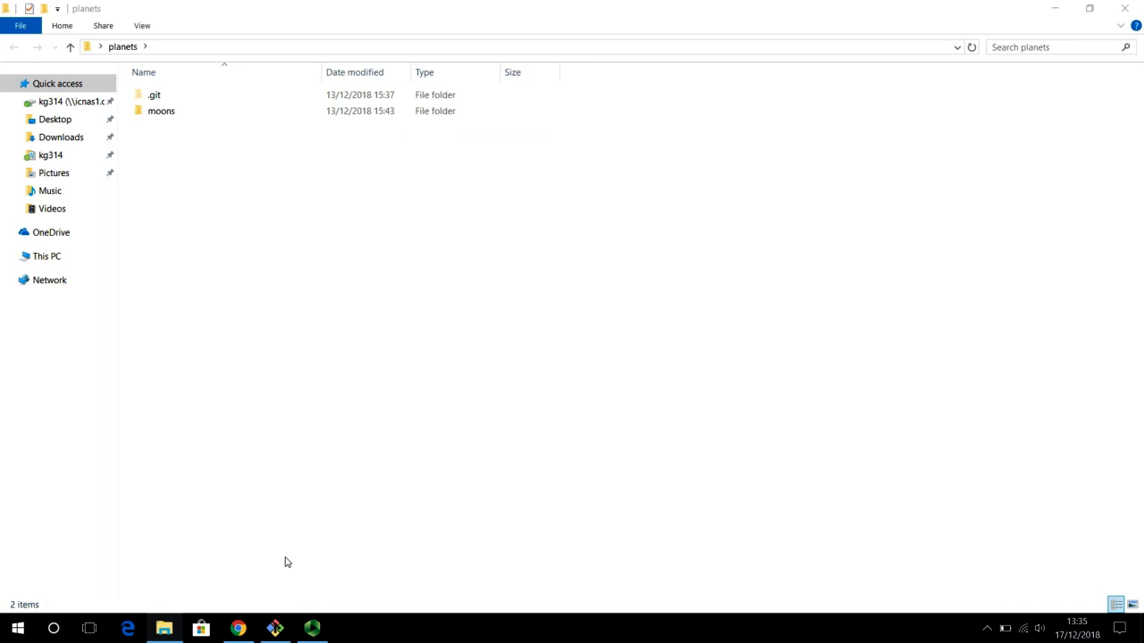
{"action": "left_click", "coordinate": [275, 629]}
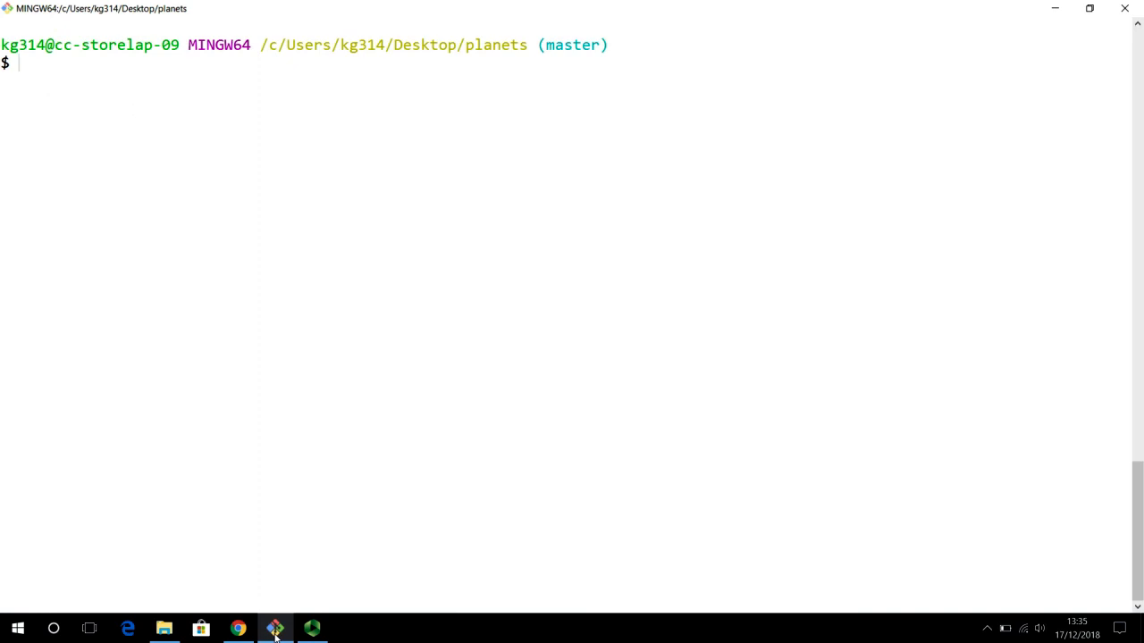
- Create mars.txt in nano holding "Cold and dry, but everything is my favourite colour"
{"action": "type", "text": "nano"}
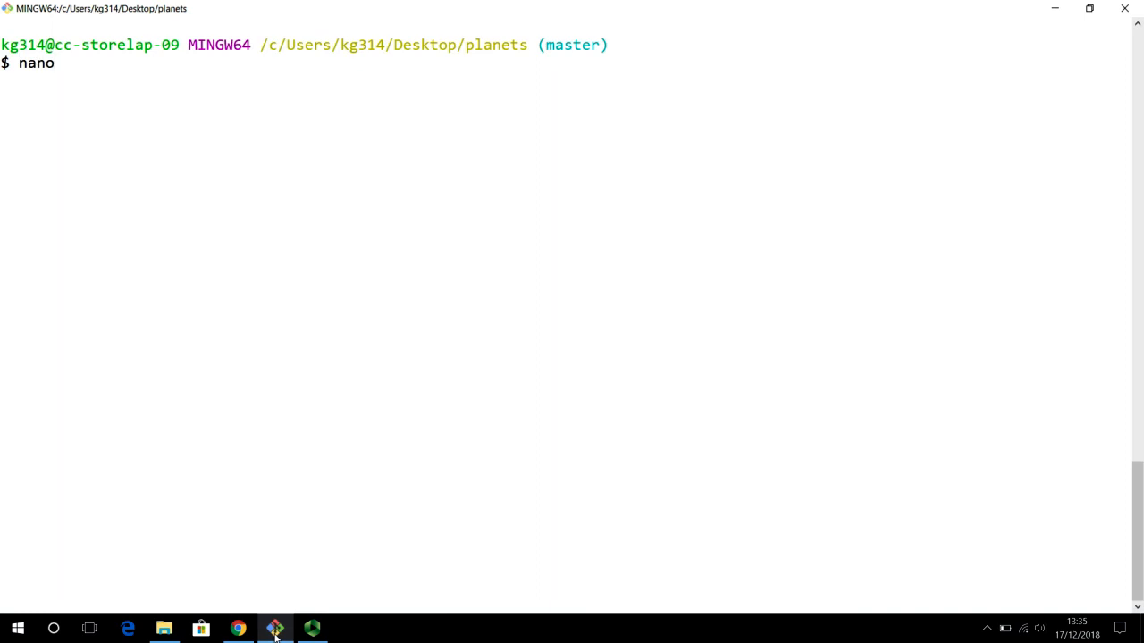
{"action": "type", "text": "mars."}
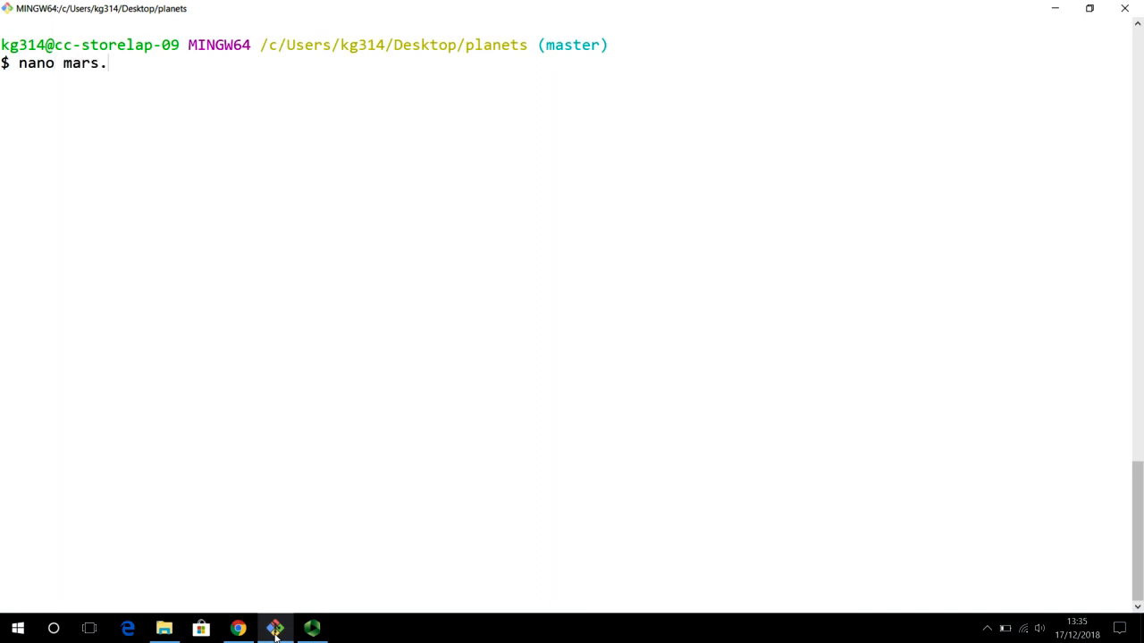
{"action": "type", "text": "txt"}
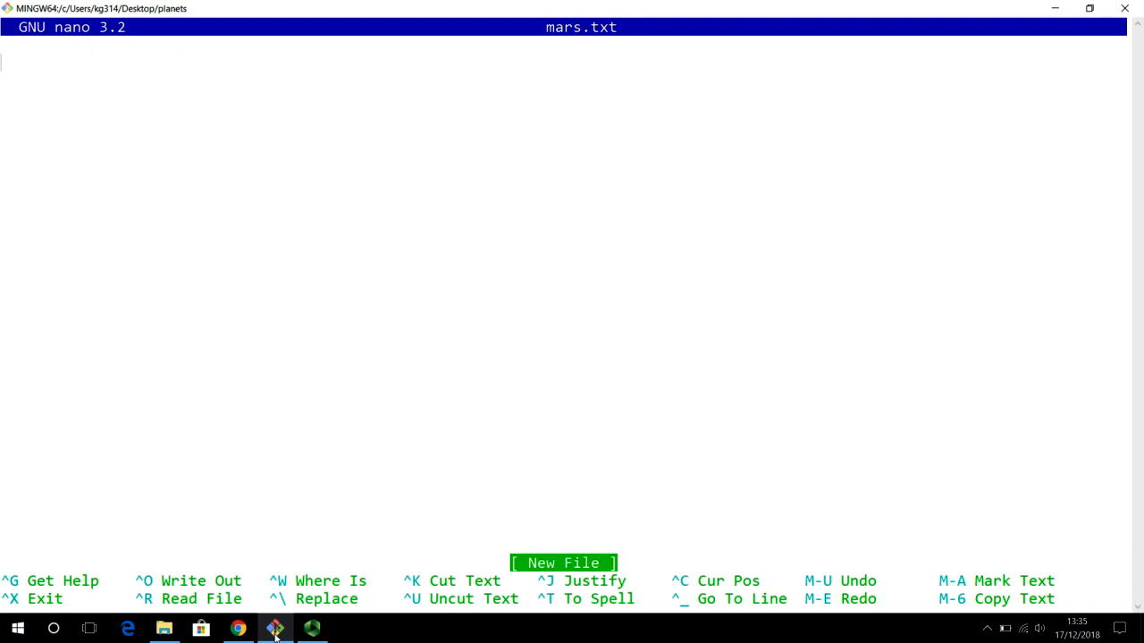
{"action": "type", "text": "Cold an"}
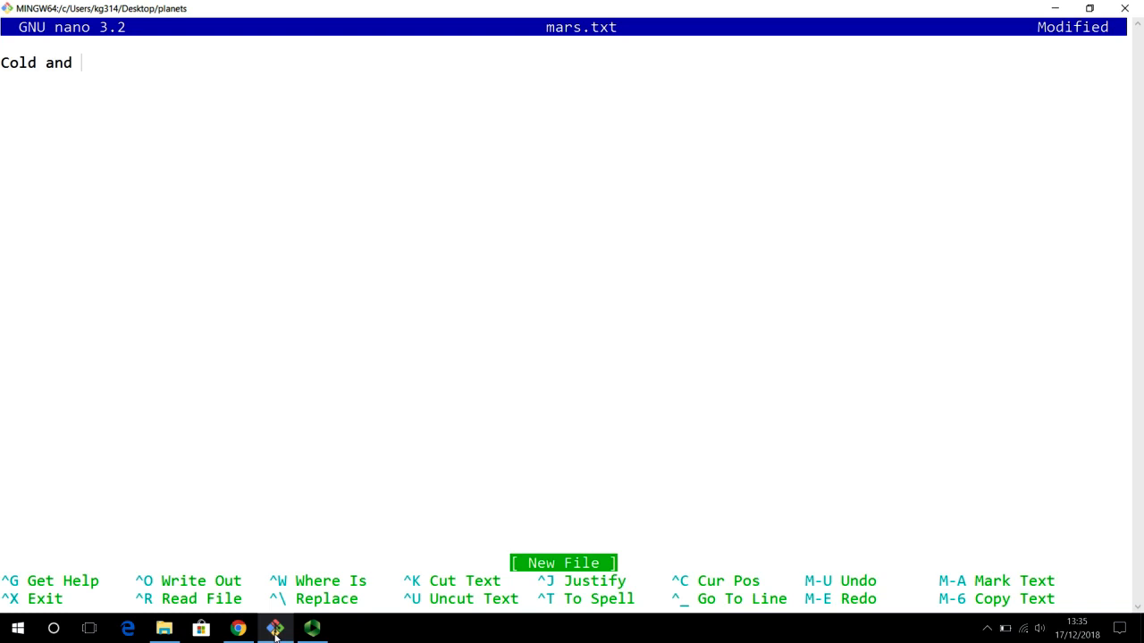
{"action": "type", "text": "dry,"}
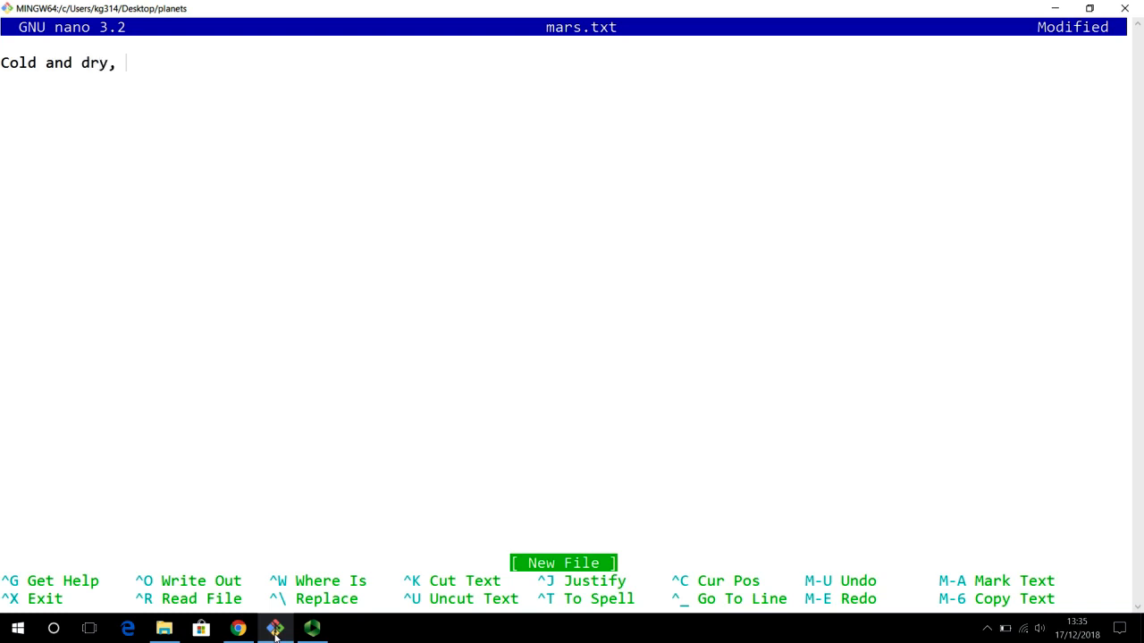
{"action": "type", "text": "ut everyth"}
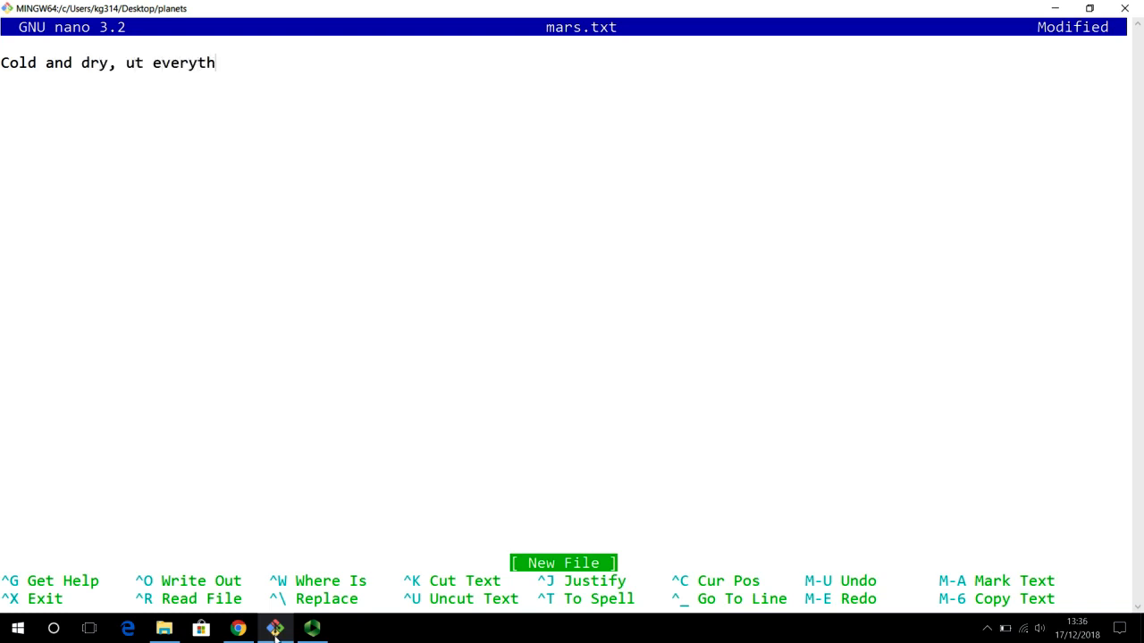
{"action": "type", "text": "ing"}
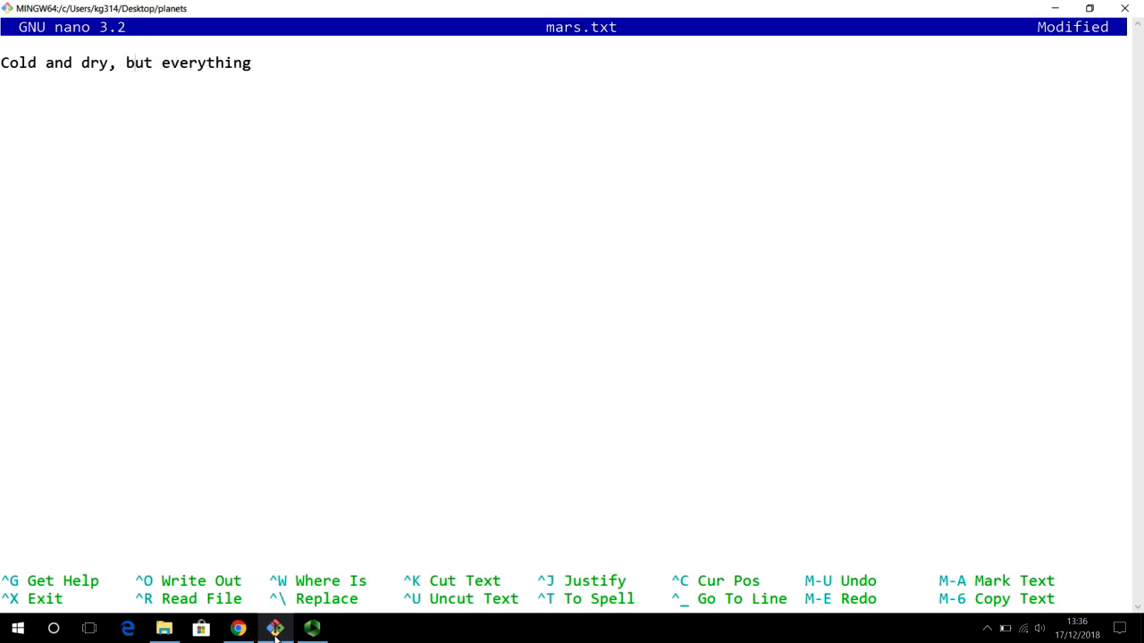
{"action": "type", "text": "is m"}
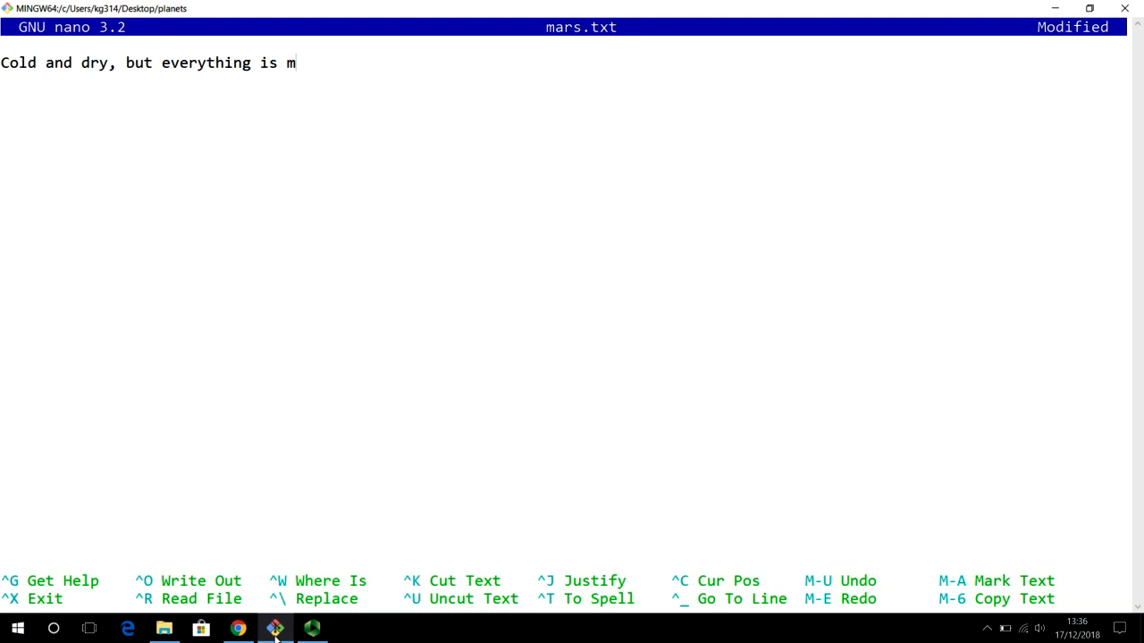
{"action": "type", "text": "y favourite"}
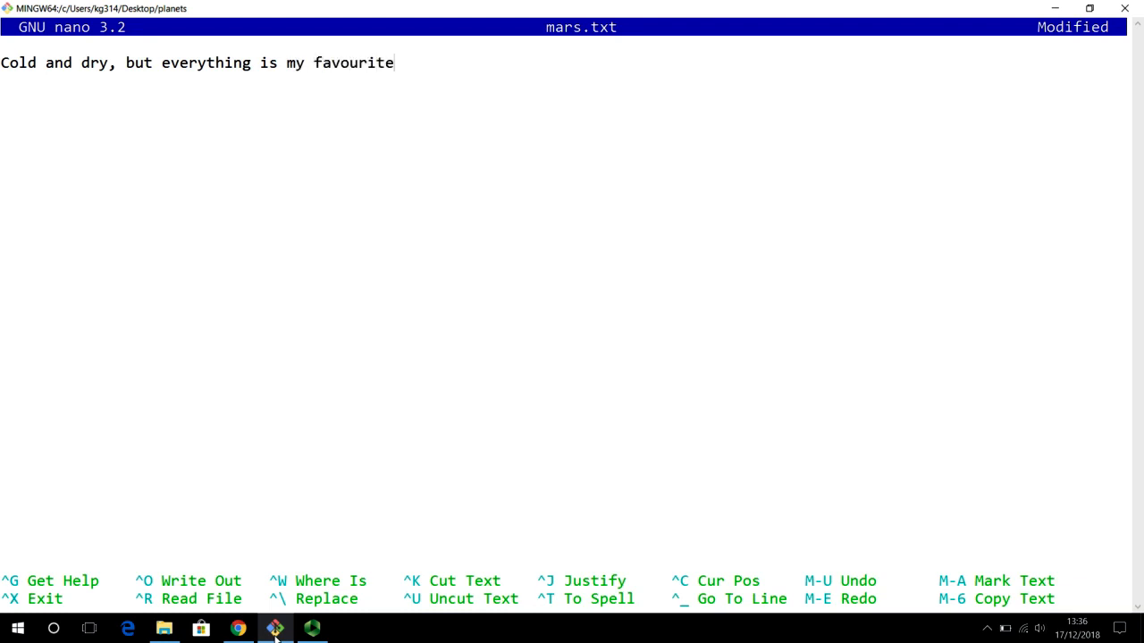
{"action": "type", "text": "colour"}
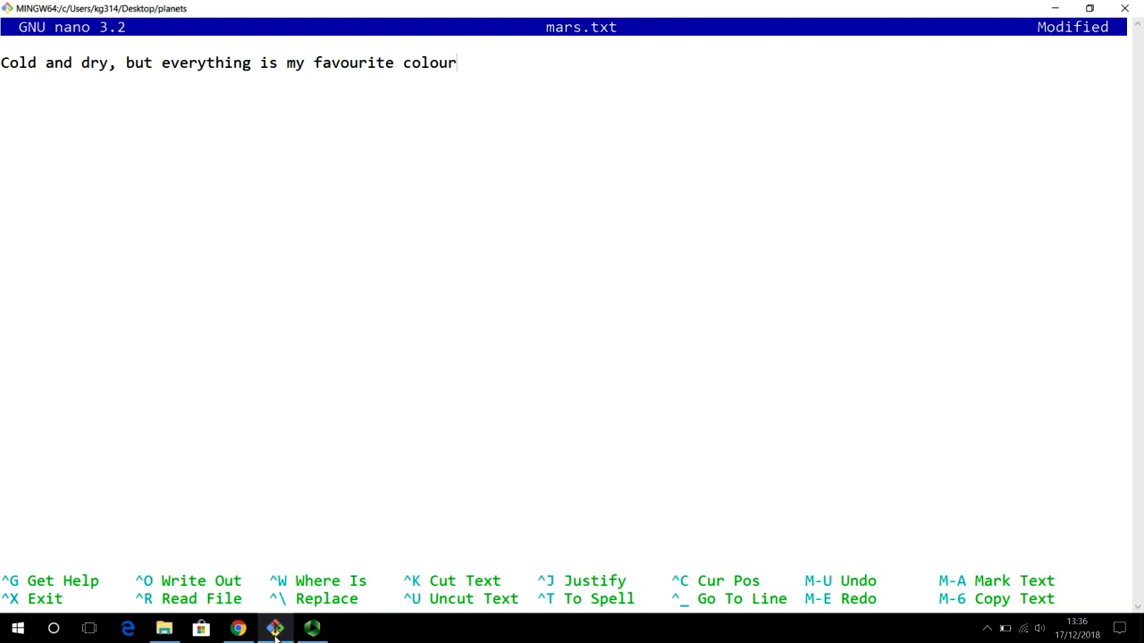
- Save mars.txt and exit nano back to the prompt
{"action": "key", "text": "ctrl+o"}
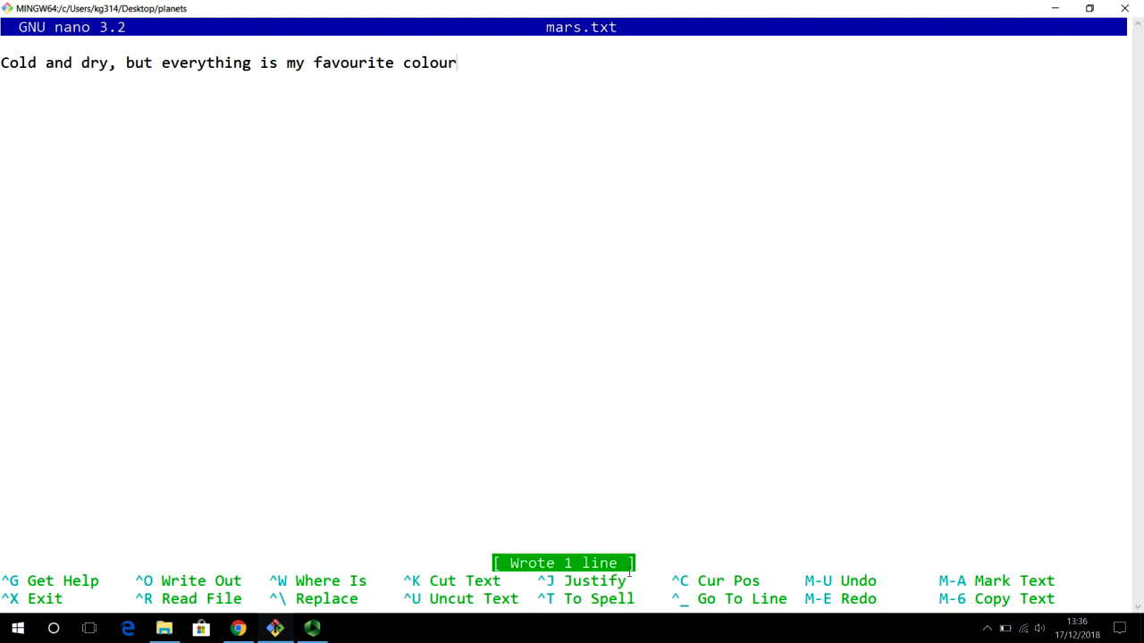
{"action": "key", "text": "ctrl+x"}
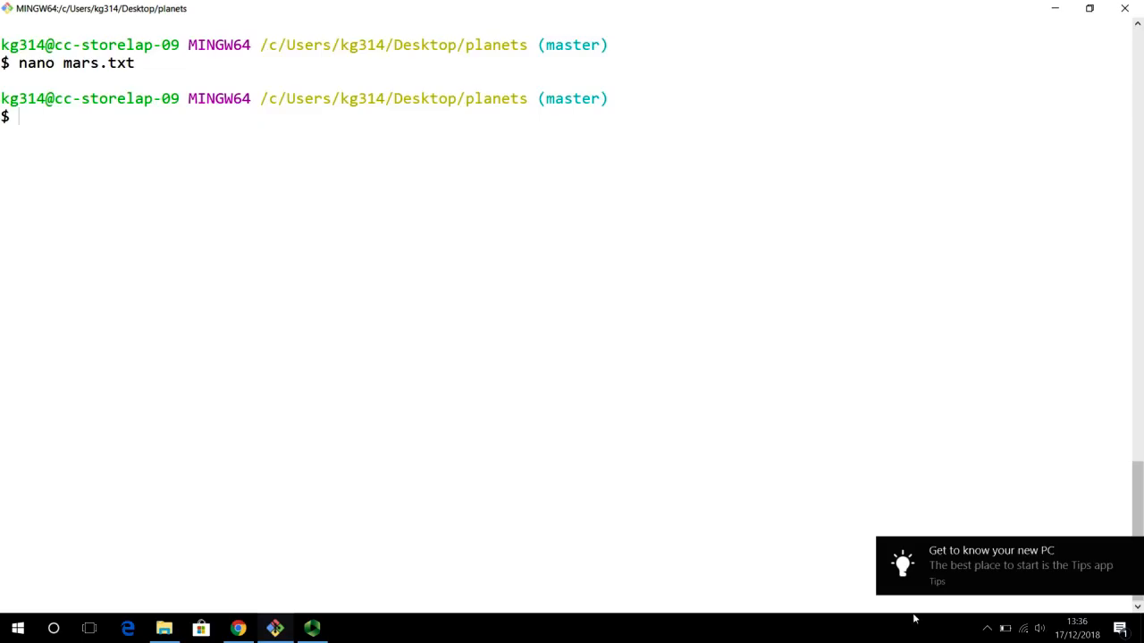
{"action": "mouse_move", "coordinate": [1107, 553]}
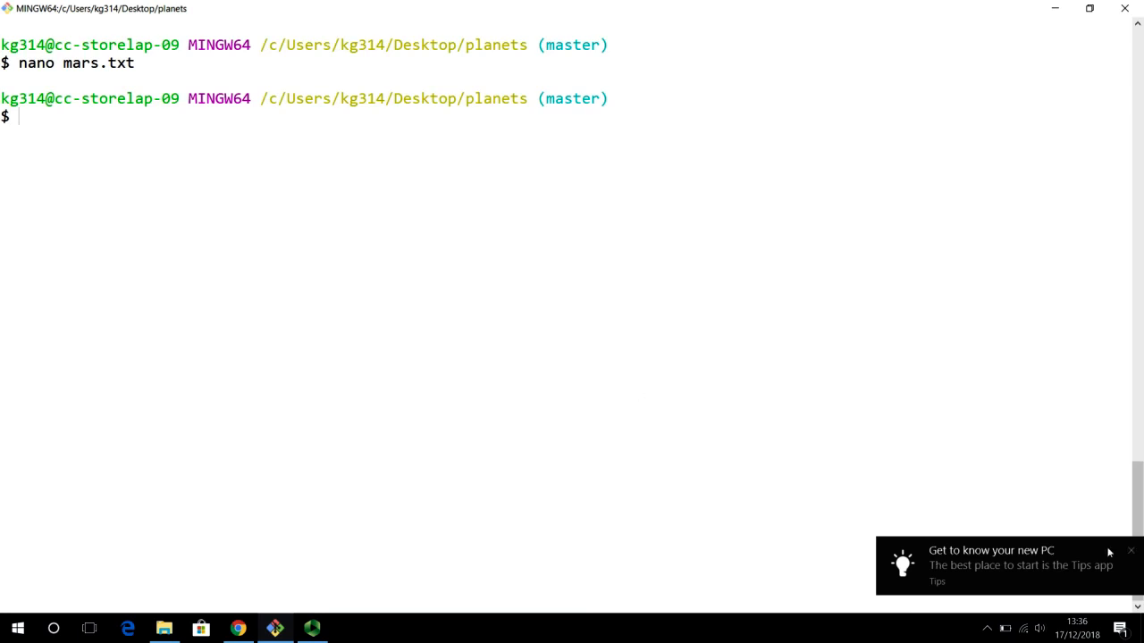
{"action": "mouse_move", "coordinate": [488, 358]}
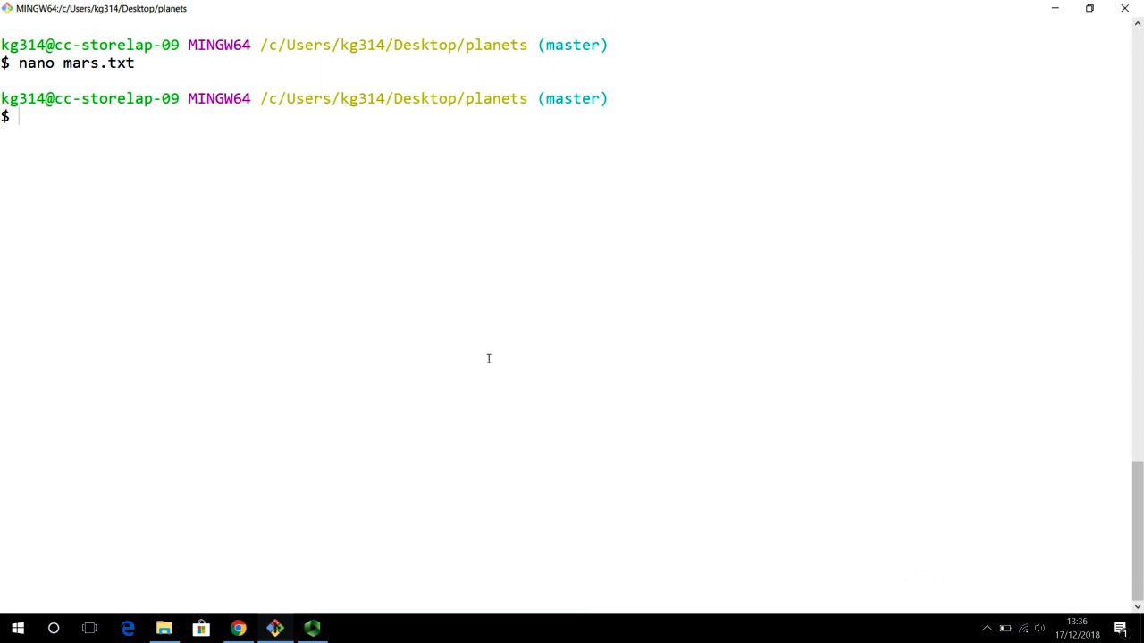
- Force-delete the moons folder with rm -rf so a listing shows only mars.txt
{"action": "type", "text": "ls"}
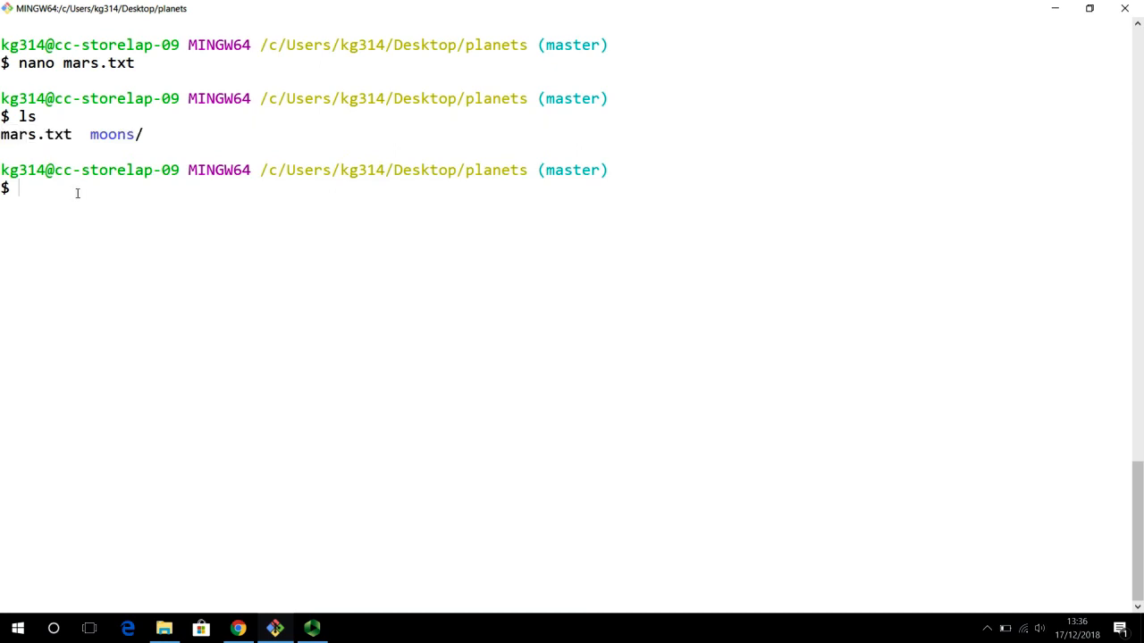
{"action": "type", "text": "rm -rf"}
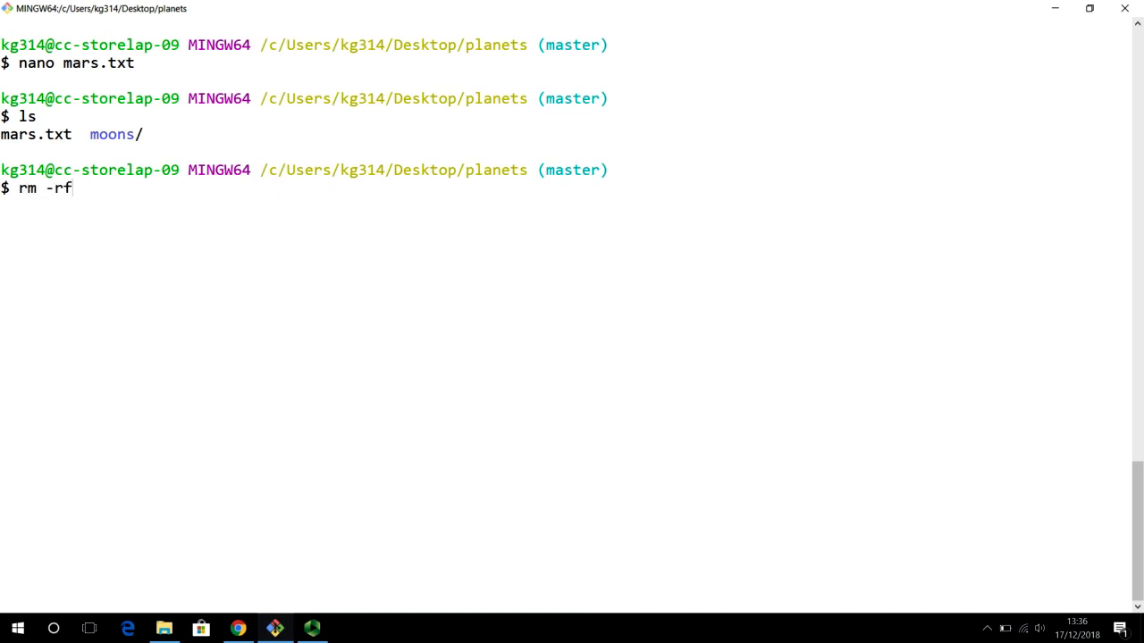
{"action": "type", "text": "moons"}
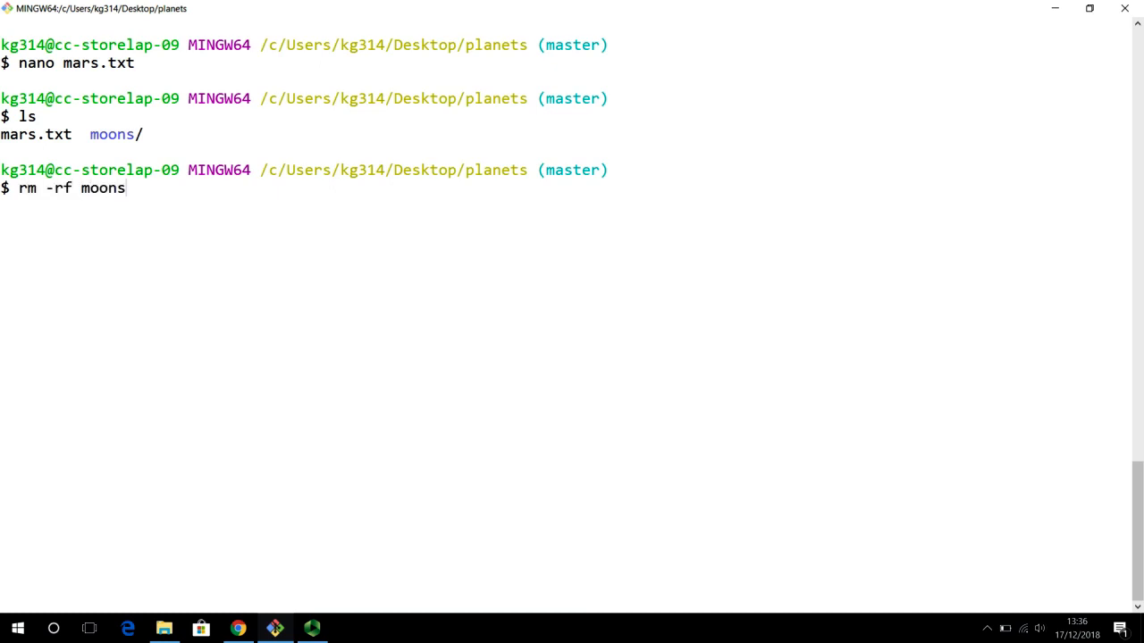
{"action": "type", "text": "/"}
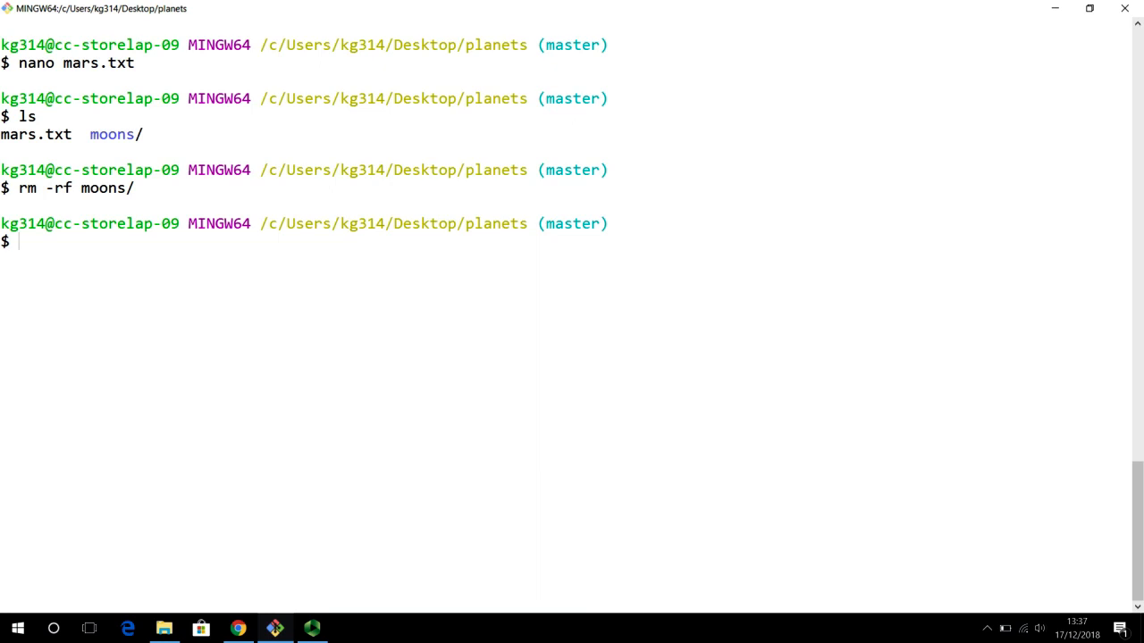
{"action": "type", "text": "ls"}
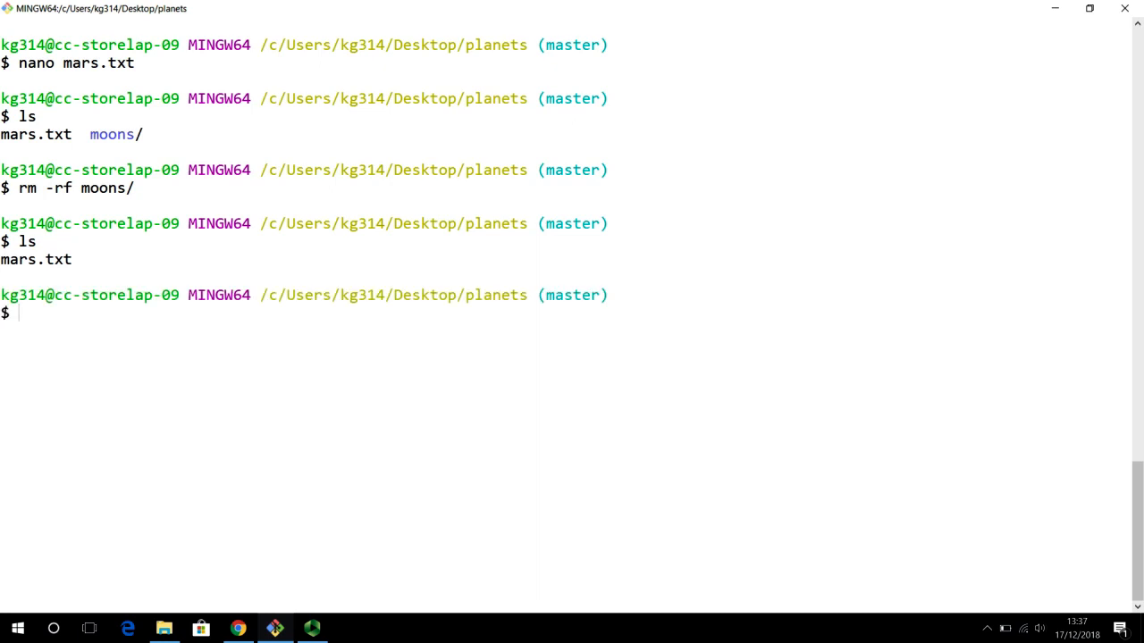
- Print the contents of mars.txt with cat
{"action": "type", "text": "cat"}
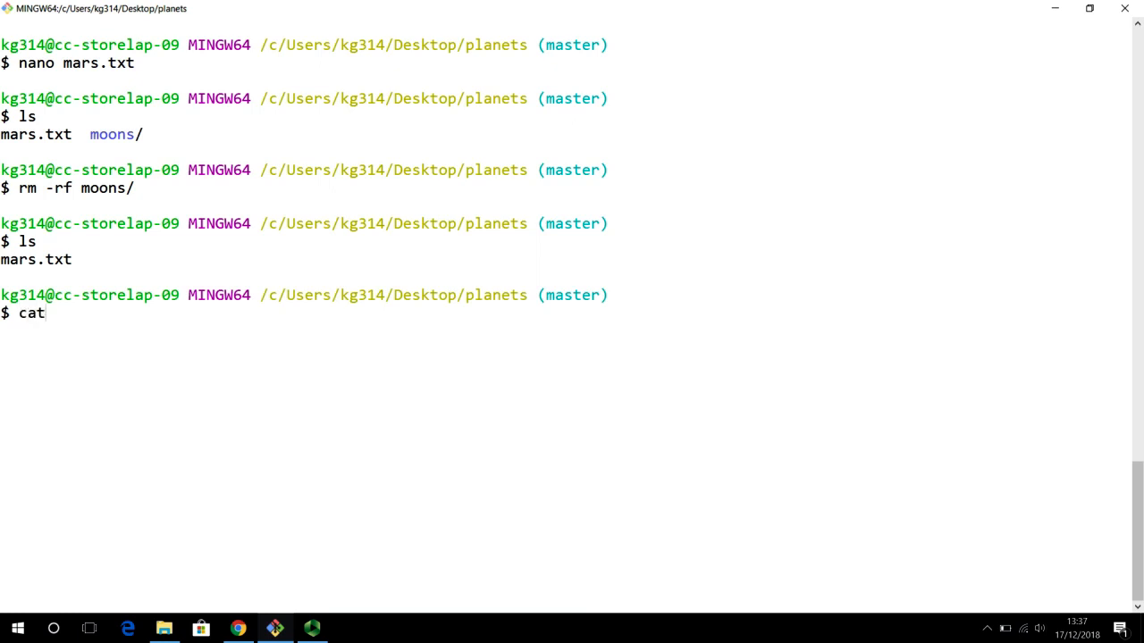
{"action": "type", "text": "mars."}
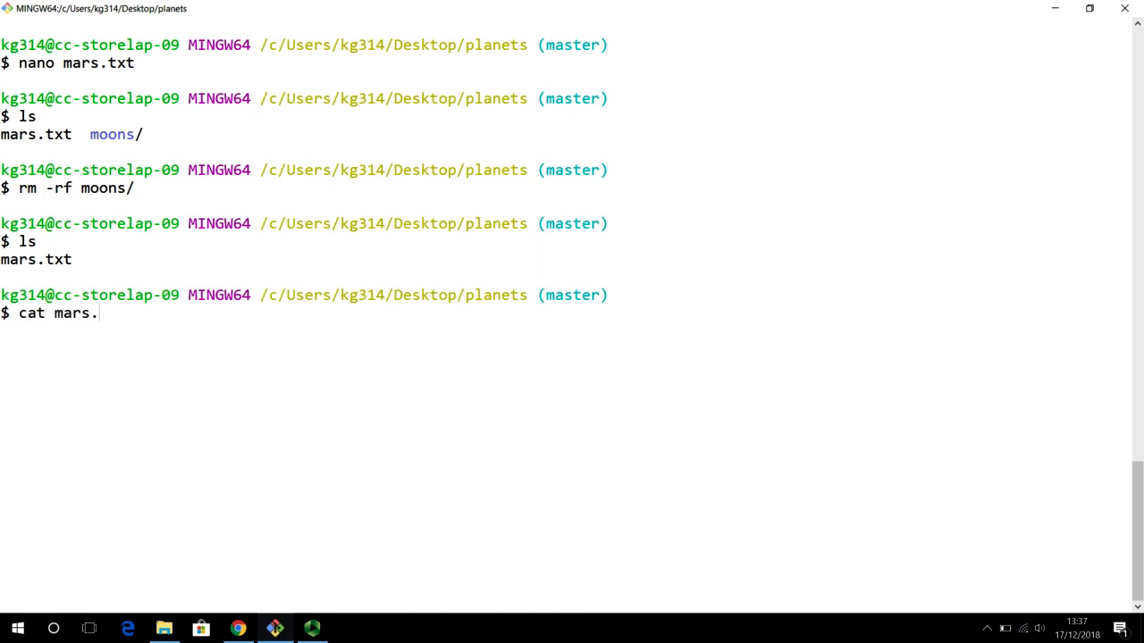
{"action": "type", "text": "txt"}
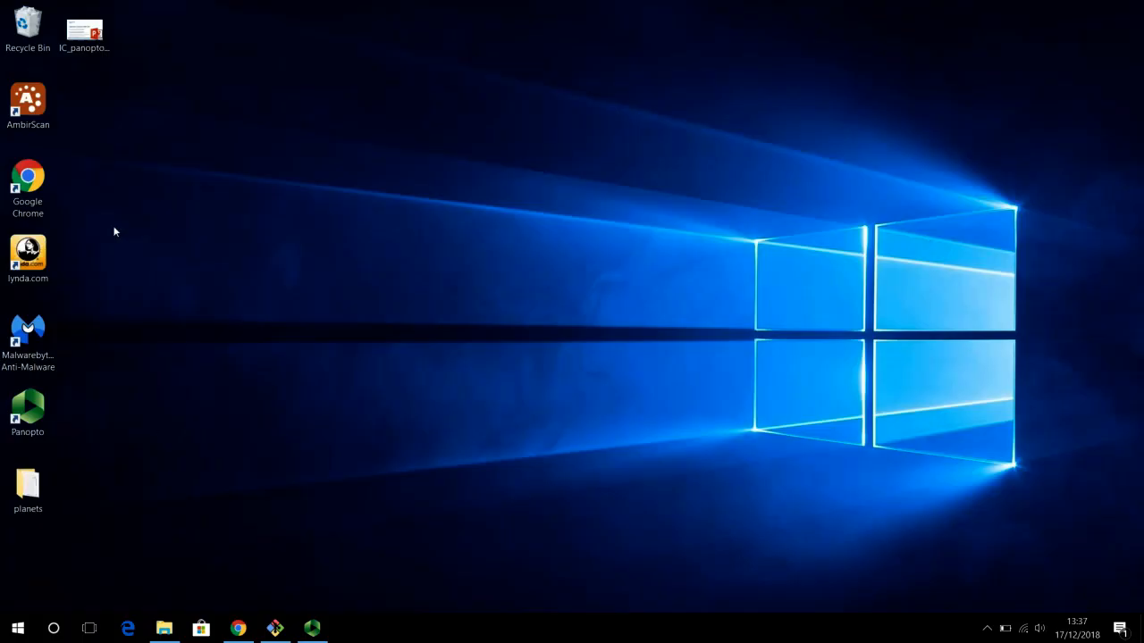
- Read mars.txt from the planets folder in Notepad, close it, and return to Git Bash
{"action": "double_click", "coordinate": [28, 486]}
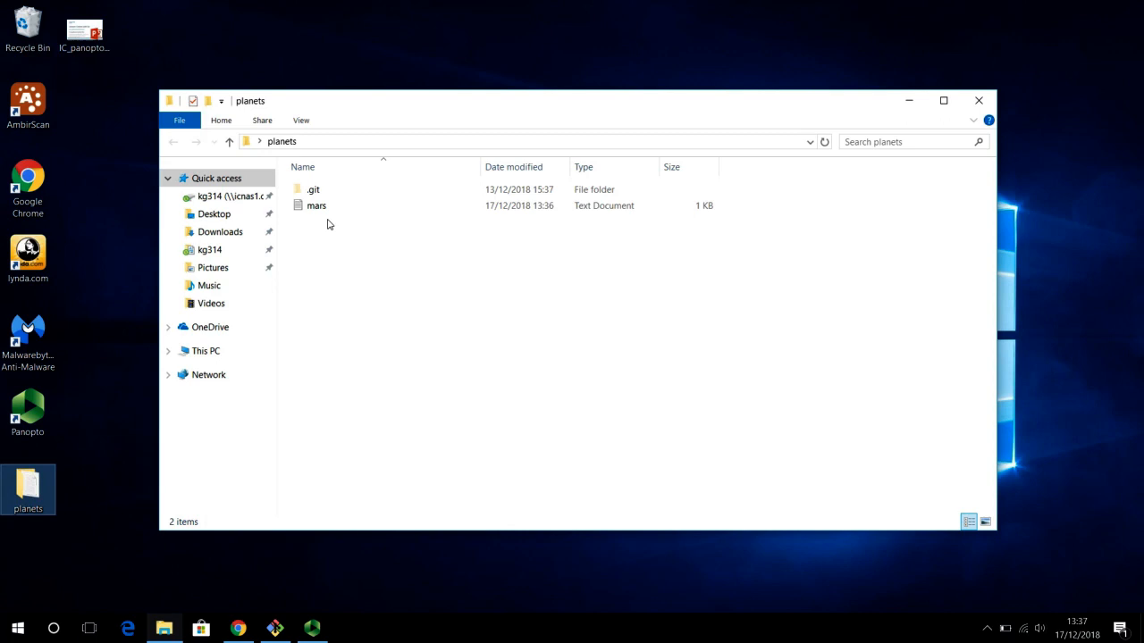
{"action": "double_click", "coordinate": [317, 205]}
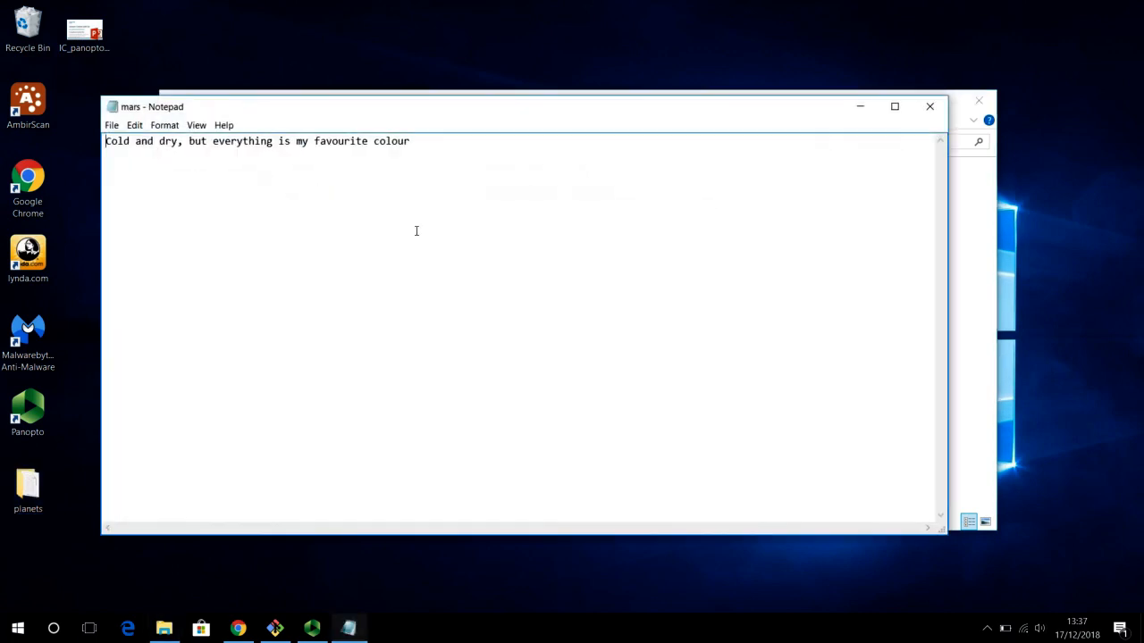
{"action": "mouse_move", "coordinate": [763, 215]}
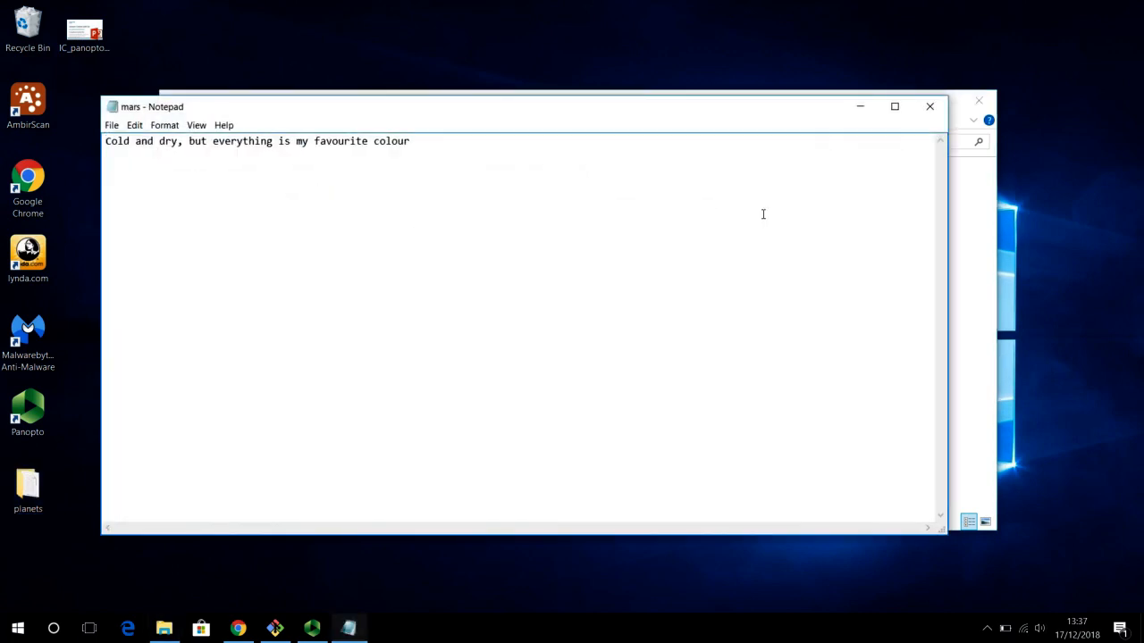
{"action": "left_click", "coordinate": [164, 629]}
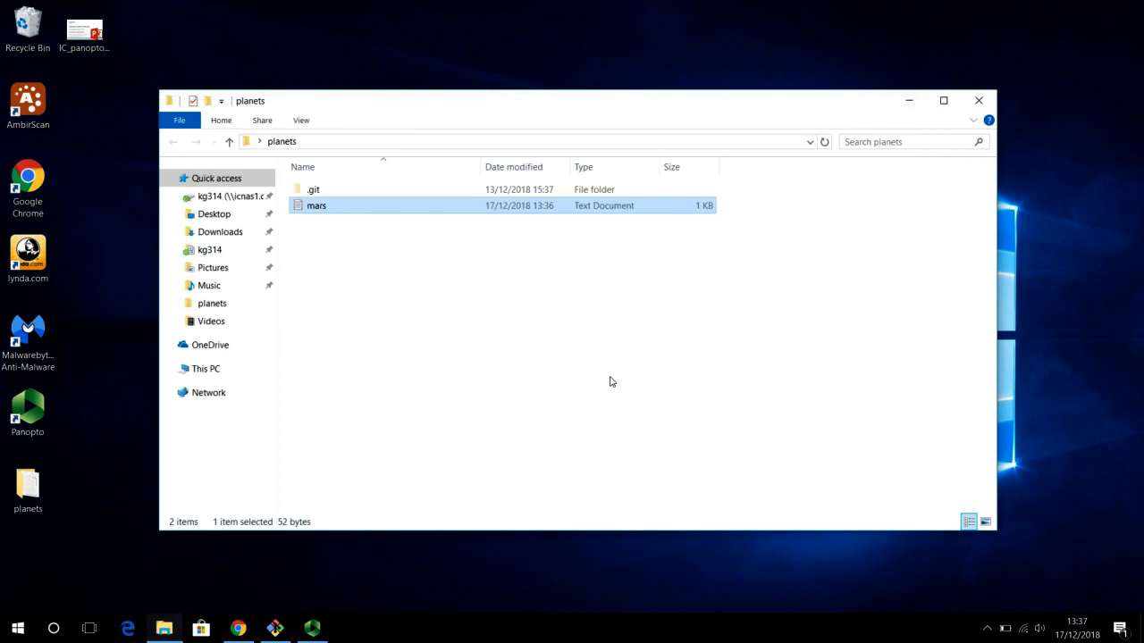
{"action": "mouse_move", "coordinate": [277, 629]}
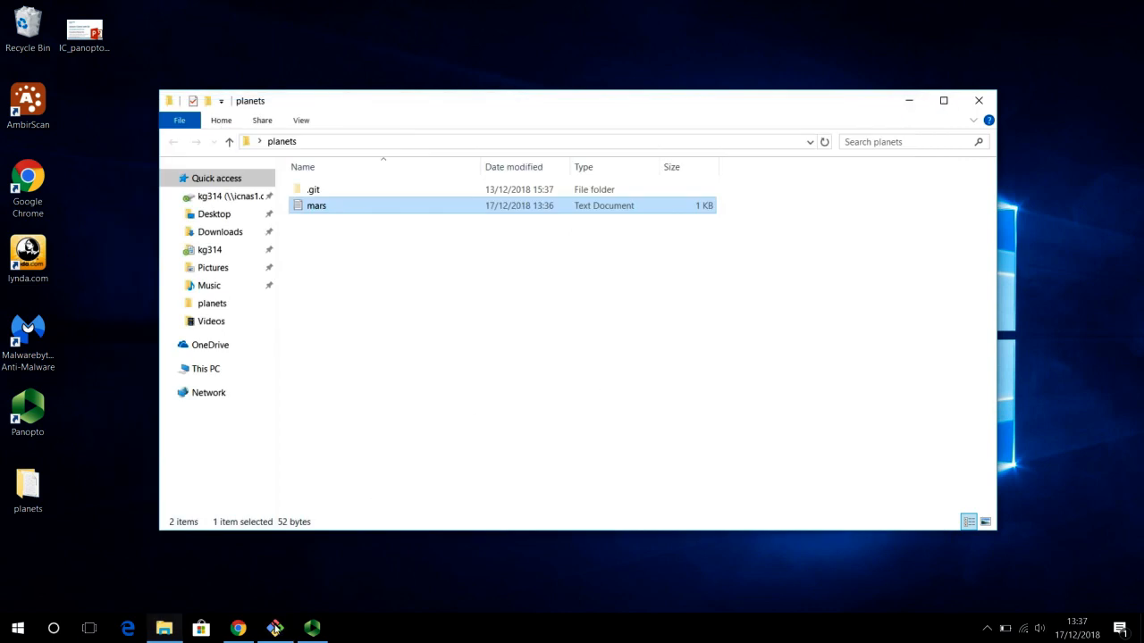
{"action": "left_click", "coordinate": [276, 629]}
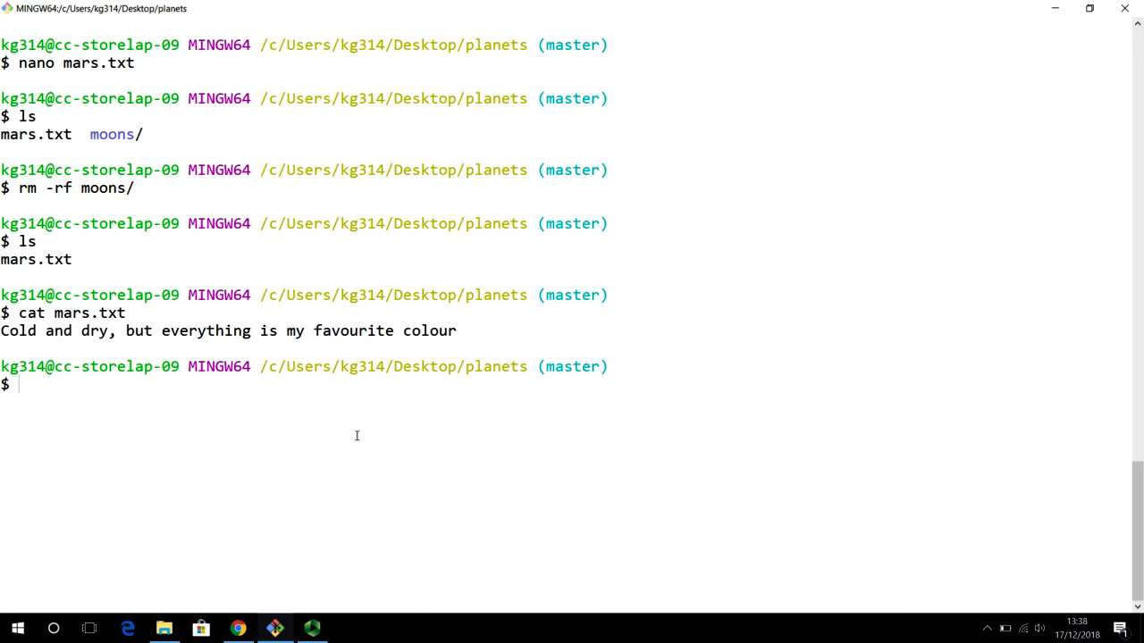
{"action": "mouse_move", "coordinate": [63, 318]}
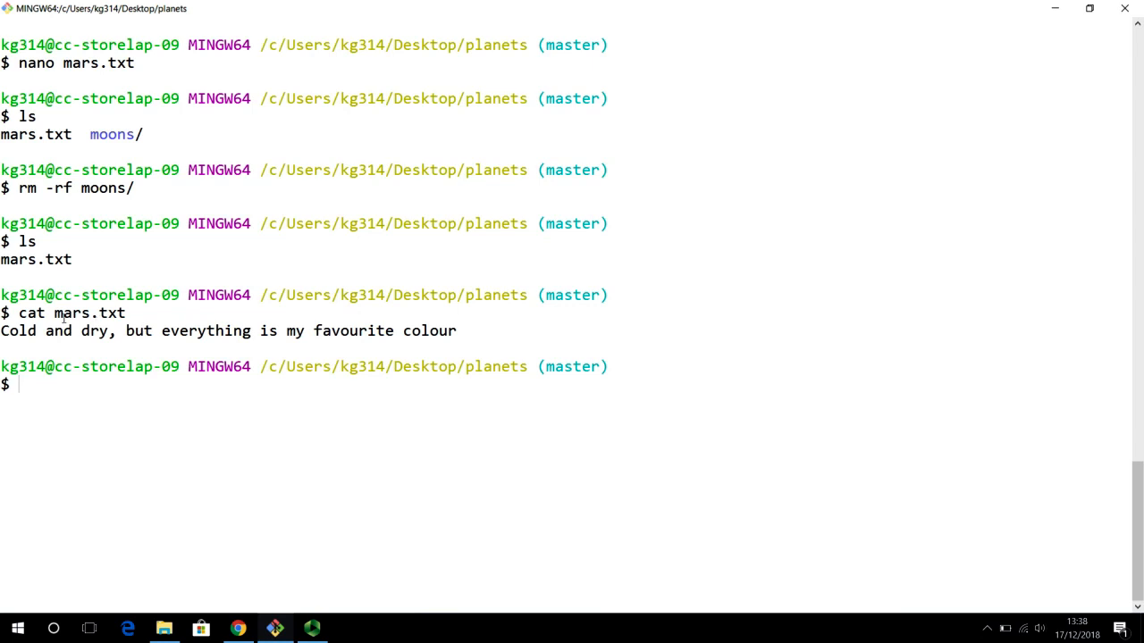
{"action": "mouse_move", "coordinate": [18, 337]}
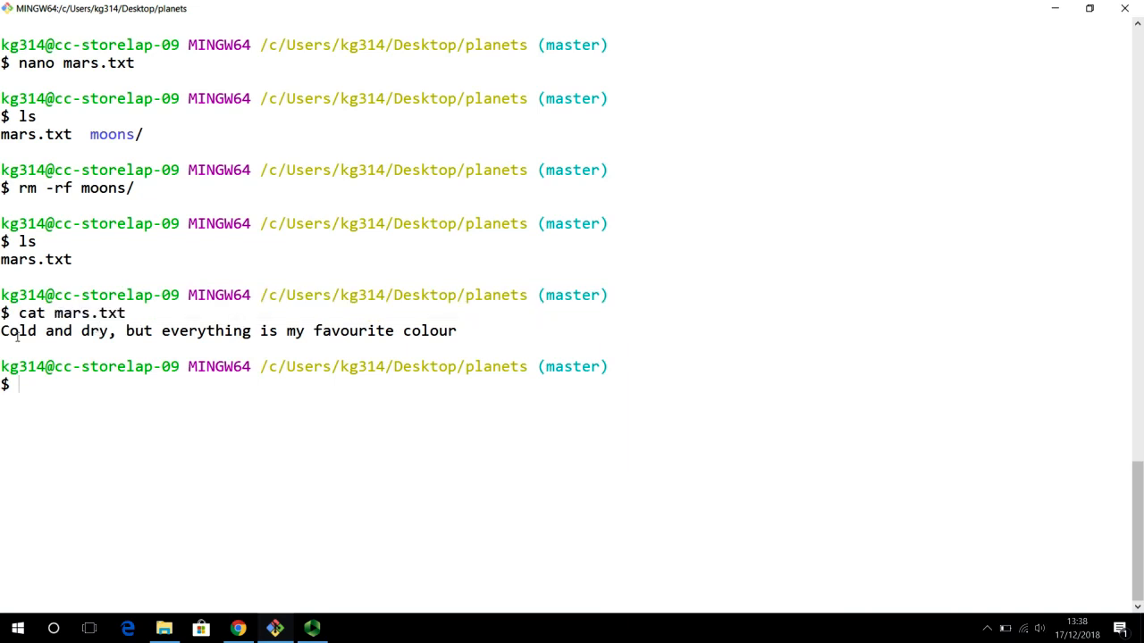
- Run git status, reporting no commits yet on master with mars.txt untracked
{"action": "left_click_drag", "start_coordinate": [0, 331], "coordinate": [461, 331]}
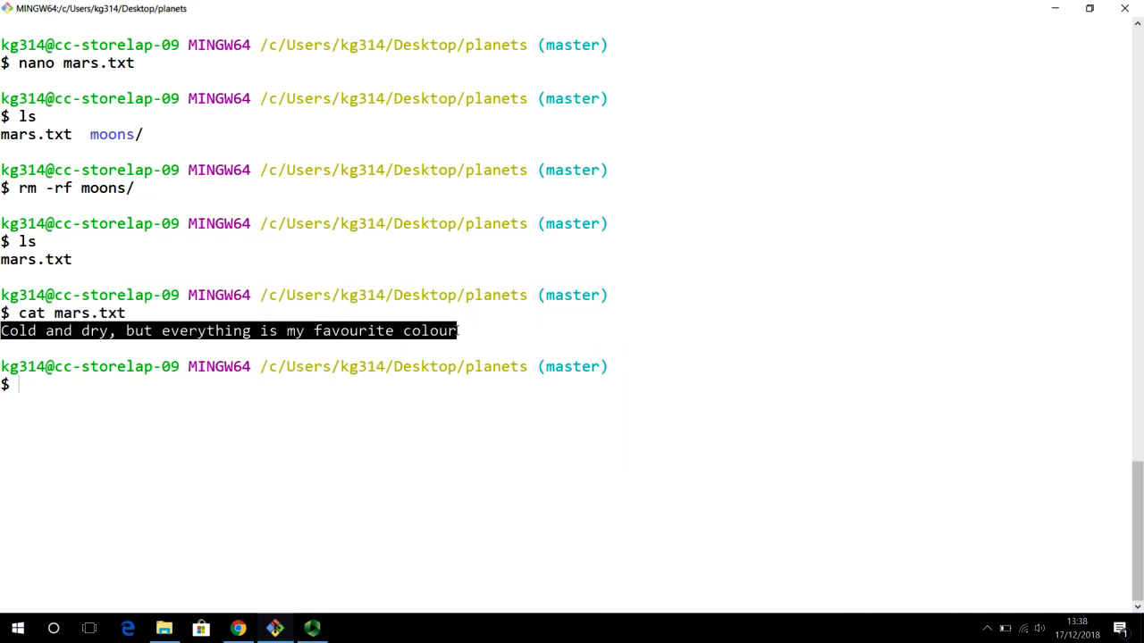
{"action": "left_click", "coordinate": [268, 433]}
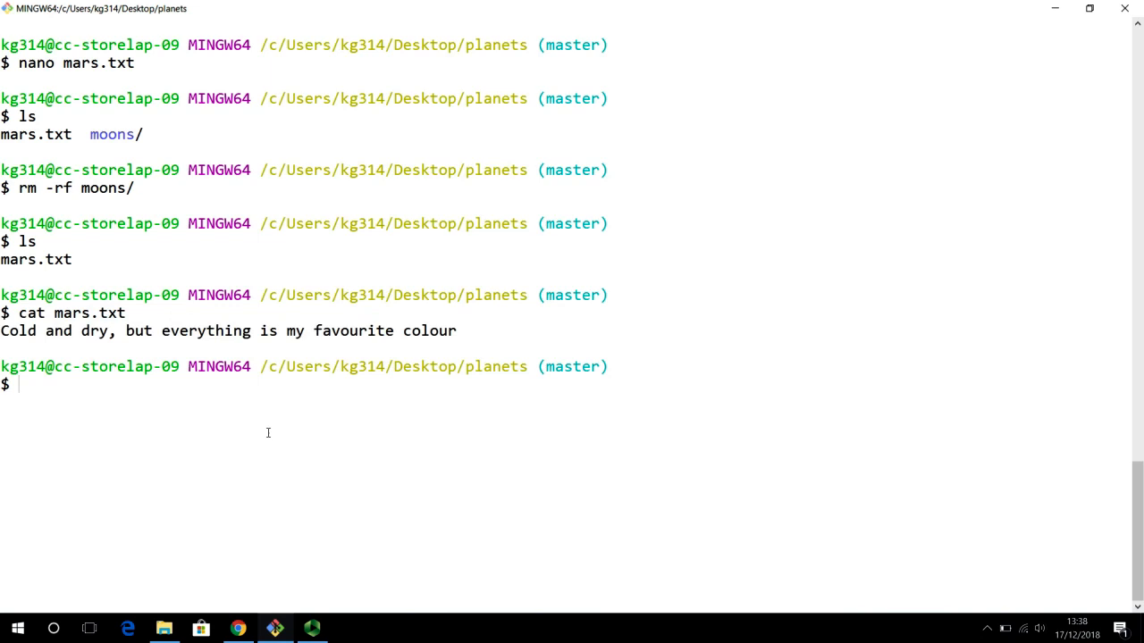
{"action": "type", "text": "git status"}
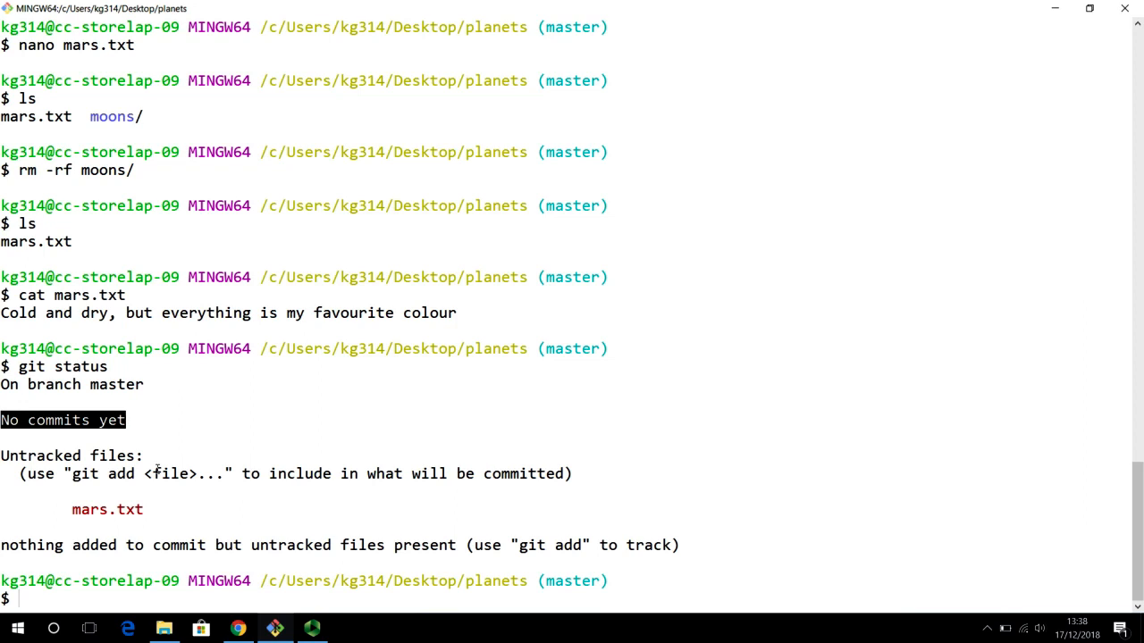
{"action": "mouse_move", "coordinate": [142, 494]}
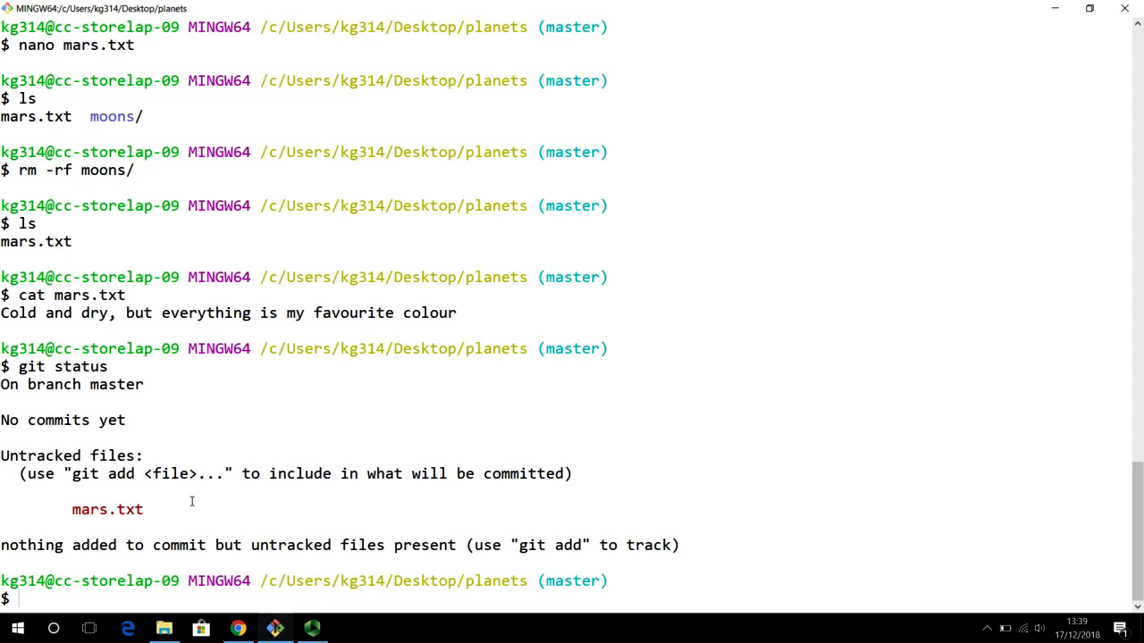
{"action": "double_click", "coordinate": [168, 474]}
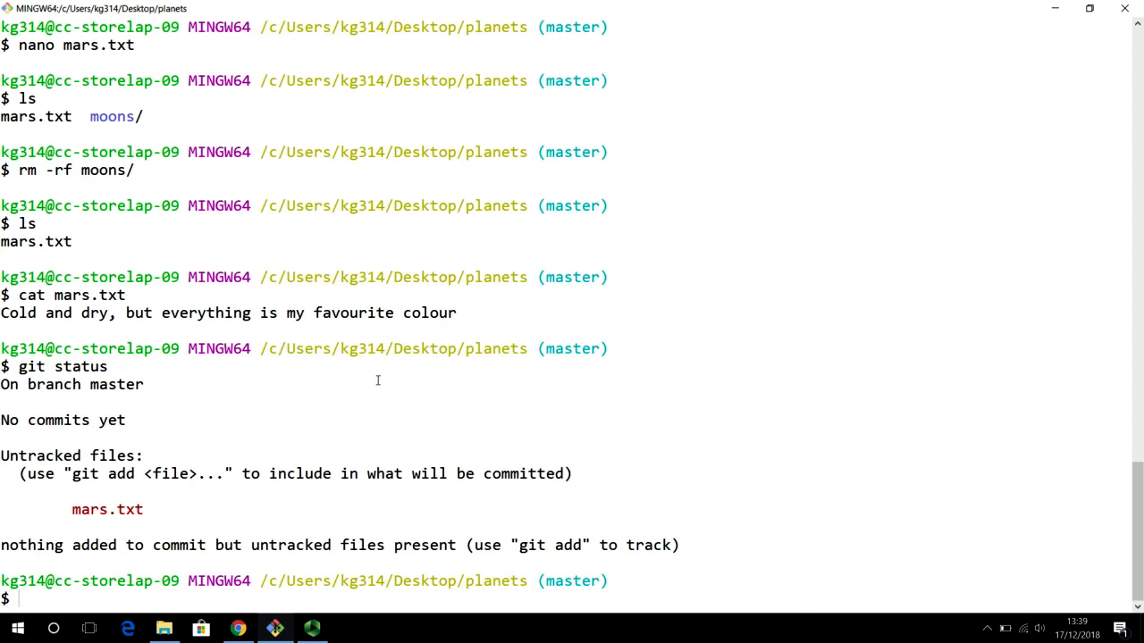
{"action": "double_click", "coordinate": [81, 474]}
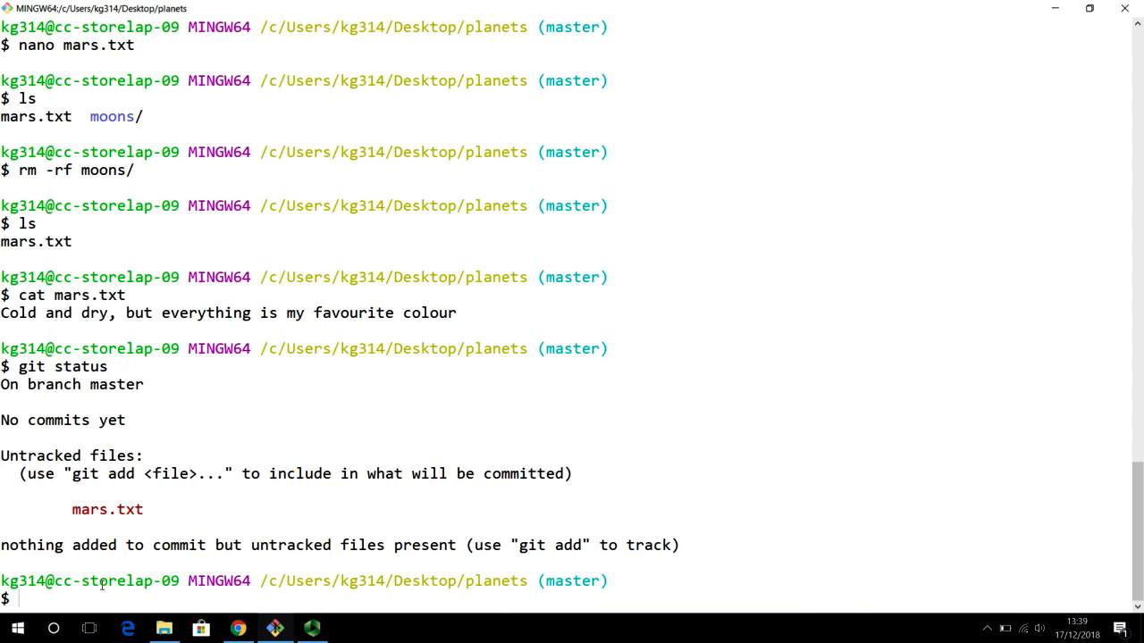
- Stage mars.txt with git add and highlight the LF-to-CRLF line-ending warning
{"action": "type", "text": "git"}
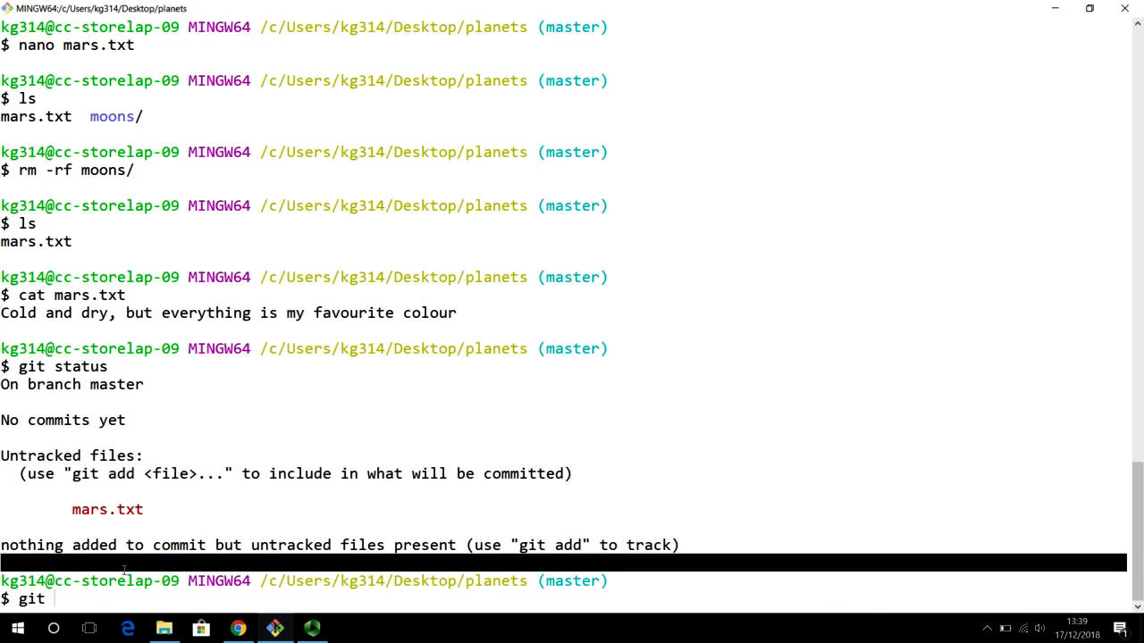
{"action": "type", "text": "add mars.txt"}
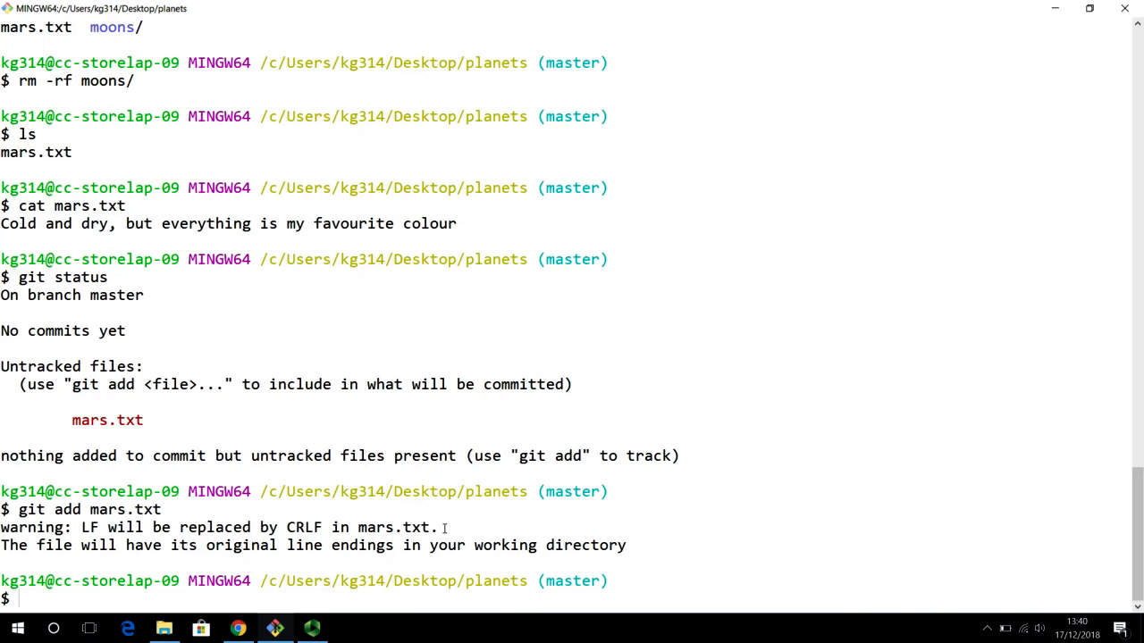
{"action": "left_click_drag", "start_coordinate": [338, 527], "coordinate": [208, 545]}
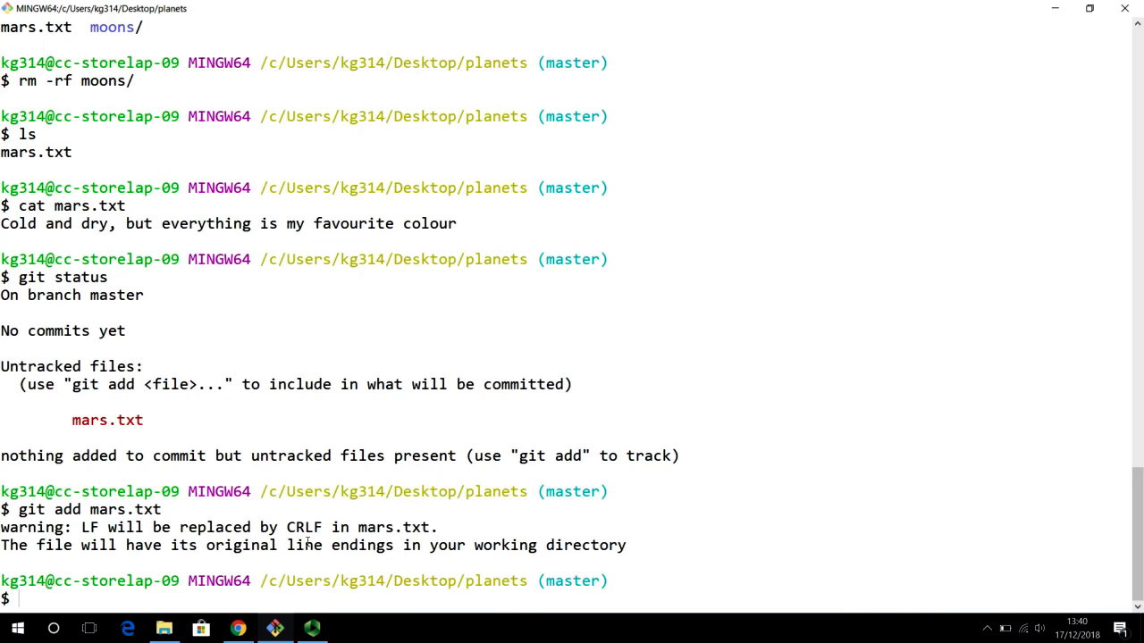
{"action": "left_click_drag", "start_coordinate": [205, 545], "coordinate": [604, 545]}
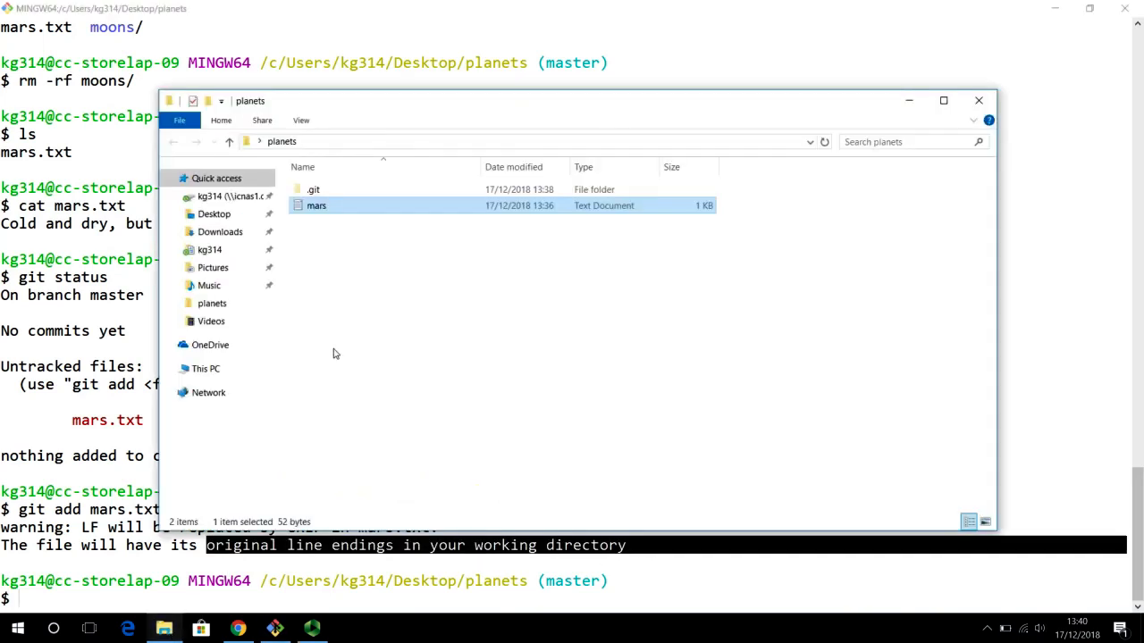
{"action": "double_click", "coordinate": [316, 205]}
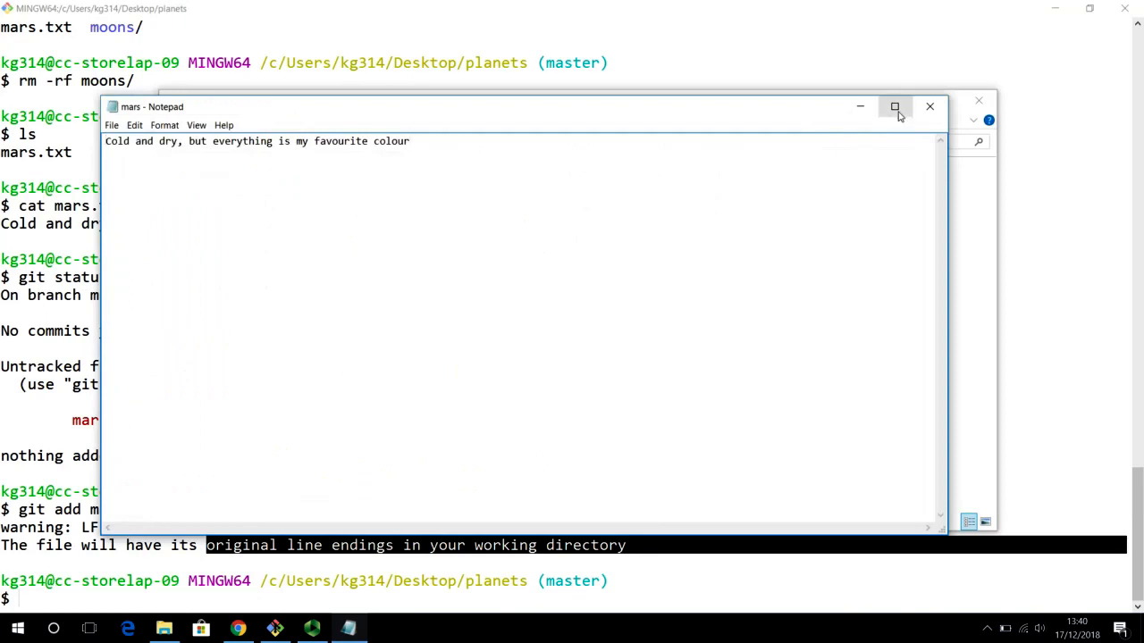
{"action": "left_click", "coordinate": [929, 108]}
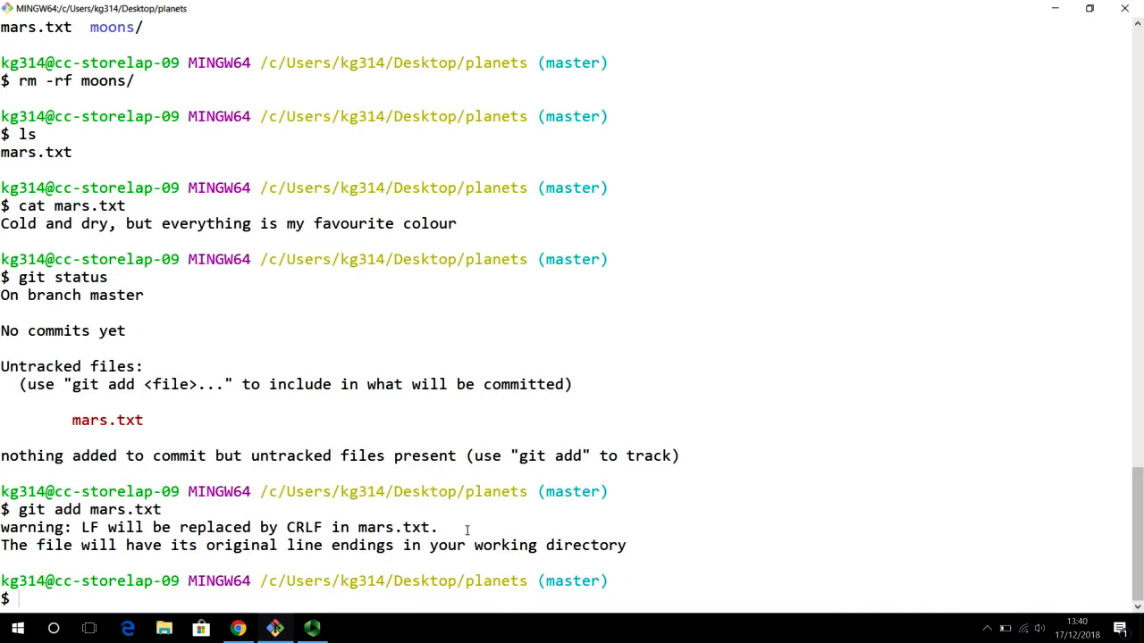
{"action": "type", "text": "git"}
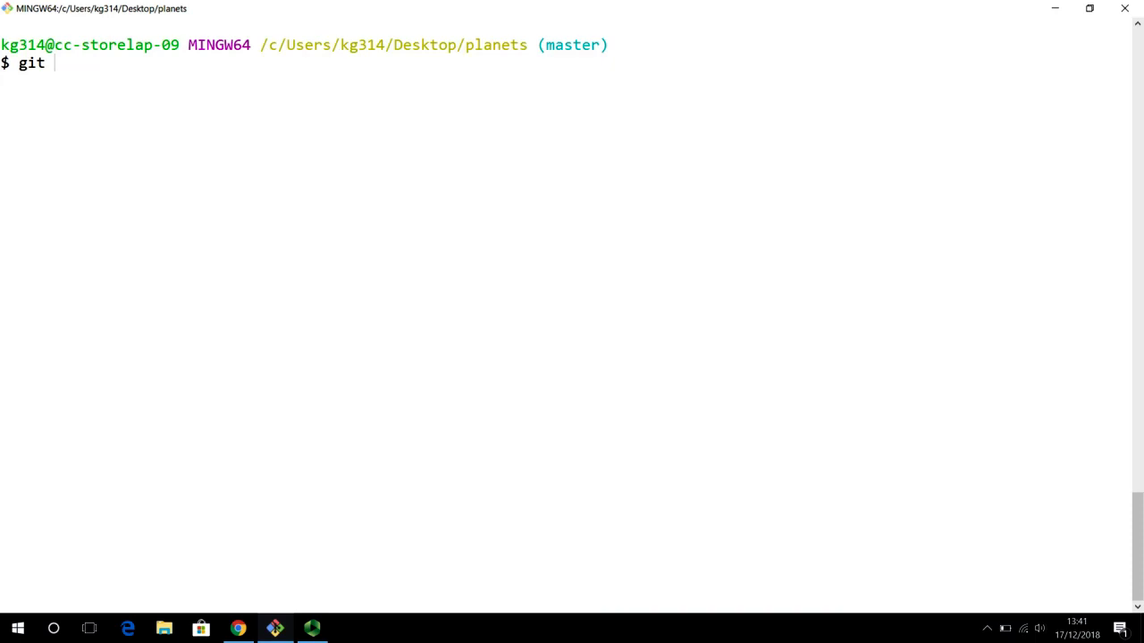
- List the Git configuration with git config --list, noting core.autocrlf is true, then clear the screen
{"action": "type", "text": "config --list"}
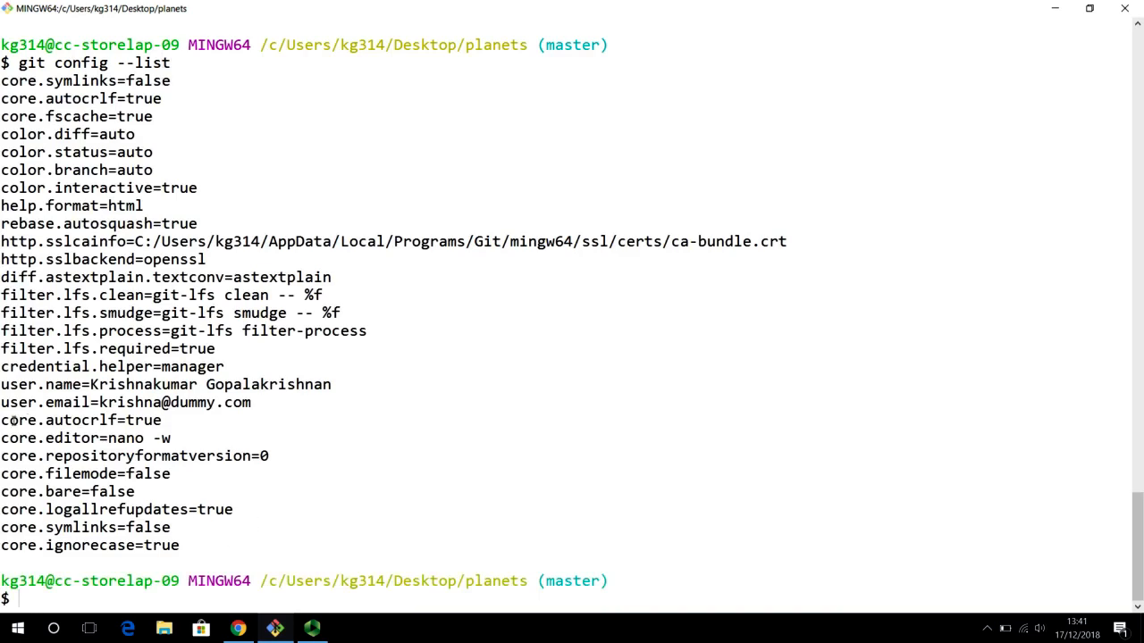
{"action": "triple_click", "coordinate": [80, 420]}
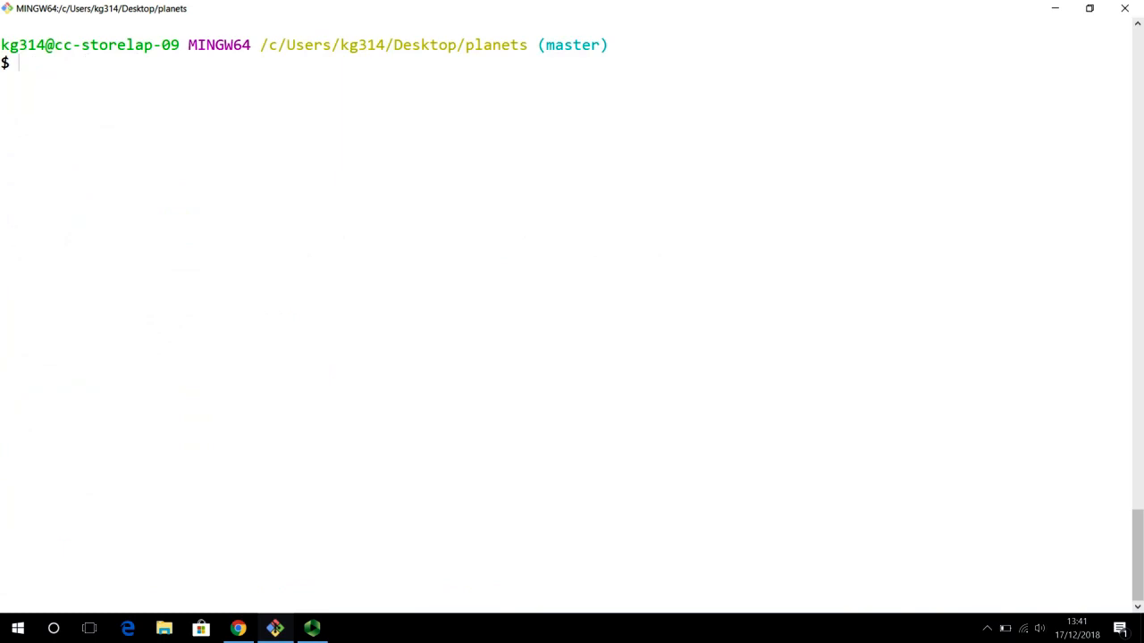
- Run git status to see mars.txt listed as a new file under Changes to be committed
{"action": "type", "text": "git s"}
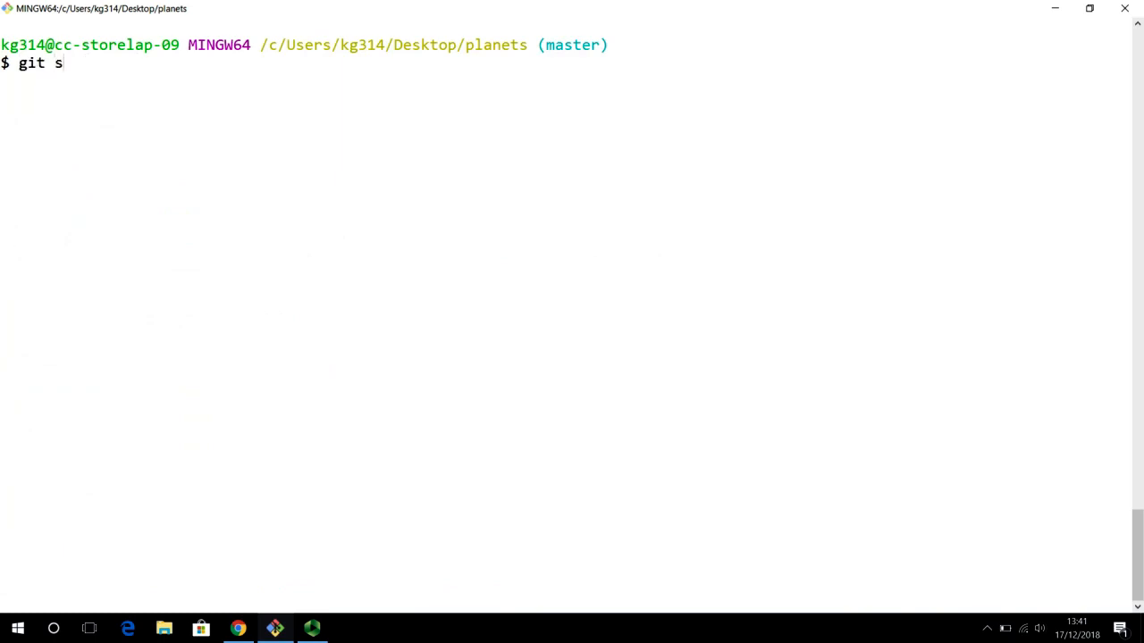
{"action": "type", "text": "tatus"}
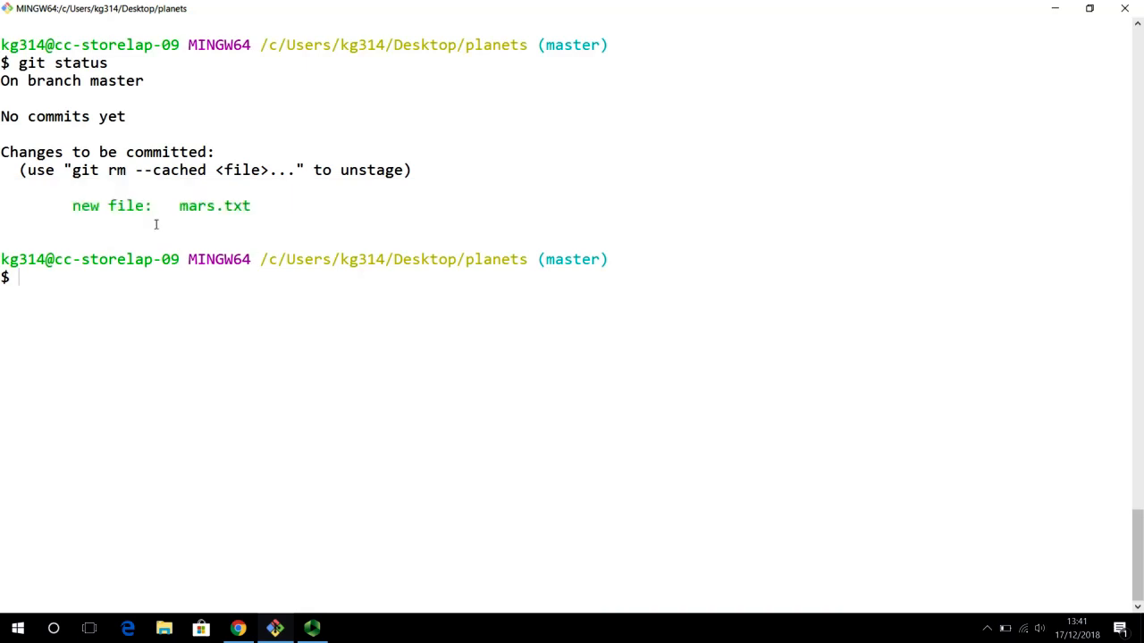
{"action": "mouse_move", "coordinate": [295, 282]}
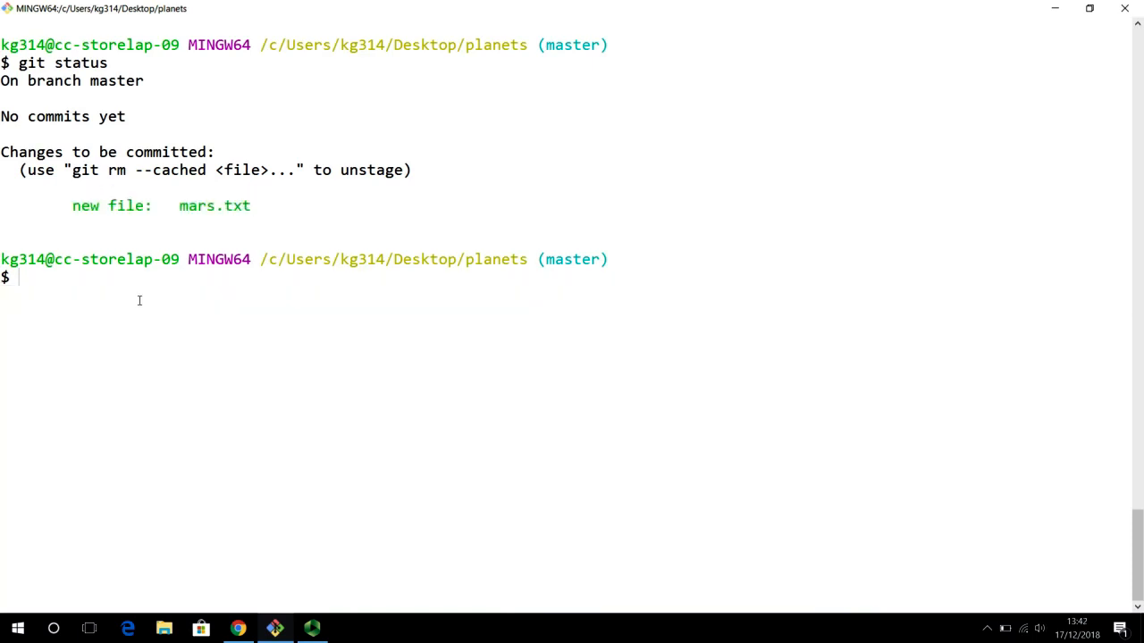
- Run git commit -m "Start notes on using Mars as a base" to create the root commit on master
{"action": "type", "text": "git"}
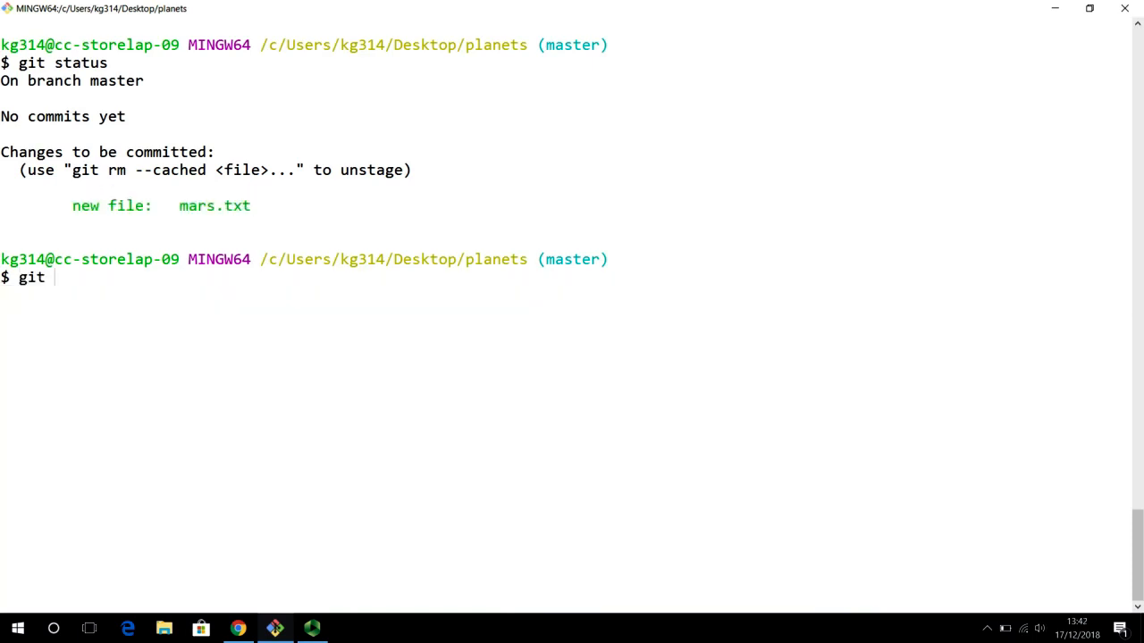
{"action": "type", "text": "commit -m"}
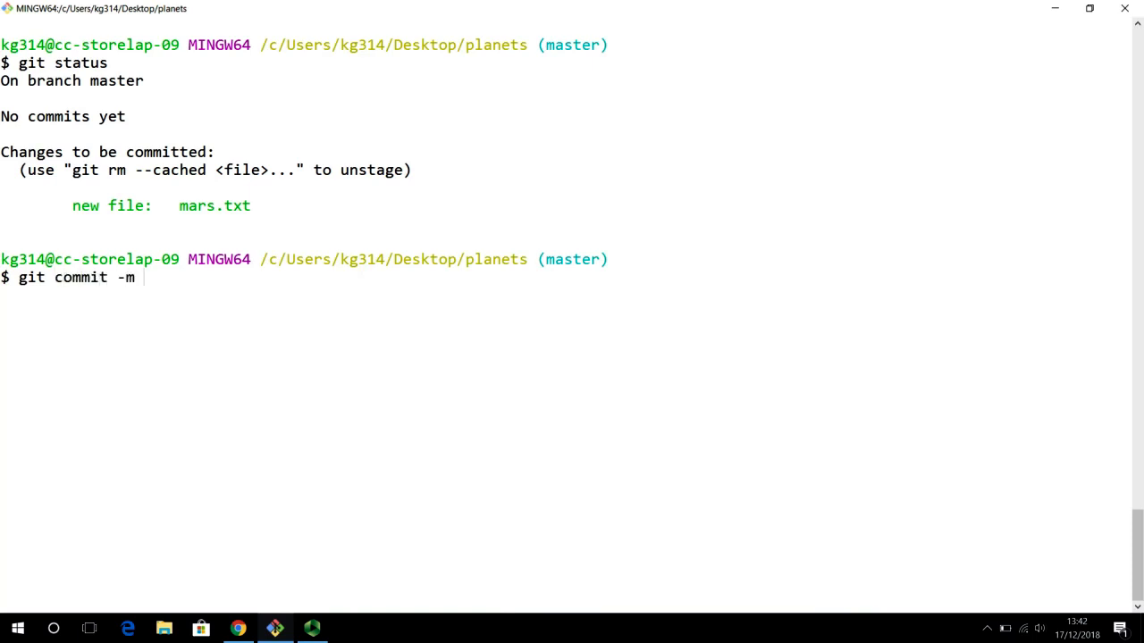
{"action": "type", "text": "\""}
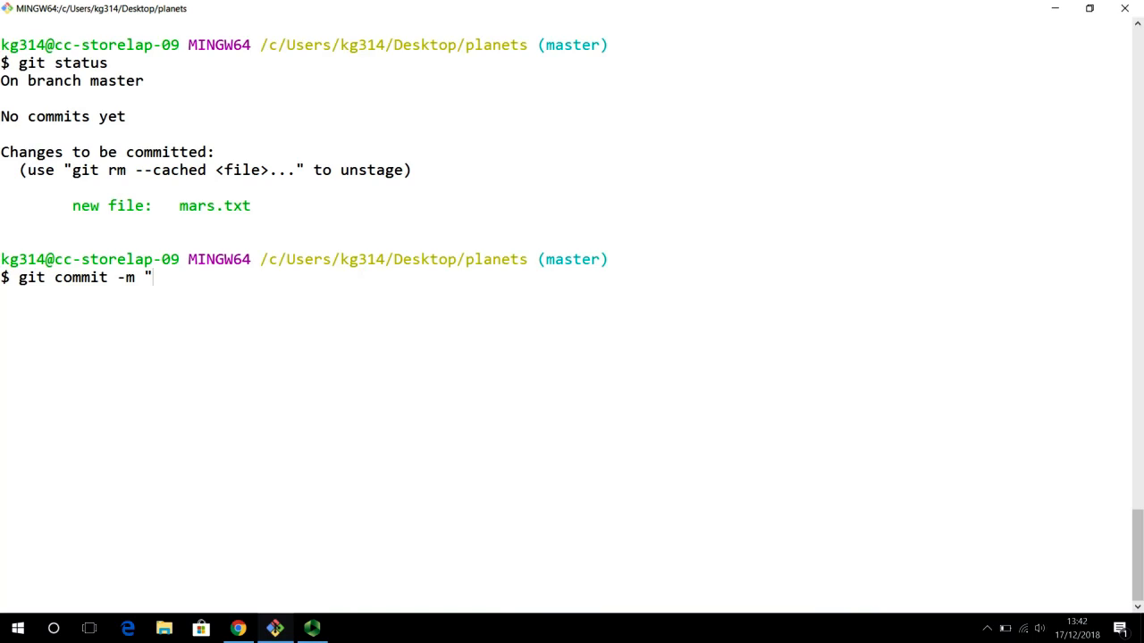
{"action": "type", "text": "Start notes on using Mars as a bas"}
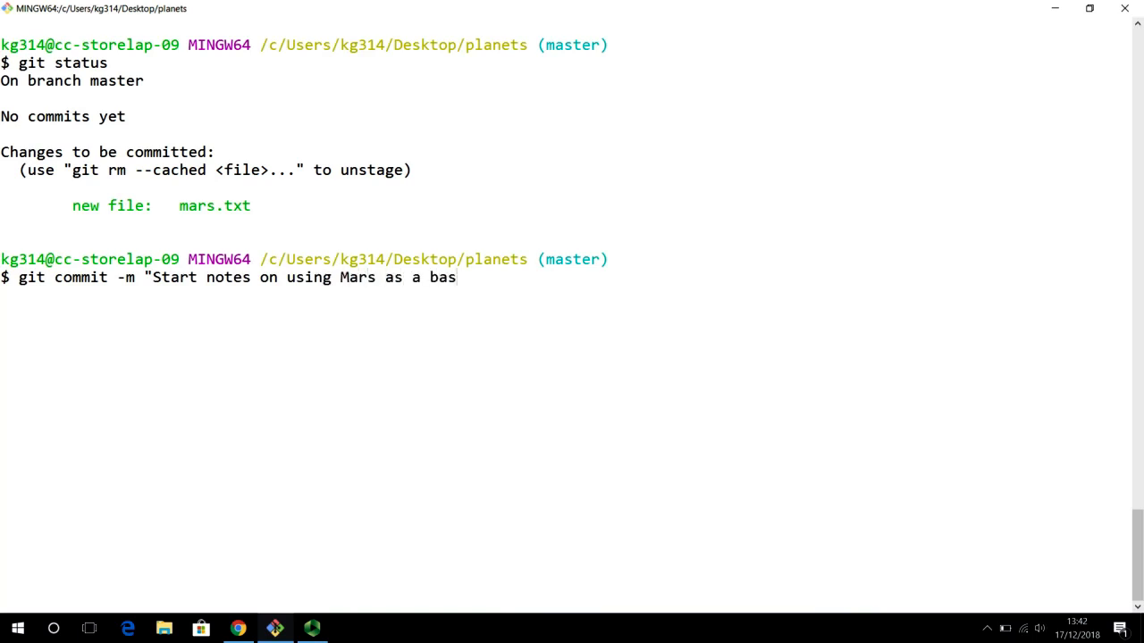
{"action": "type", "text": "e\""}
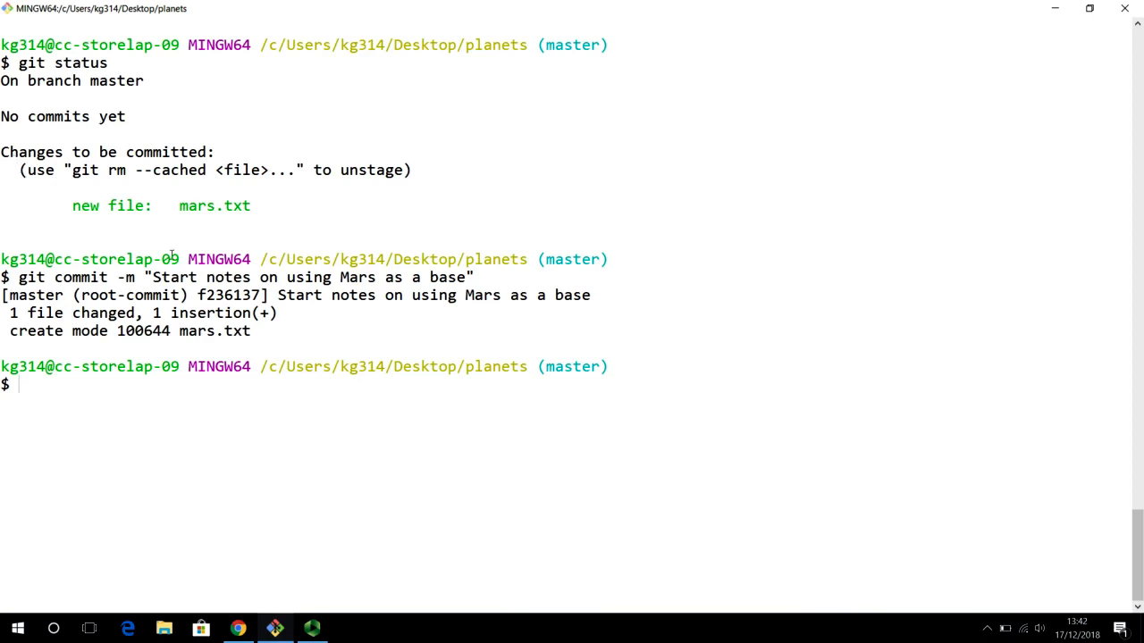
{"action": "left_click_drag", "start_coordinate": [146, 277], "coordinate": [472, 277]}
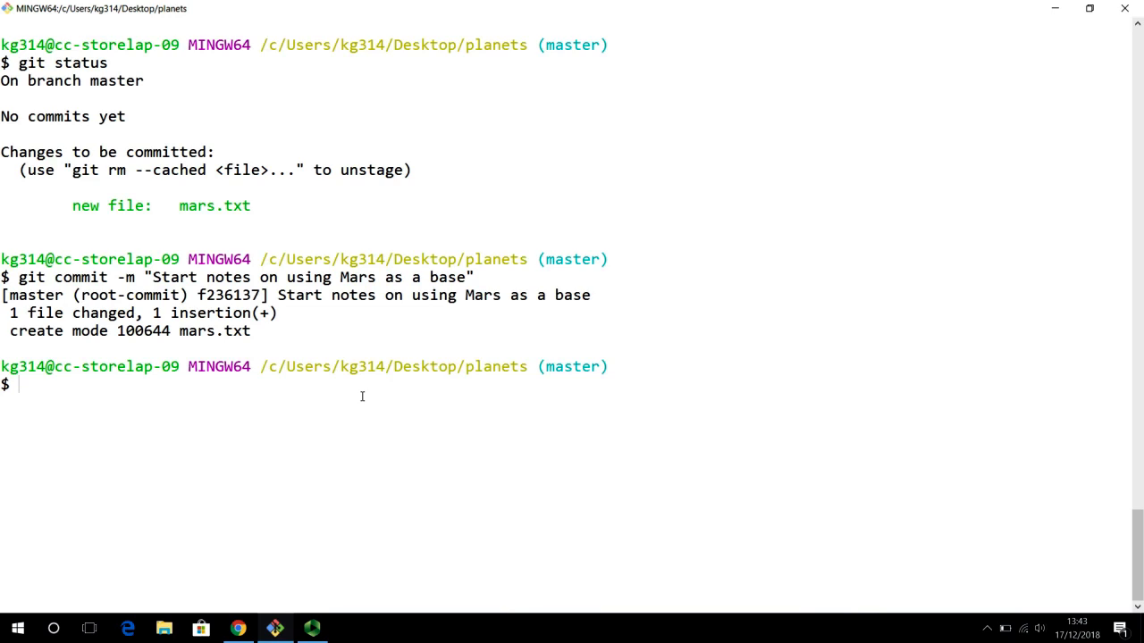
{"action": "mouse_move", "coordinate": [160, 277]}
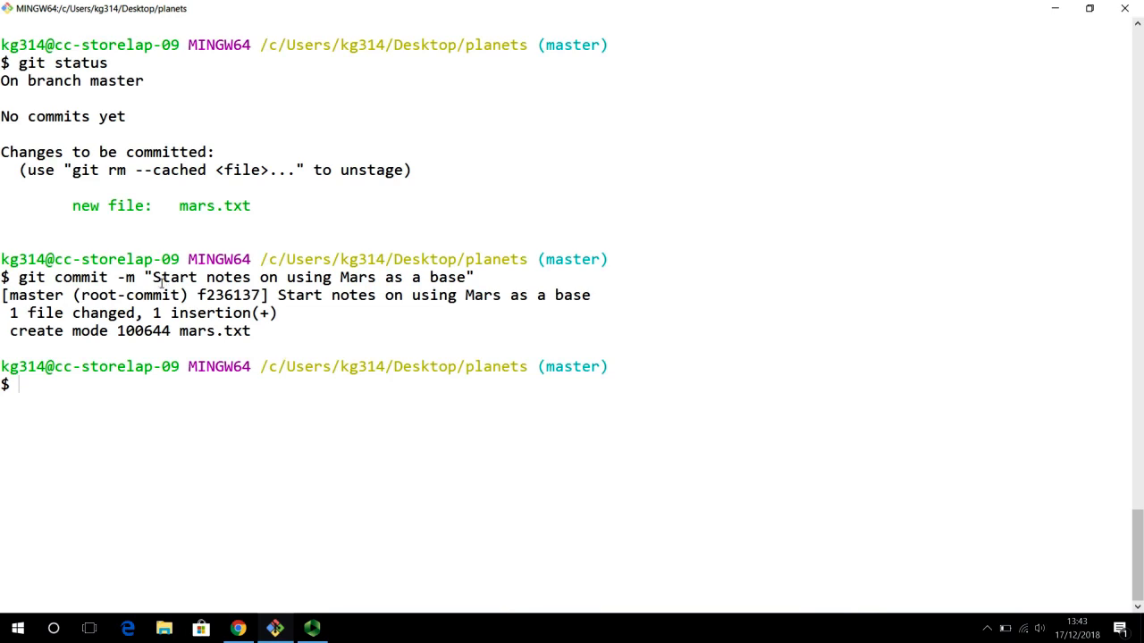
{"action": "left_click_drag", "start_coordinate": [147, 277], "coordinate": [476, 277]}
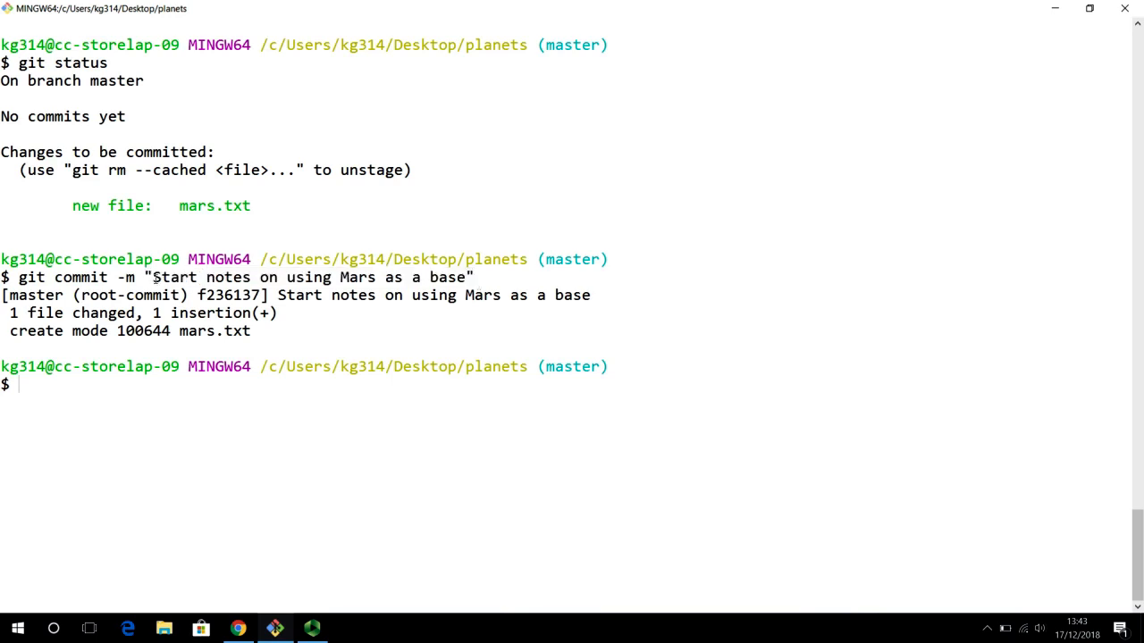
{"action": "left_click_drag", "start_coordinate": [146, 277], "coordinate": [474, 277]}
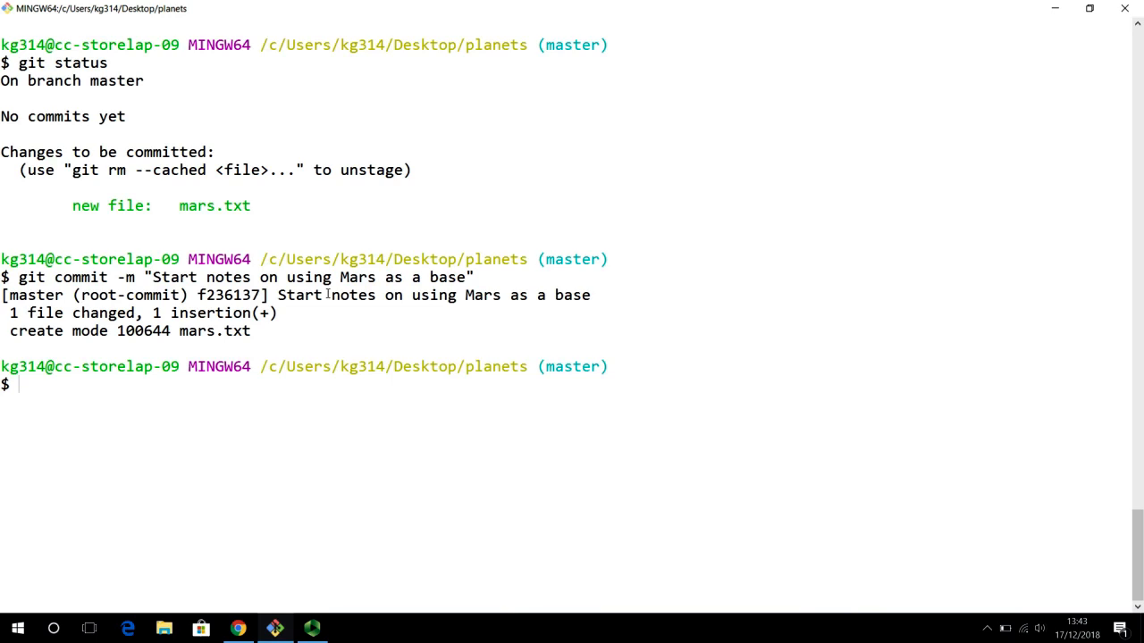
{"action": "left_click_drag", "start_coordinate": [154, 277], "coordinate": [332, 277]}
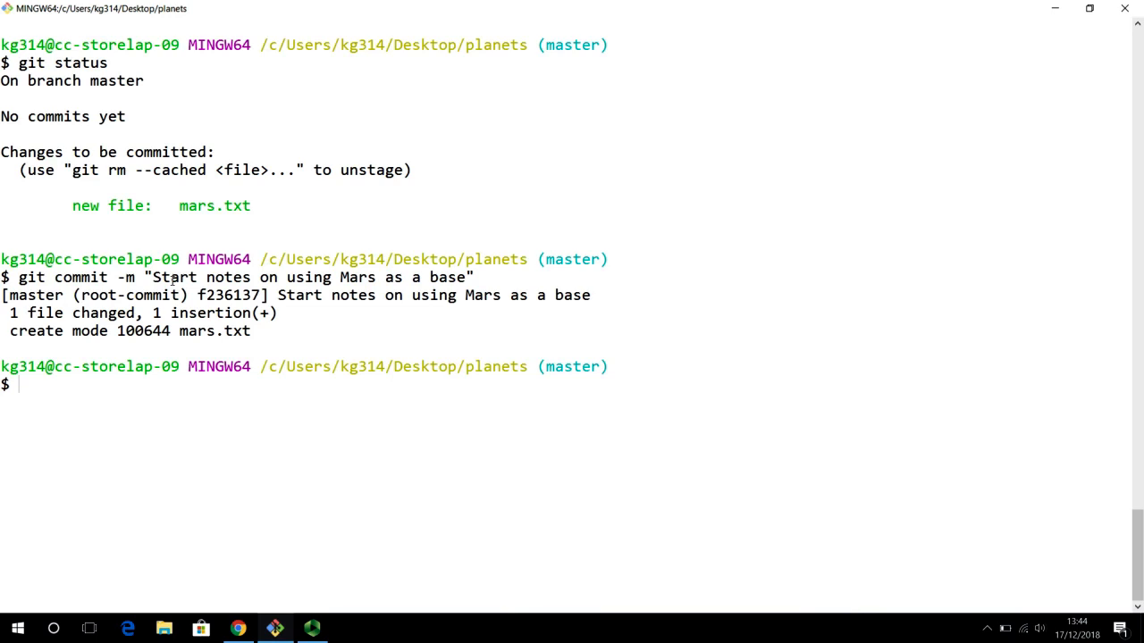
{"action": "double_click", "coordinate": [161, 313]}
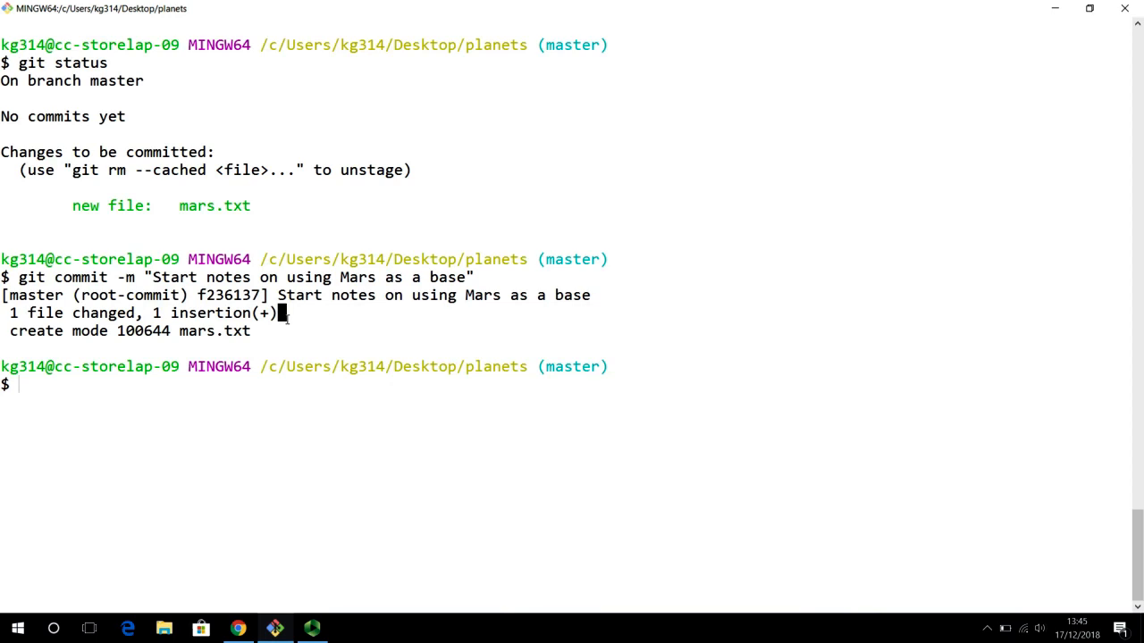
{"action": "mouse_move", "coordinate": [153, 304]}
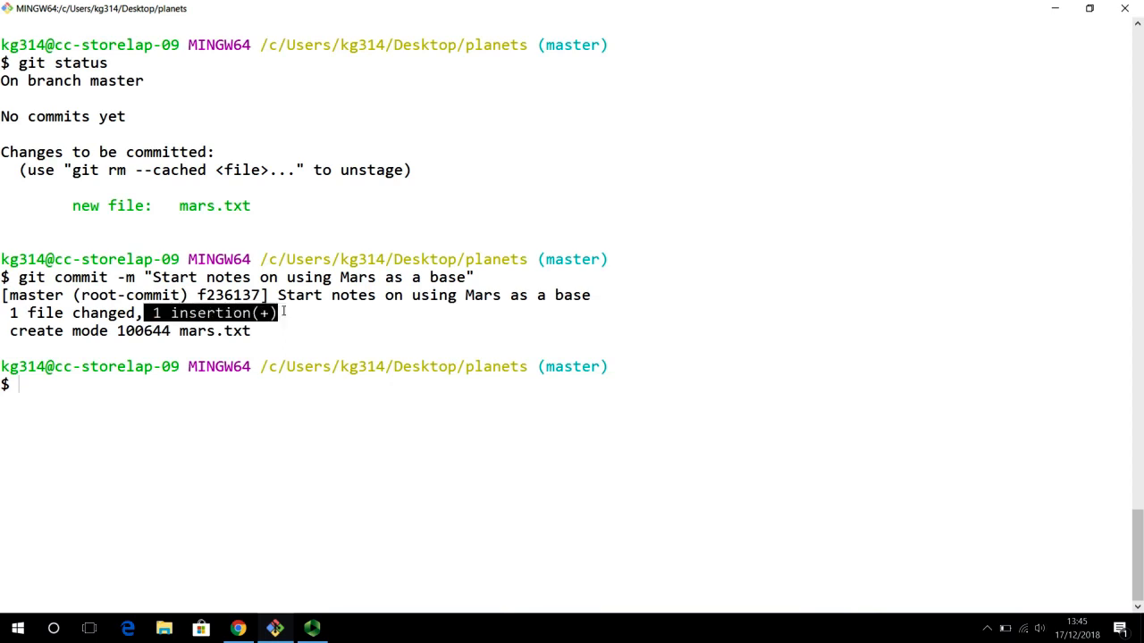
{"action": "left_click_drag", "start_coordinate": [143, 313], "coordinate": [1126, 312]}
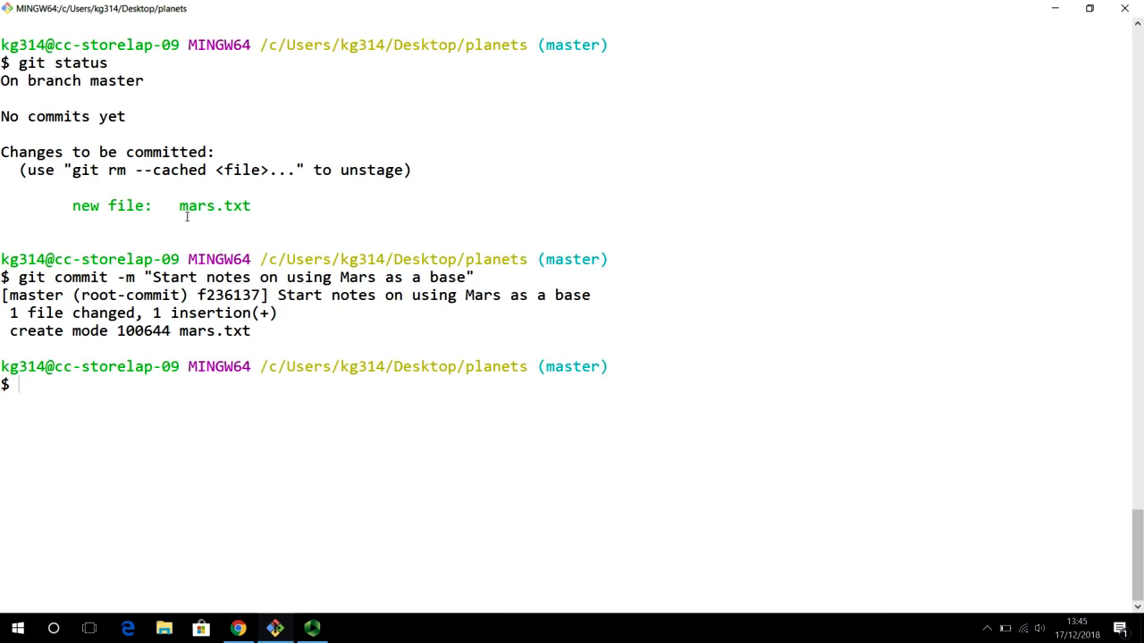
{"action": "double_click", "coordinate": [214, 205]}
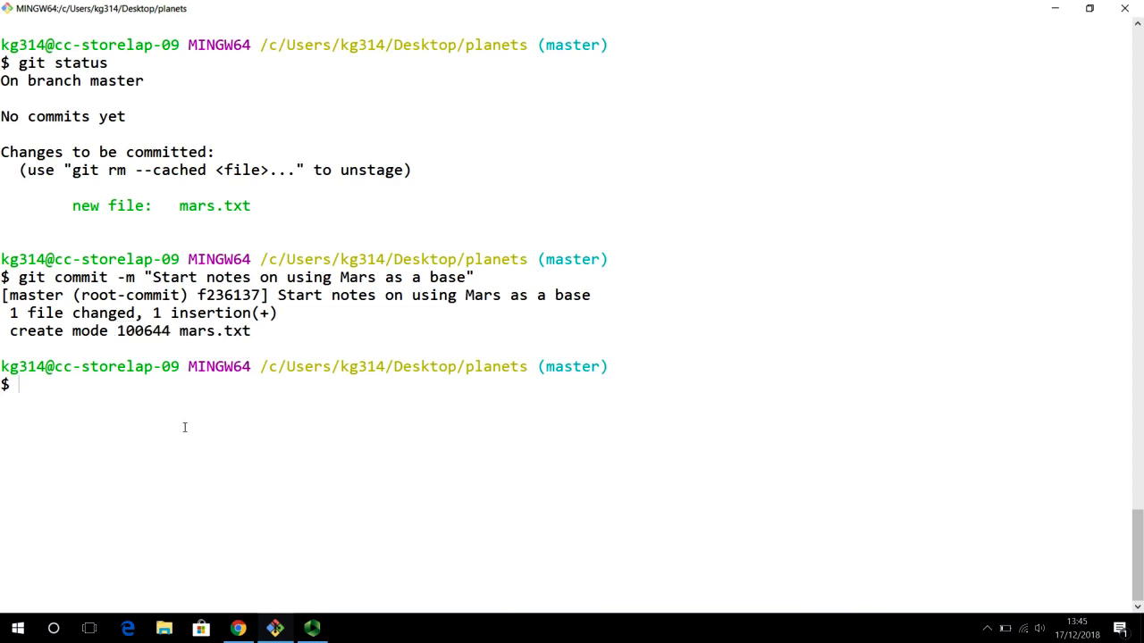
{"action": "type", "text": "git"}
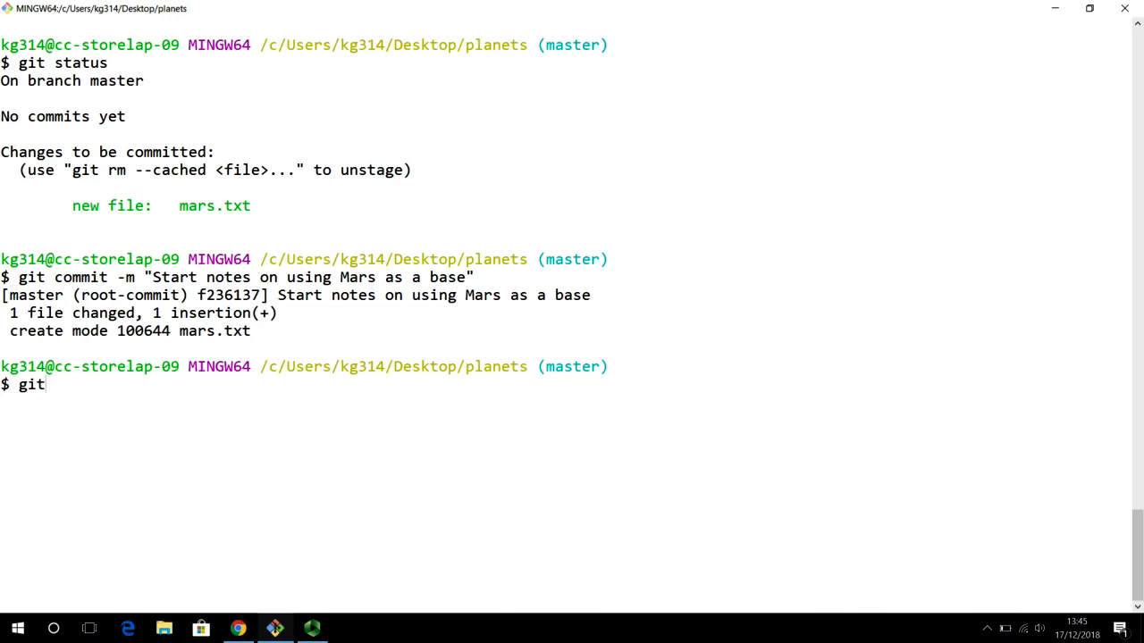
- Erase the partial command, run git status and highlight the On branch master line showing a clean tree
{"action": "key", "text": "BackSpace"}
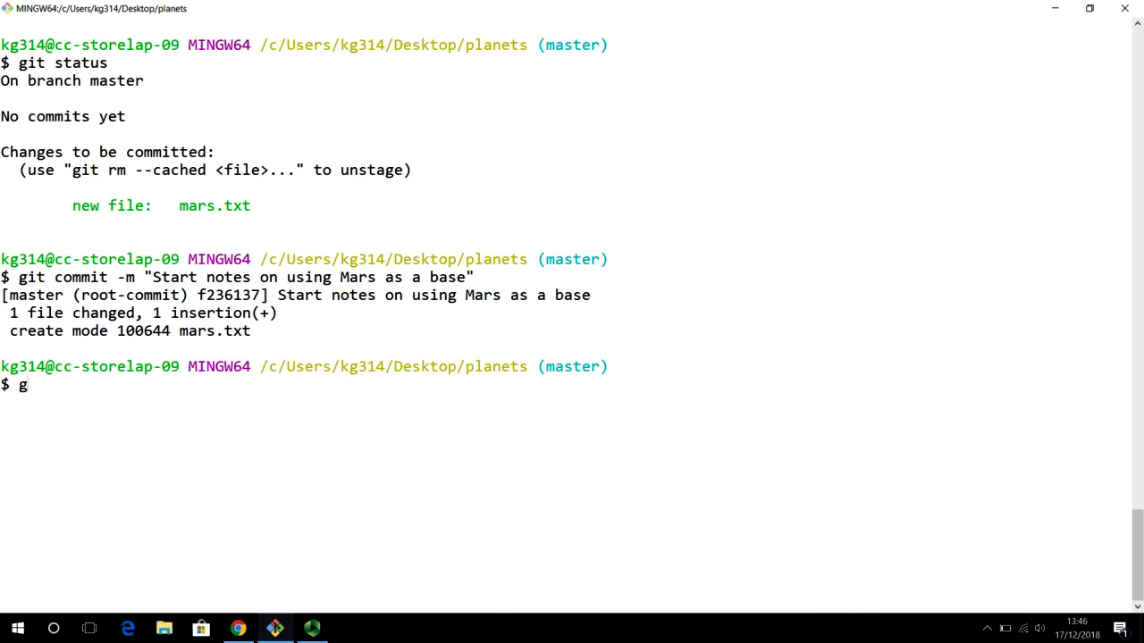
{"action": "key", "text": "Backspace"}
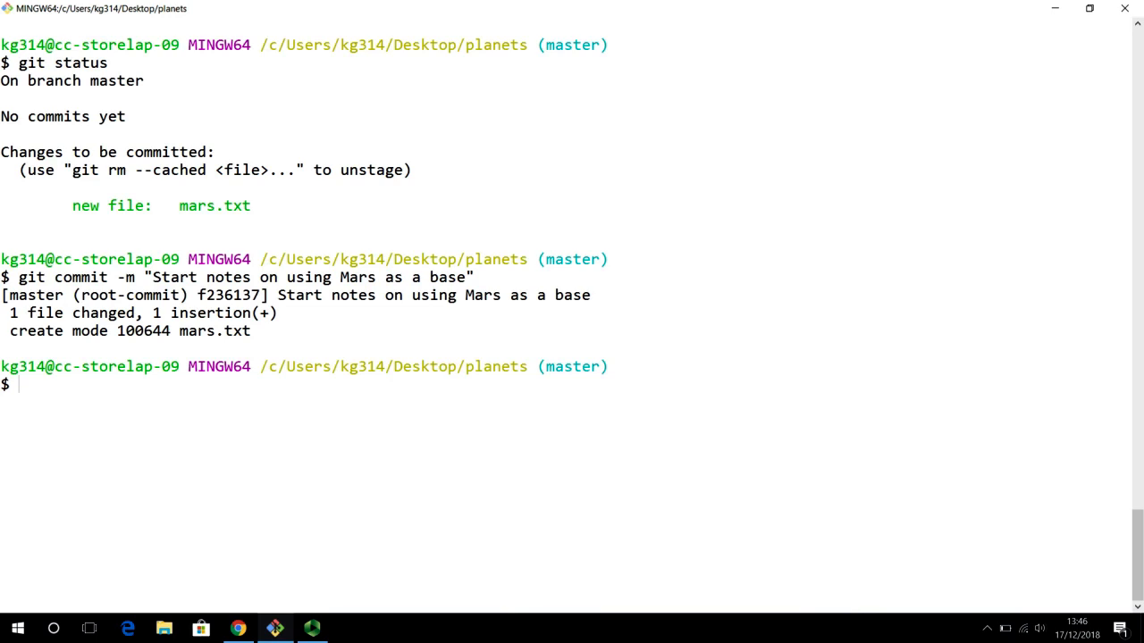
{"action": "type", "text": "git status"}
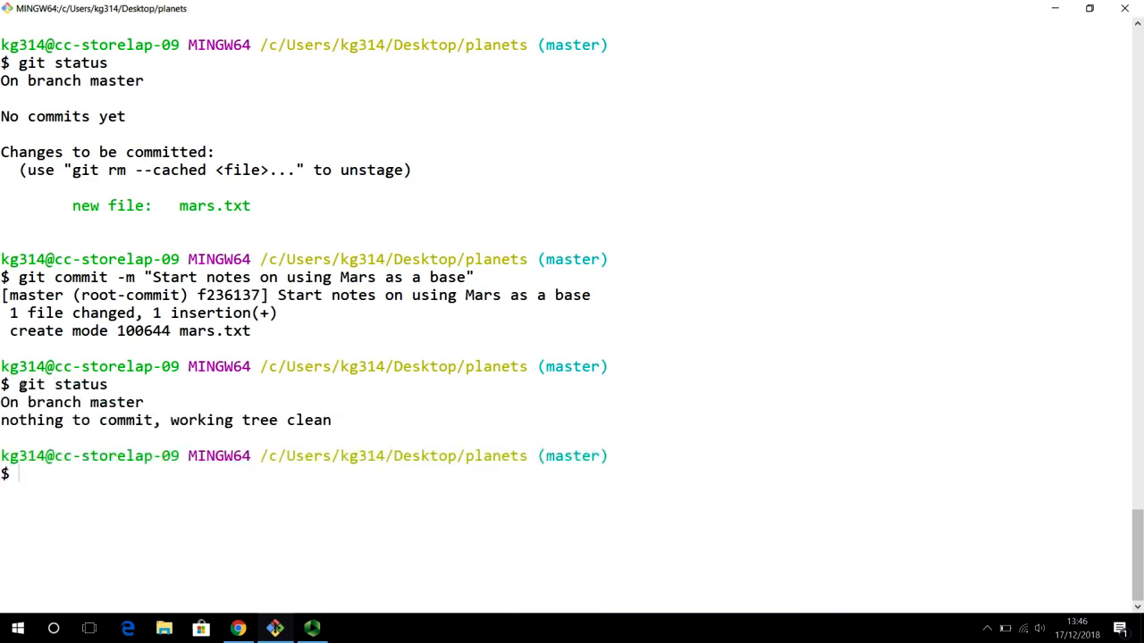
{"action": "left_click_drag", "start_coordinate": [0, 402], "coordinate": [143, 402]}
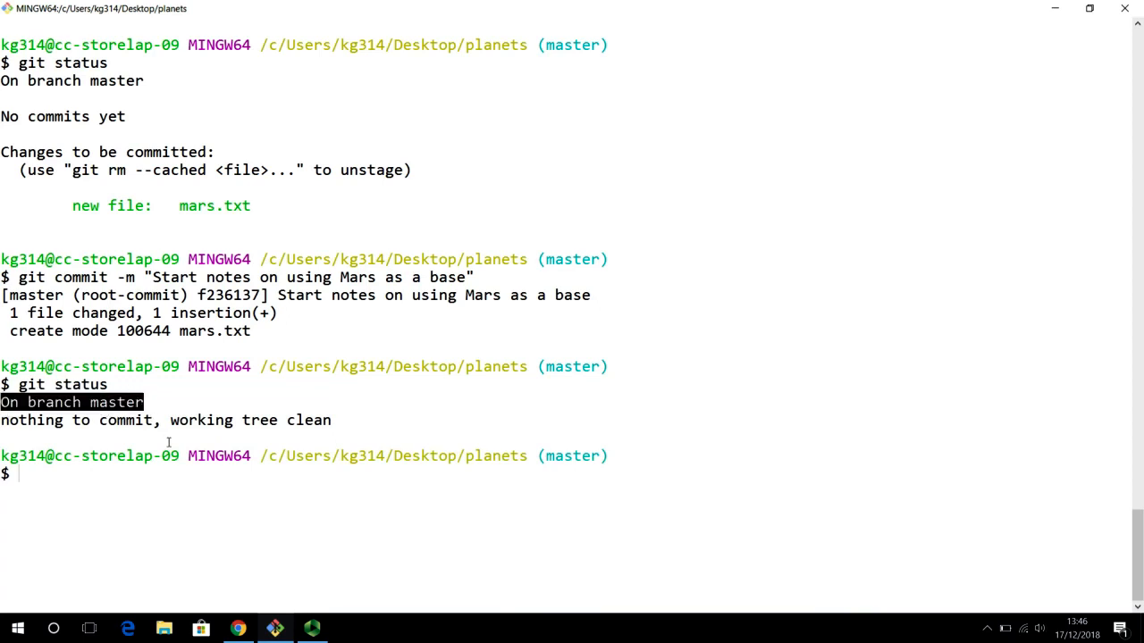
{"action": "mouse_move", "coordinate": [86, 444]}
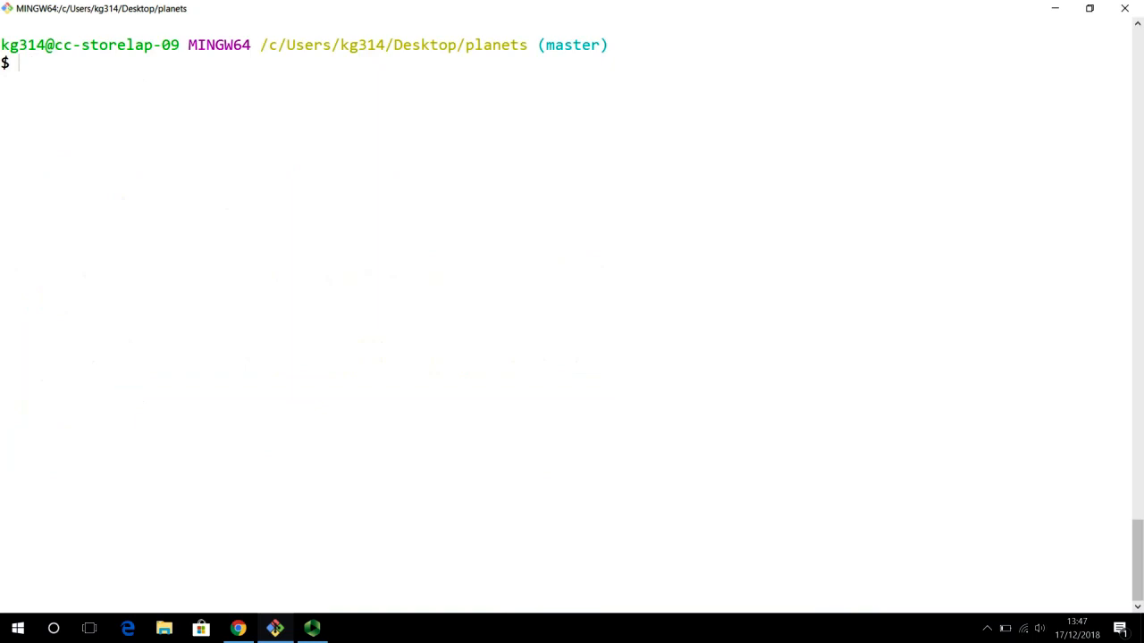
- Run git log to list the root commit, select its SHA-1, and erase stray text at the prompt
{"action": "type", "text": "git l"}
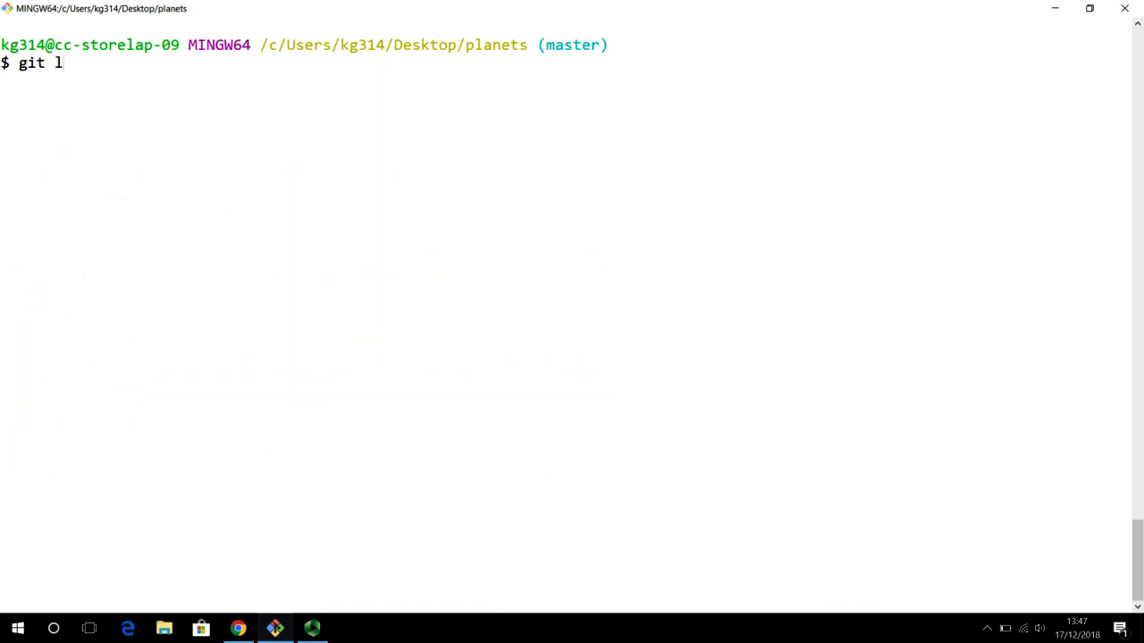
{"action": "key", "text": "Enter"}
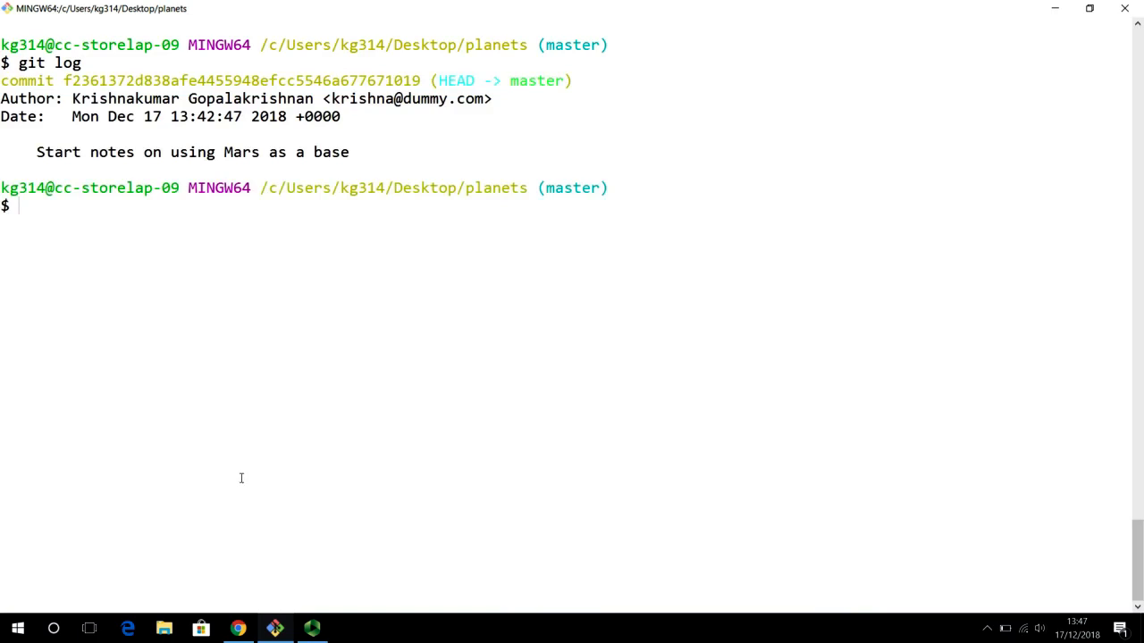
{"action": "mouse_move", "coordinate": [100, 259]}
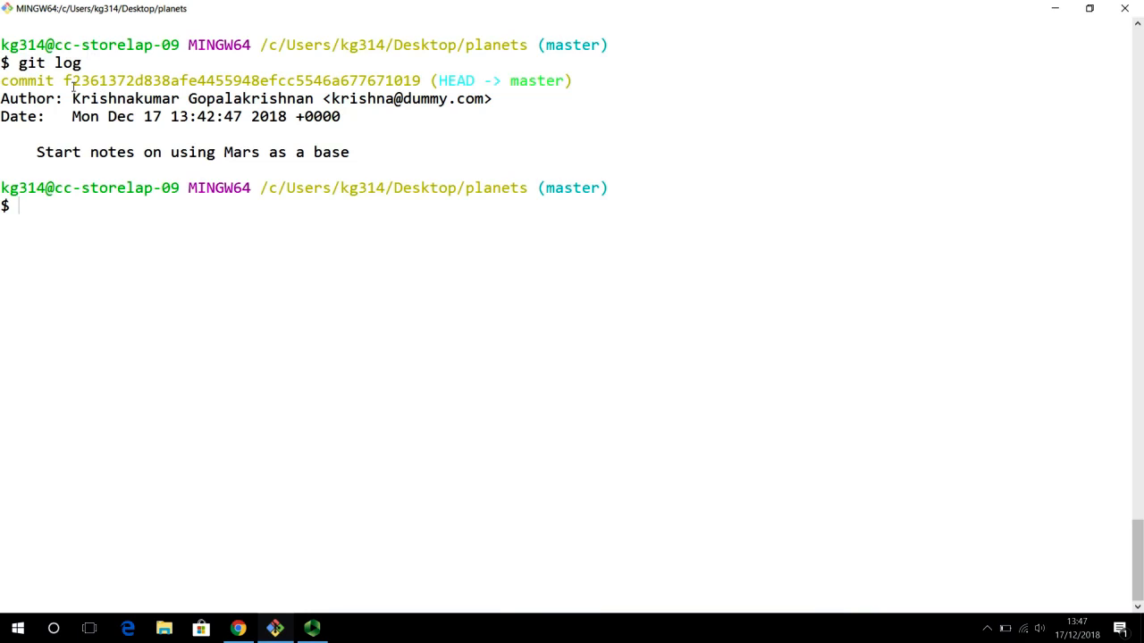
{"action": "double_click", "coordinate": [27, 81]}
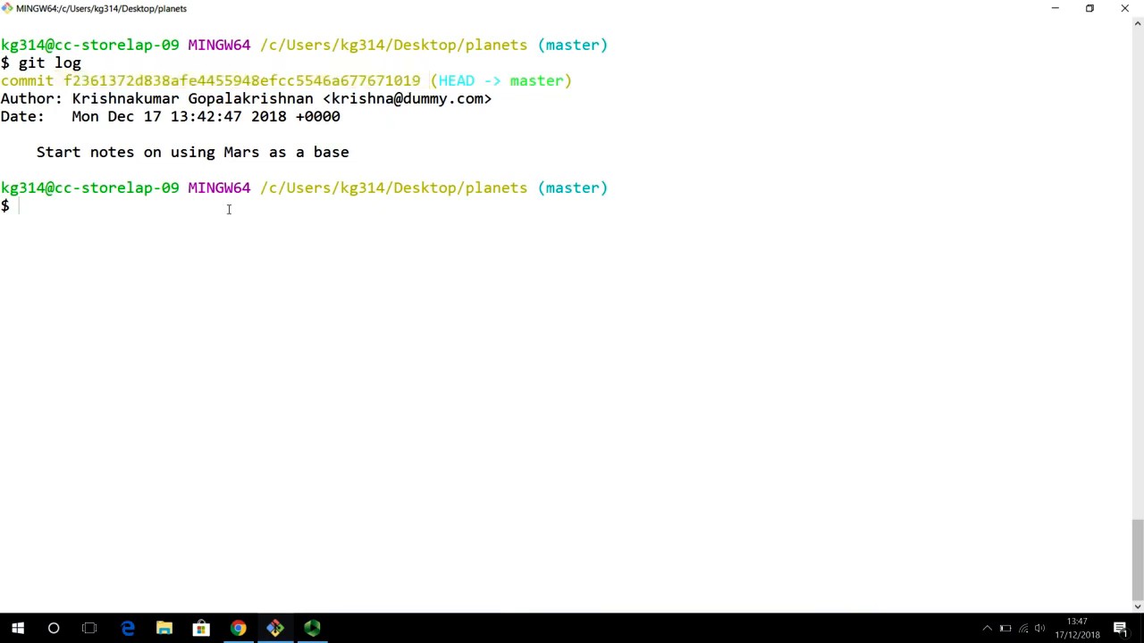
{"action": "type", "text": "SHA-1"}
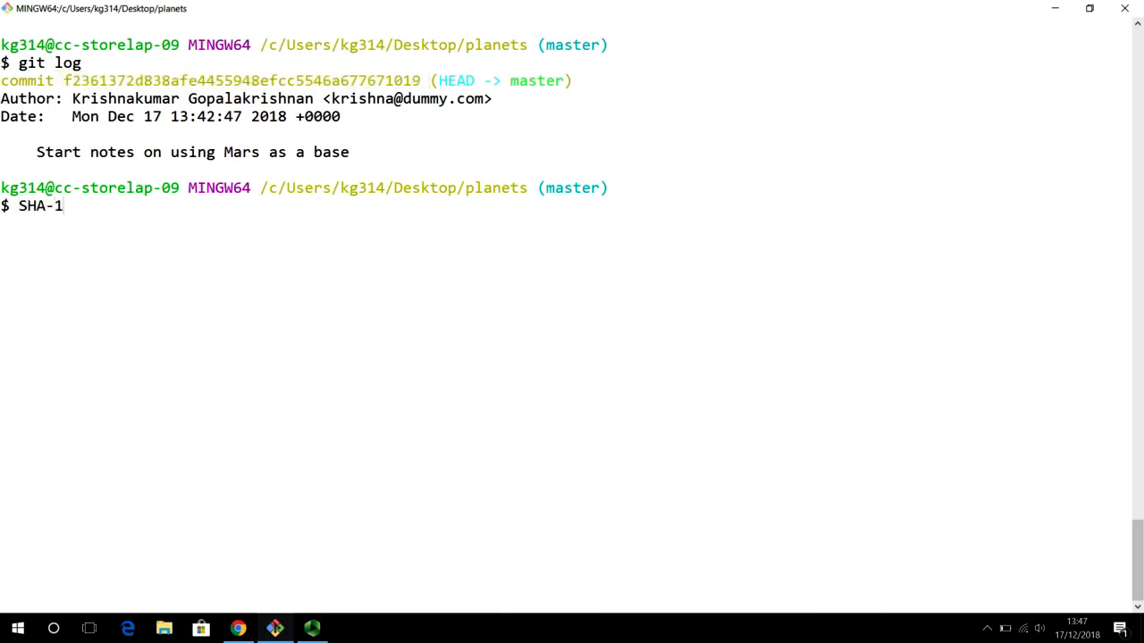
{"action": "key", "text": "BackSpace"}
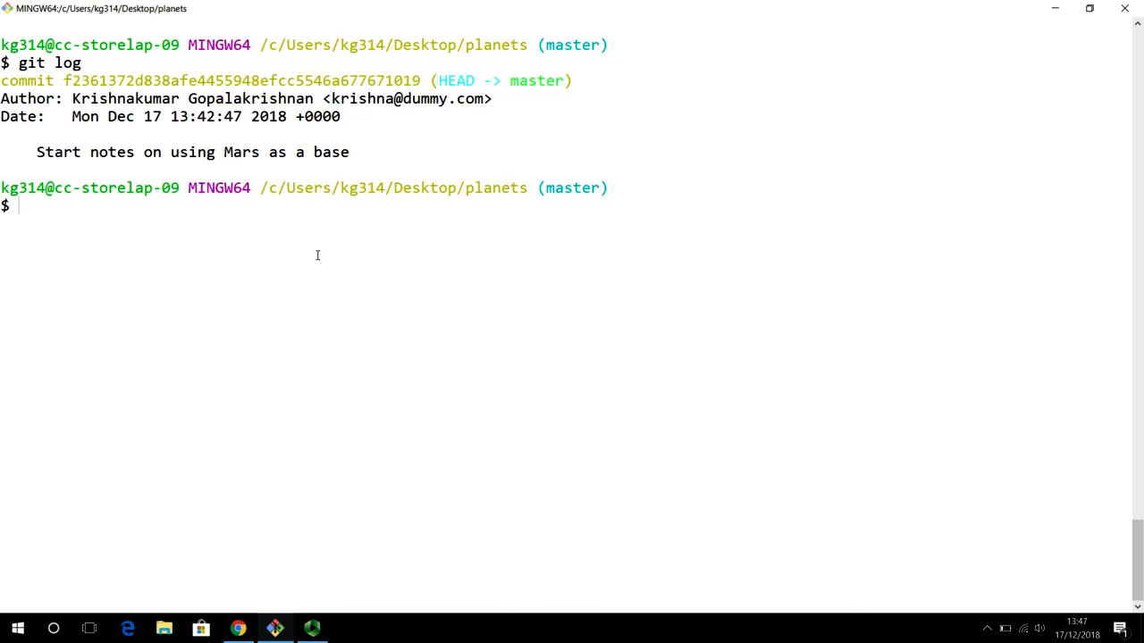
{"action": "left_click_drag", "start_coordinate": [63, 81], "coordinate": [357, 81]}
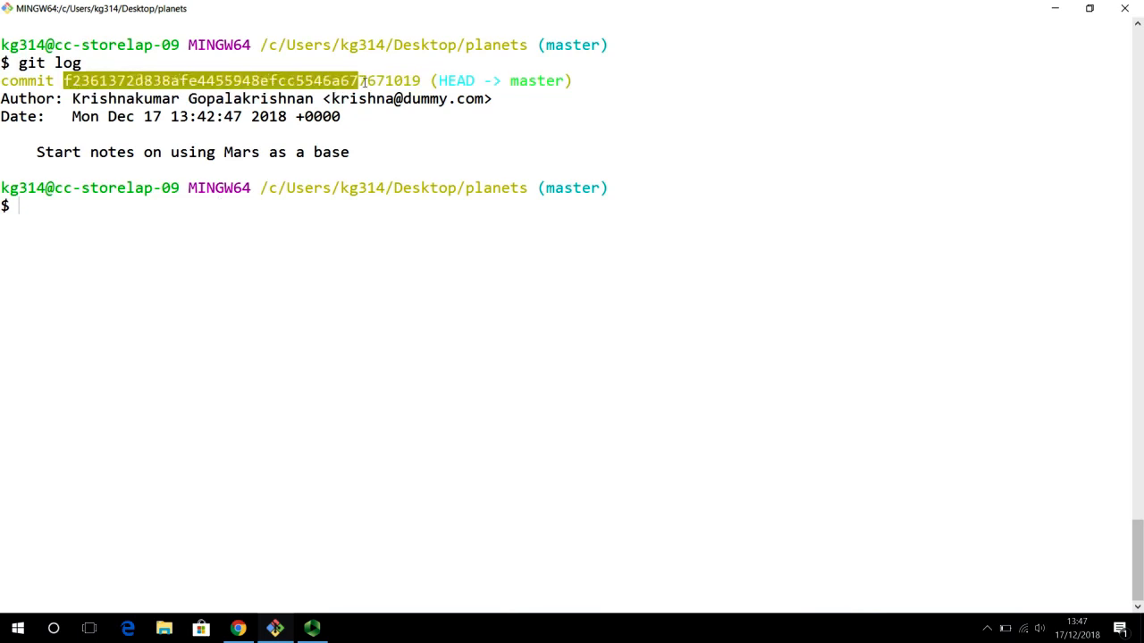
{"action": "type", "text": "c"}
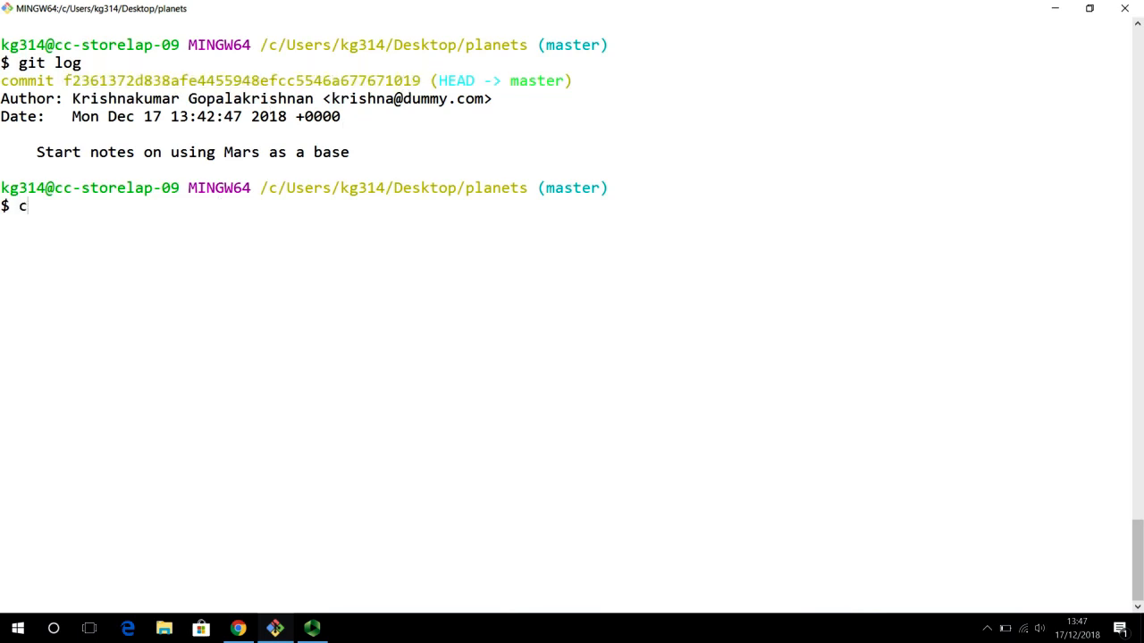
{"action": "type", "text": "ommit SHA"}
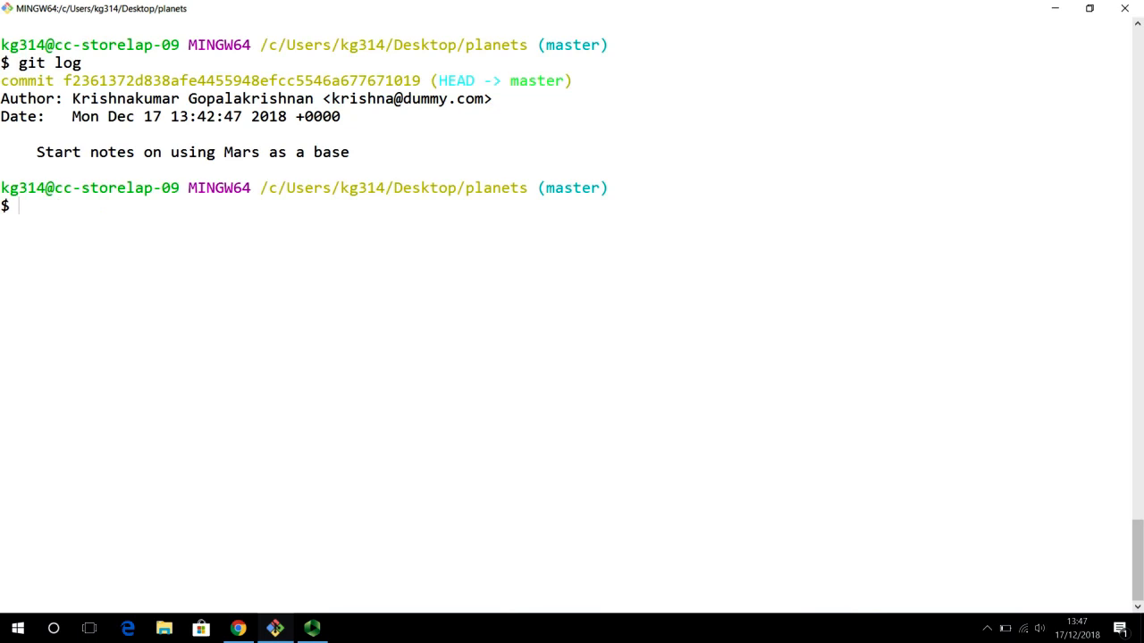
{"action": "double_click", "coordinate": [456, 80]}
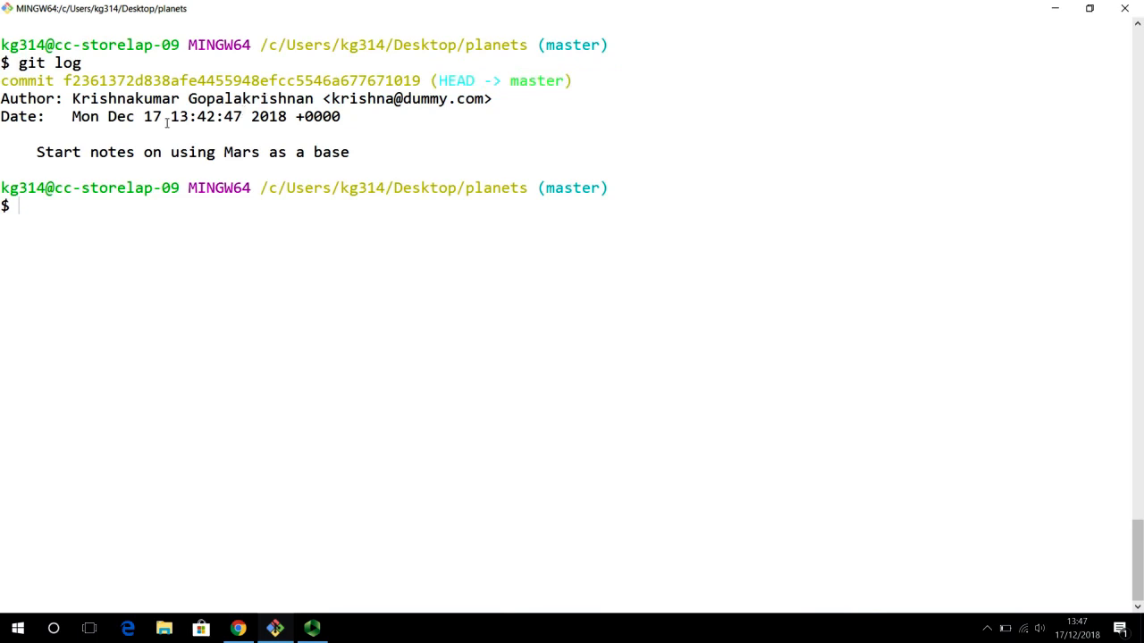
{"action": "left_click_drag", "start_coordinate": [70, 98], "coordinate": [301, 98]}
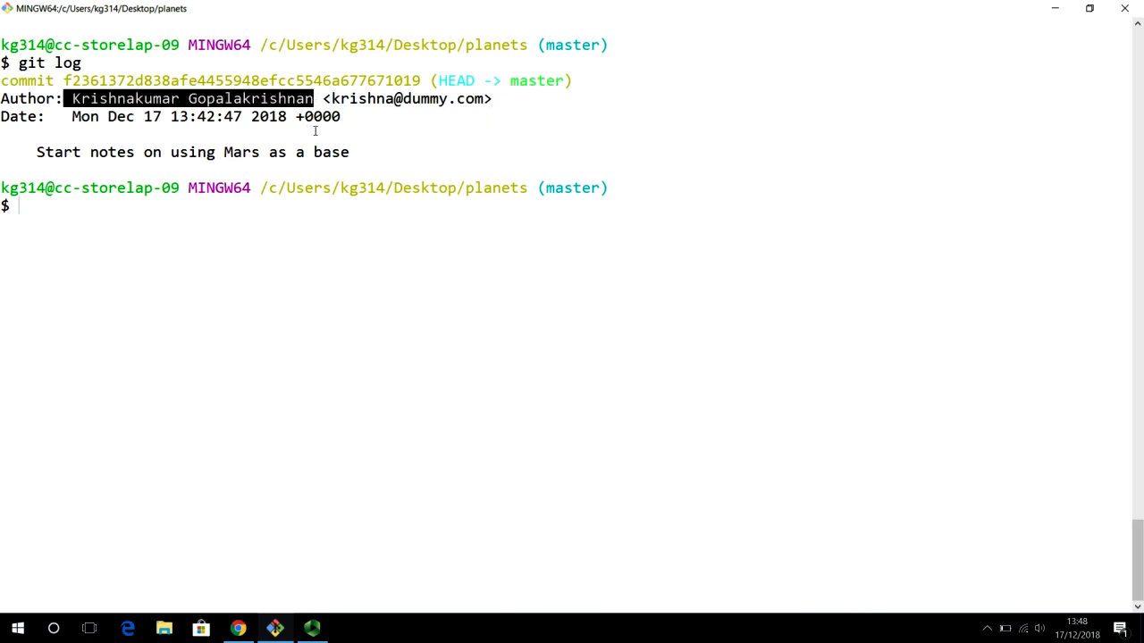
{"action": "left_click_drag", "start_coordinate": [322, 99], "coordinate": [492, 98]}
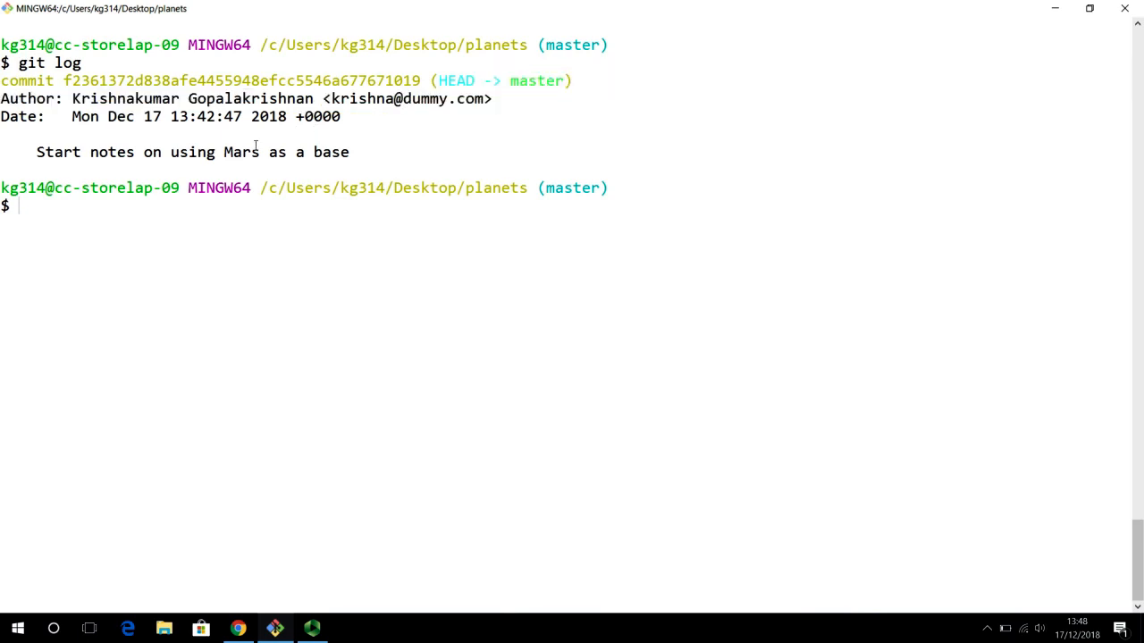
{"action": "left_click_drag", "start_coordinate": [71, 116], "coordinate": [190, 117]}
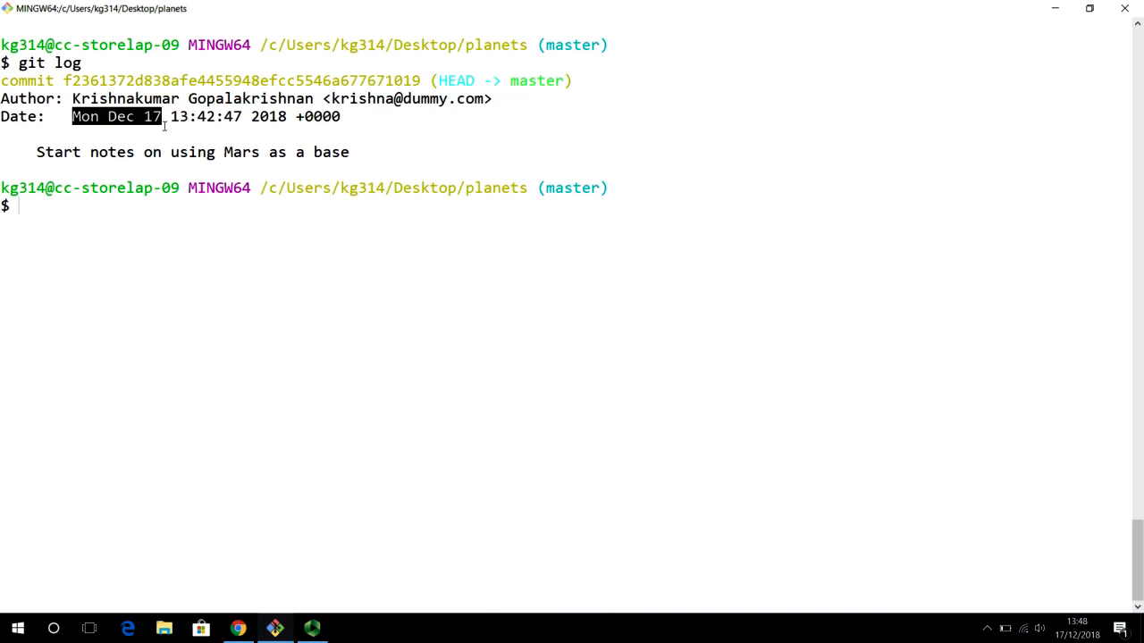
{"action": "mouse_move", "coordinate": [179, 128]}
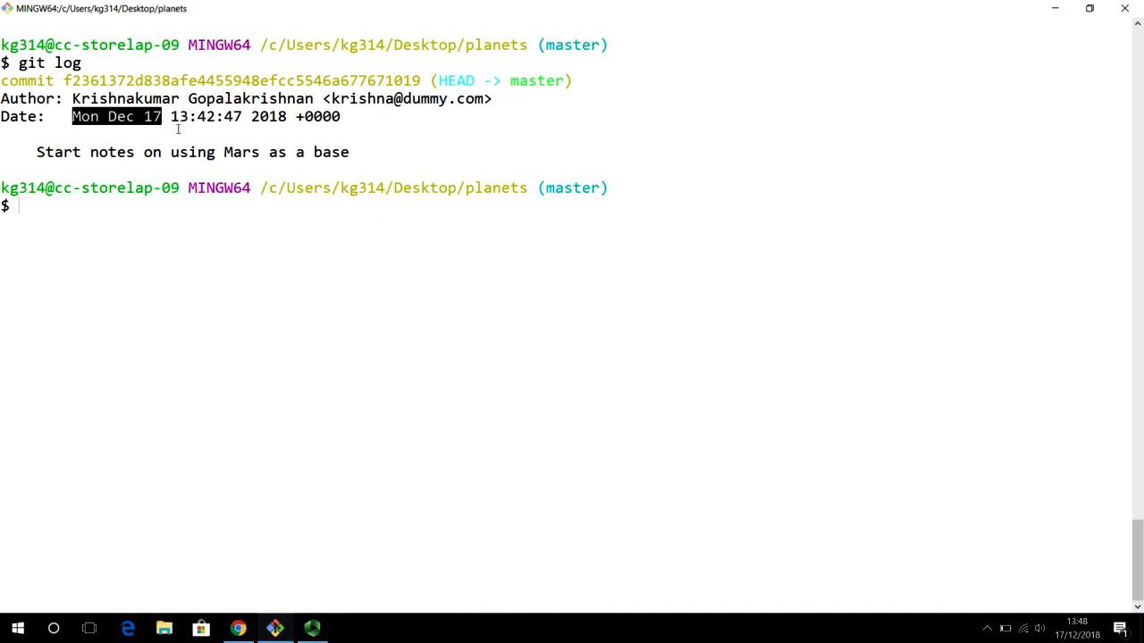